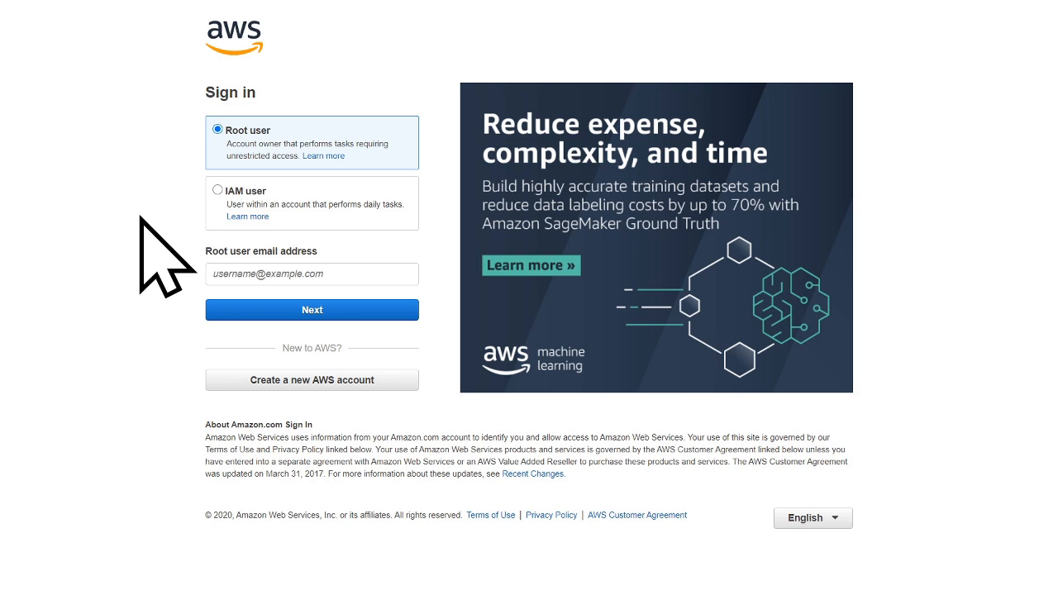
{"action": "mouse_move", "coordinate": [166, 248]}
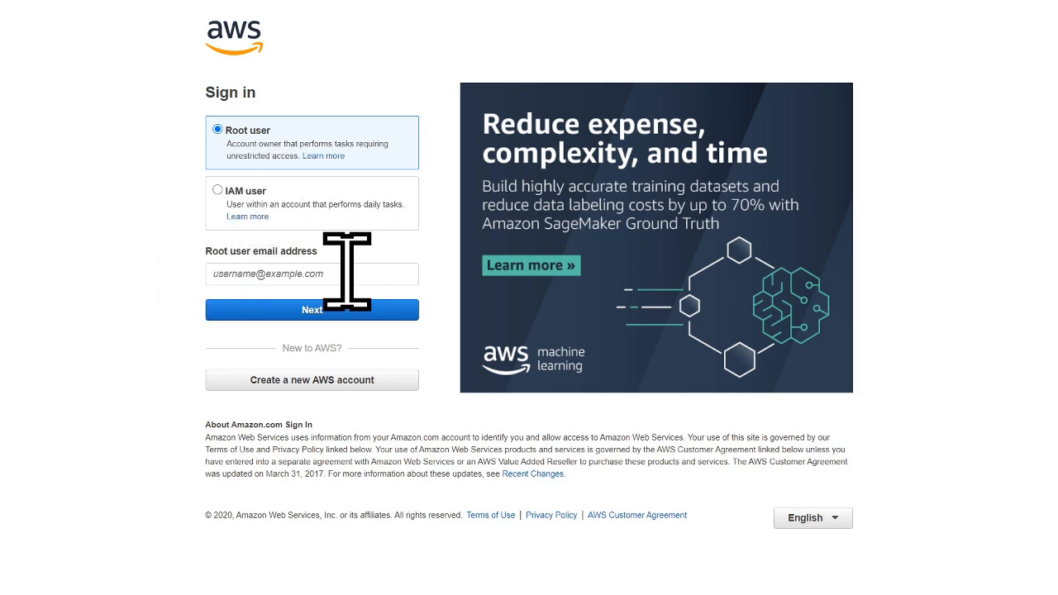
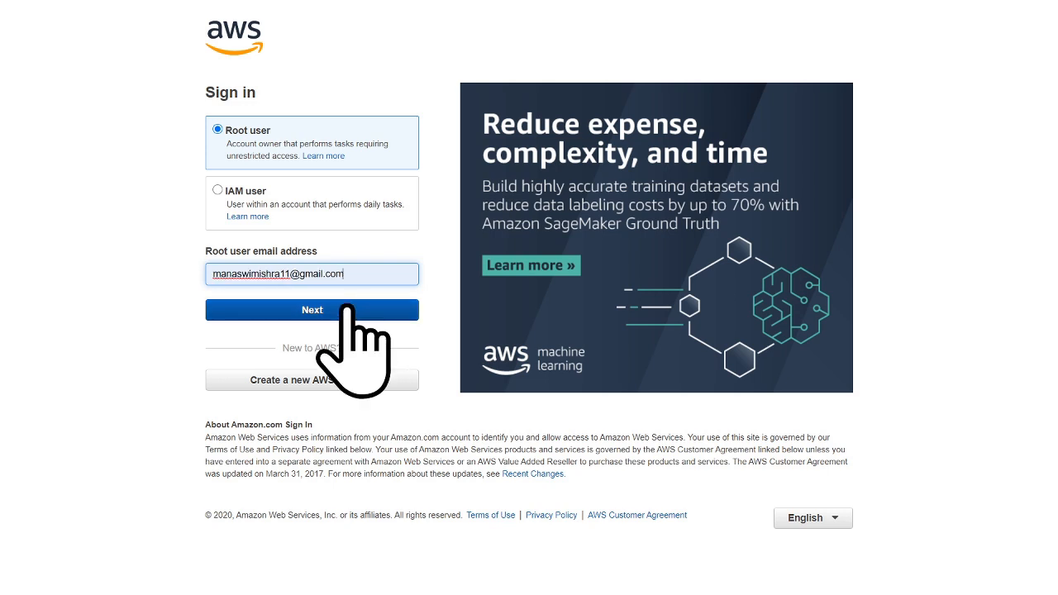
{"action": "mouse_move", "coordinate": [240, 338]}
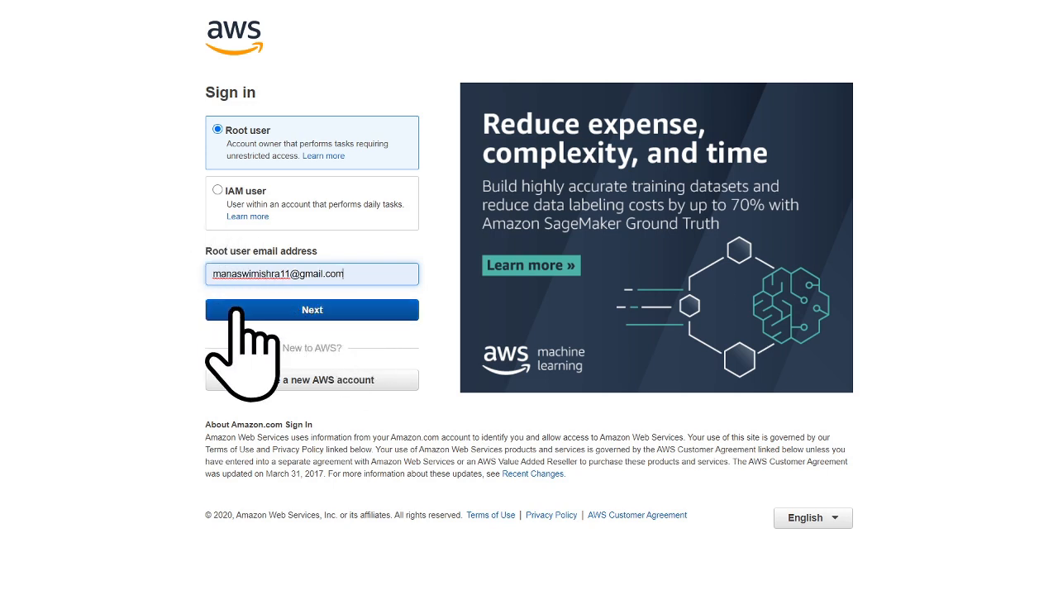
{"action": "left_click", "coordinate": [312, 309]}
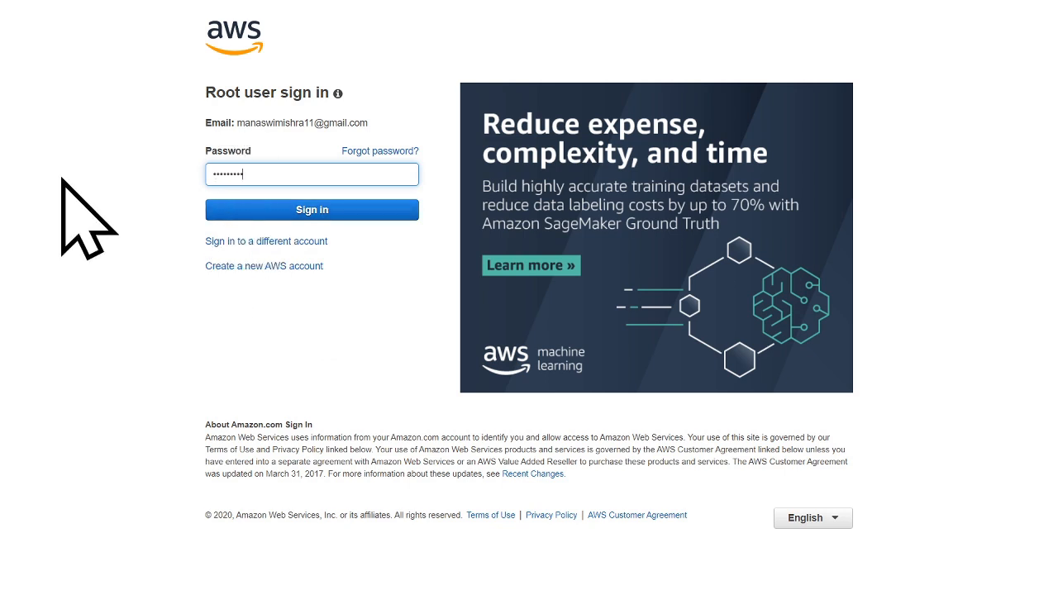
{"action": "left_click", "coordinate": [312, 209]}
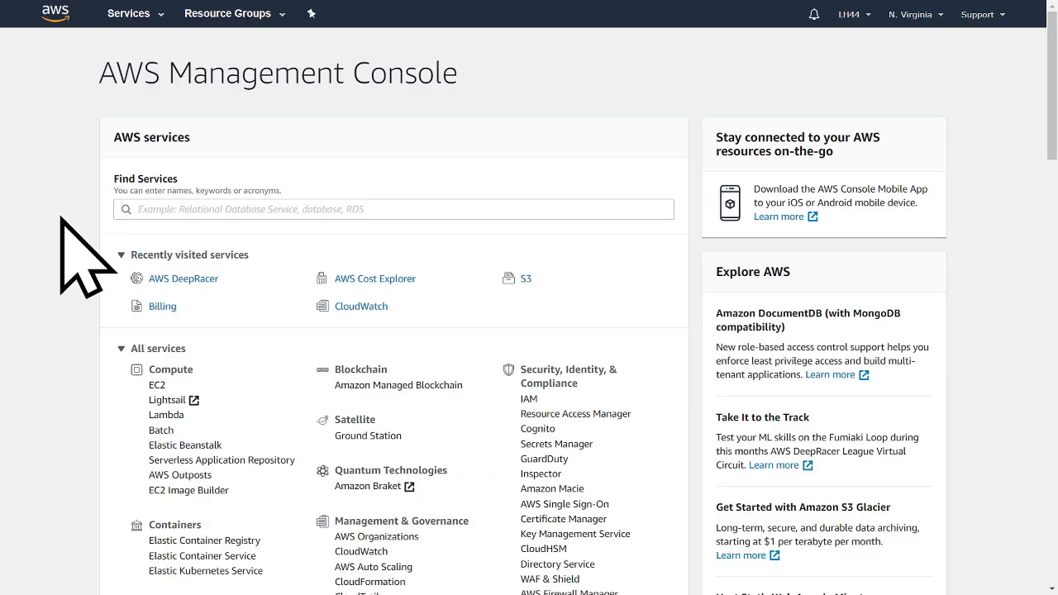
{"action": "mouse_move", "coordinate": [68, 248]}
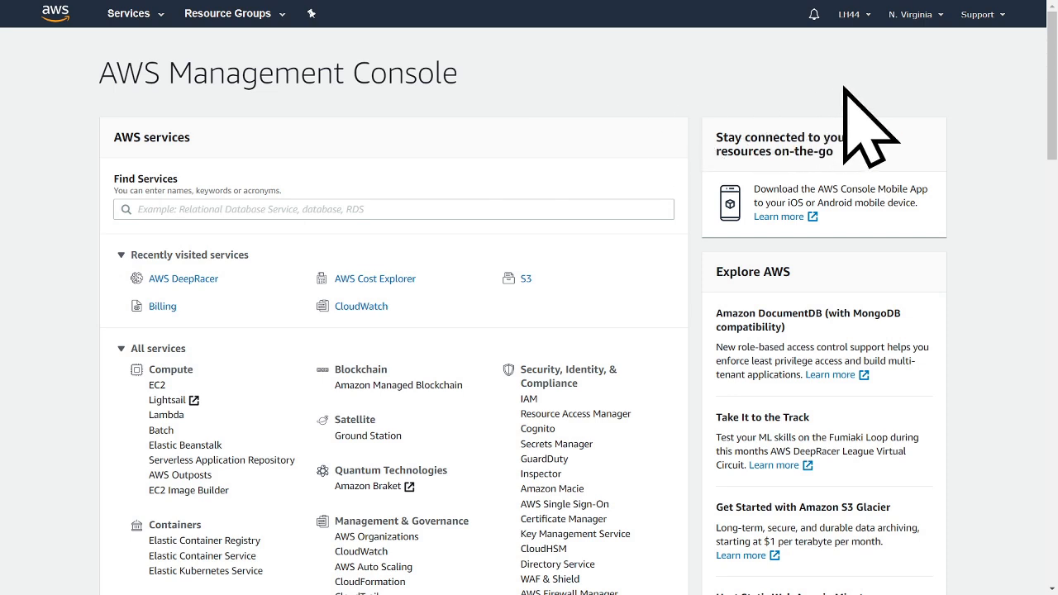
{"action": "left_click", "coordinate": [920, 13]}
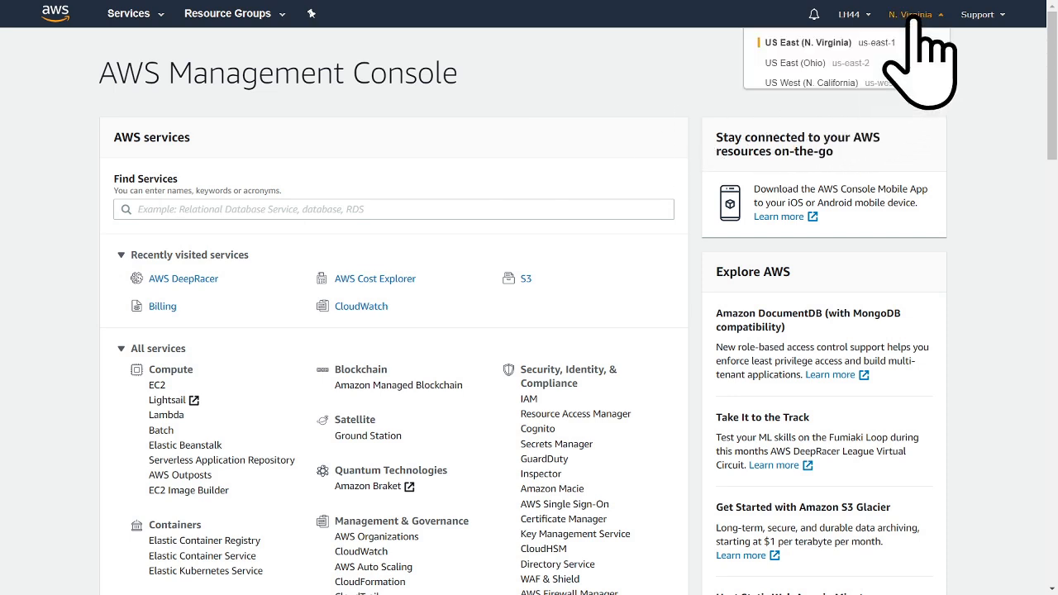
{"action": "left_click", "coordinate": [915, 14]}
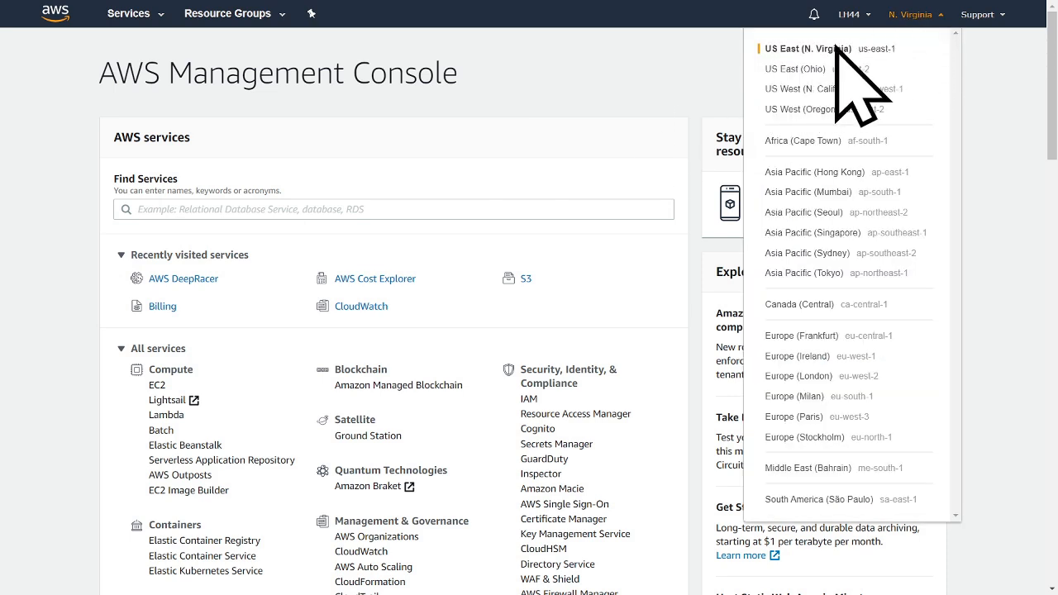
{"action": "mouse_move", "coordinate": [785, 83]}
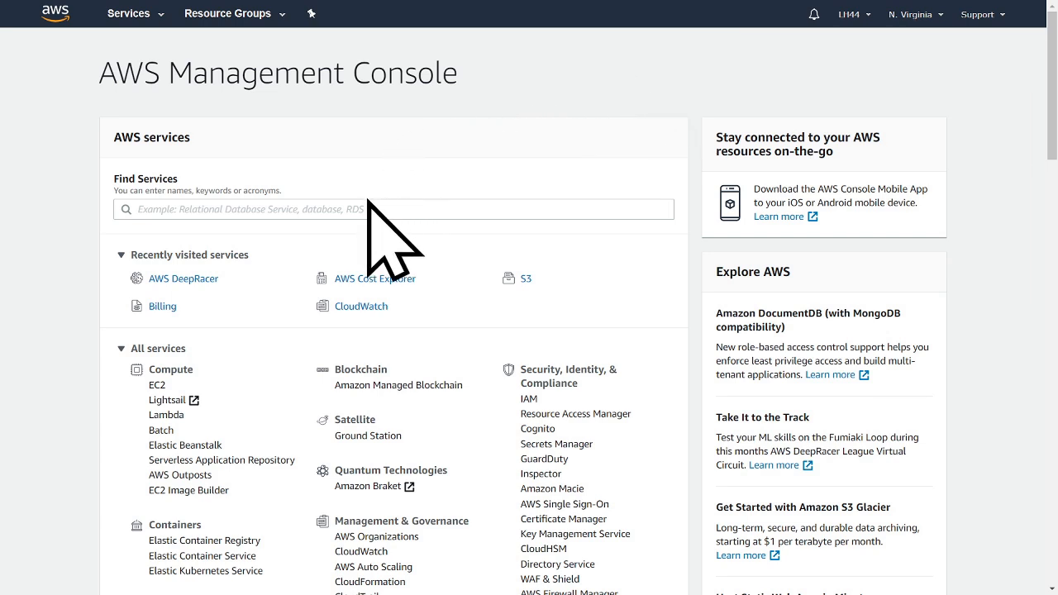
Search the console services for 'Deep' and launch AWS DeepRacer.
{"action": "left_click", "coordinate": [396, 209]}
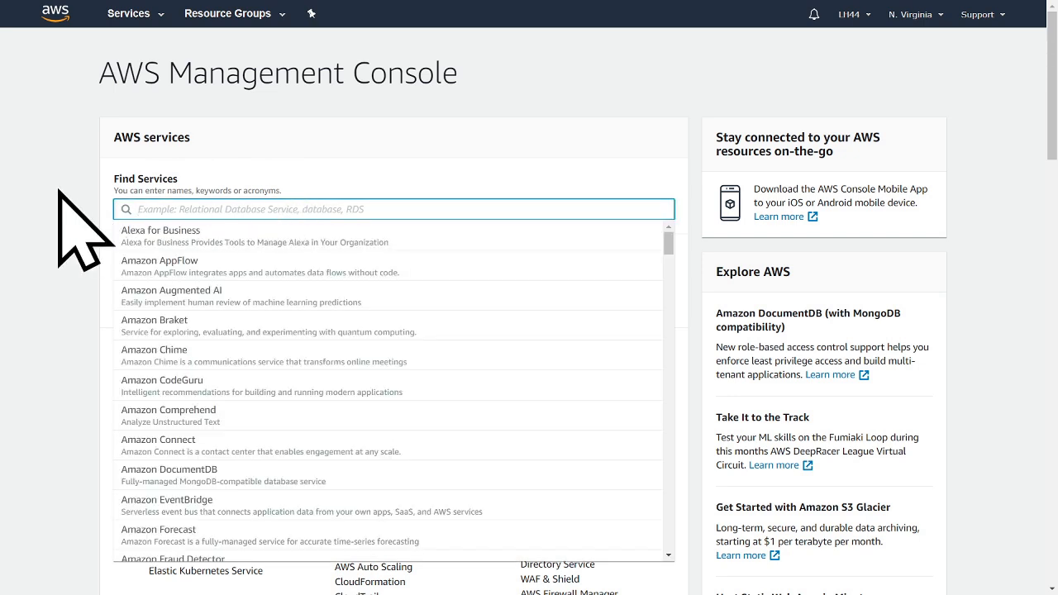
{"action": "type", "text": "Deepracer"}
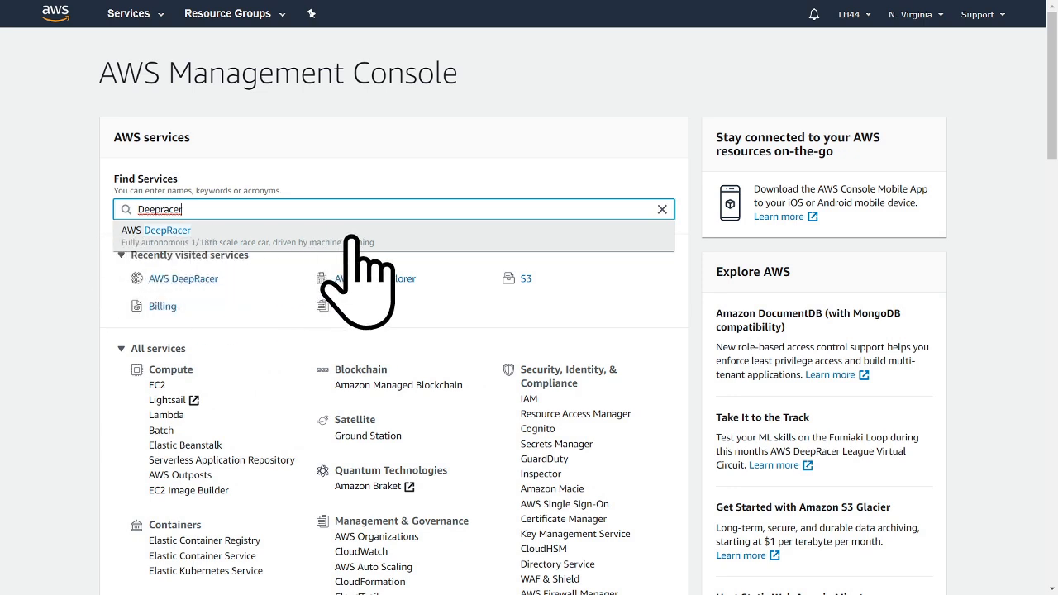
{"action": "left_click", "coordinate": [167, 230]}
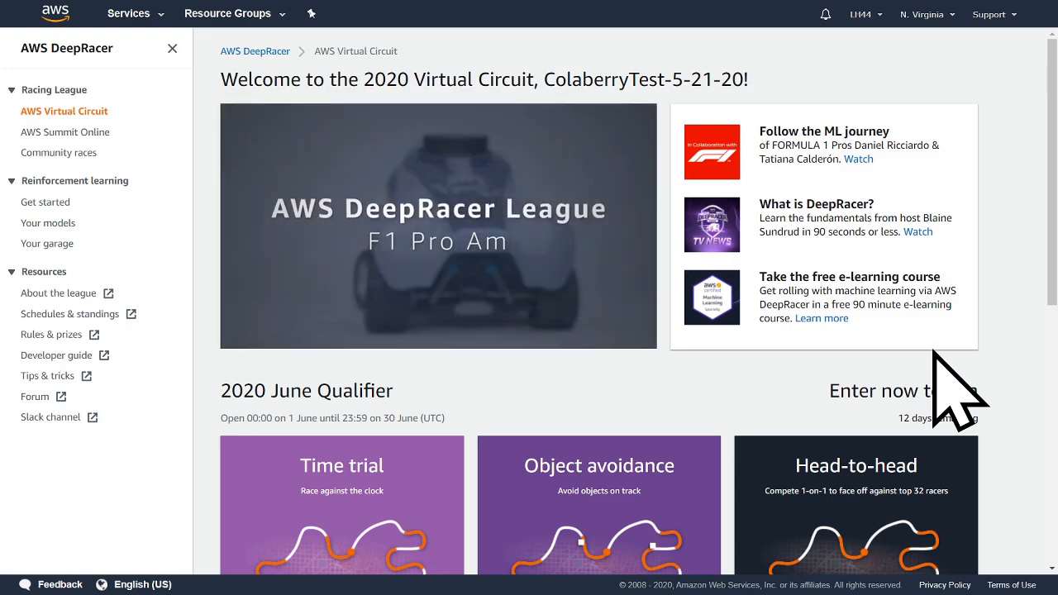
Go to Reinforcement learning > Get started in the DeepRacer navigation.
{"action": "scroll", "scroll_direction": "down", "scroll_amount": 3}
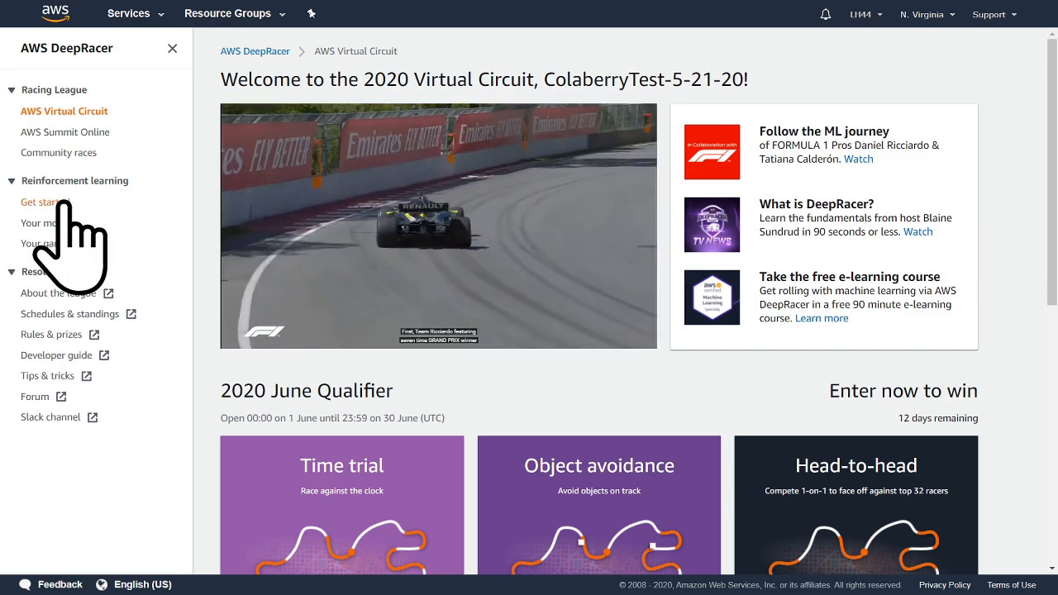
{"action": "left_click", "coordinate": [39, 201]}
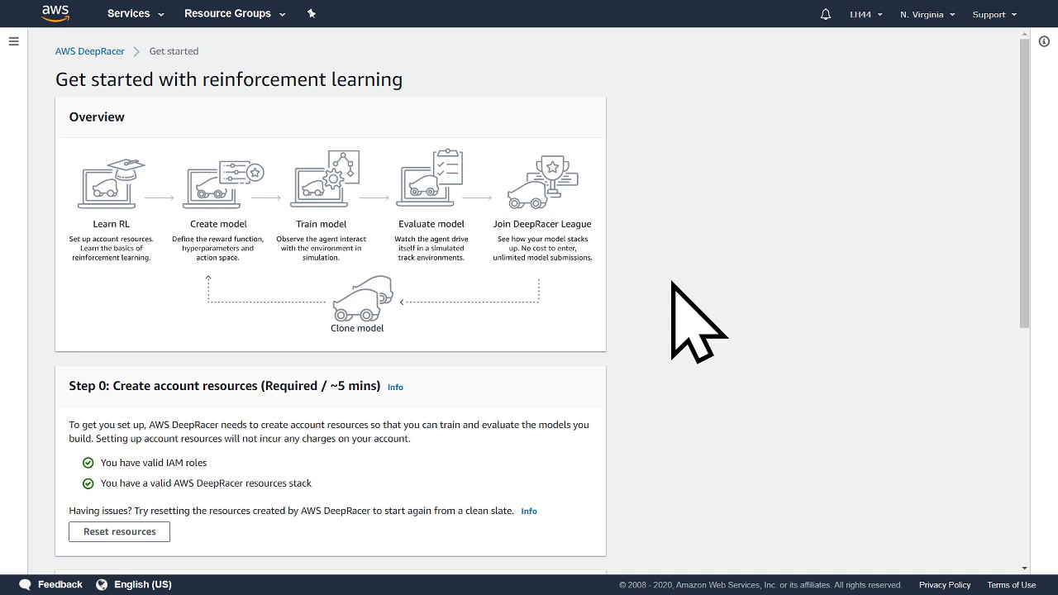
Scroll the getting-started page down to Step 2: Create a model and race.
{"action": "scroll", "scroll_direction": "down", "scroll_amount": 3}
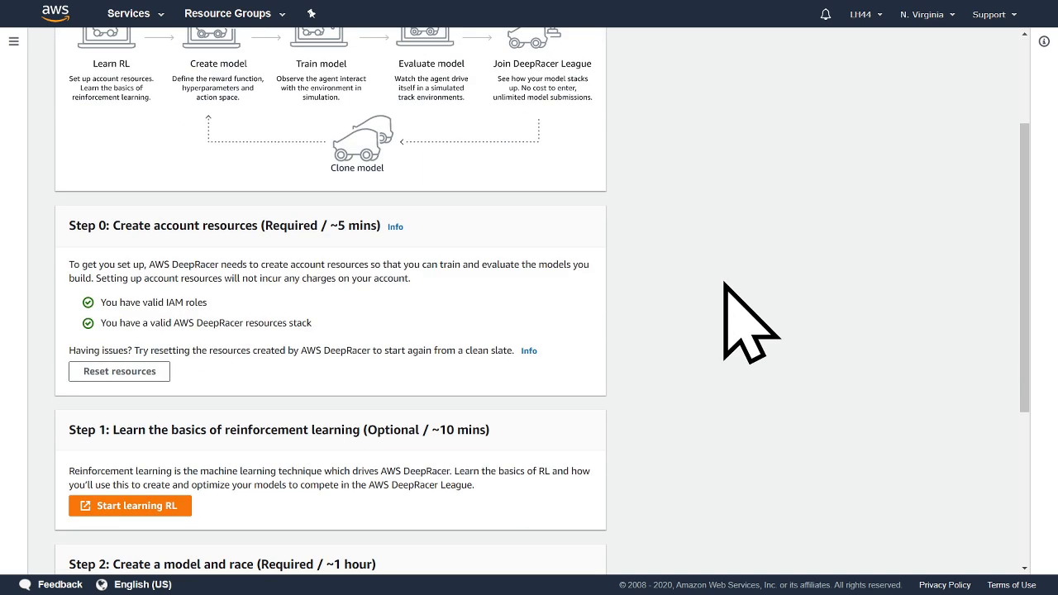
{"action": "mouse_move", "coordinate": [264, 285]}
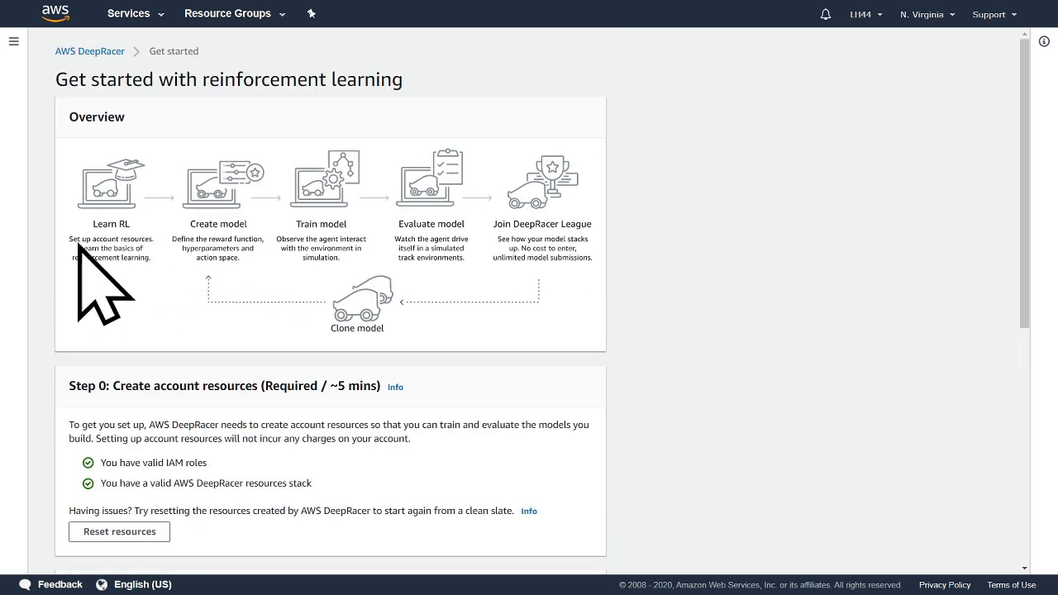
{"action": "mouse_move", "coordinate": [213, 281]}
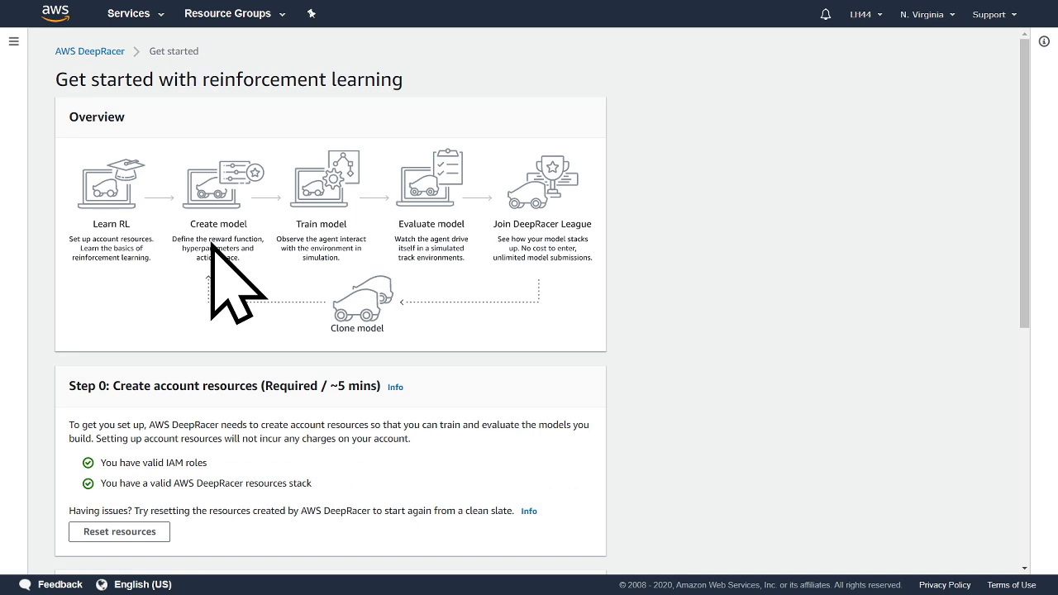
{"action": "mouse_move", "coordinate": [529, 277]}
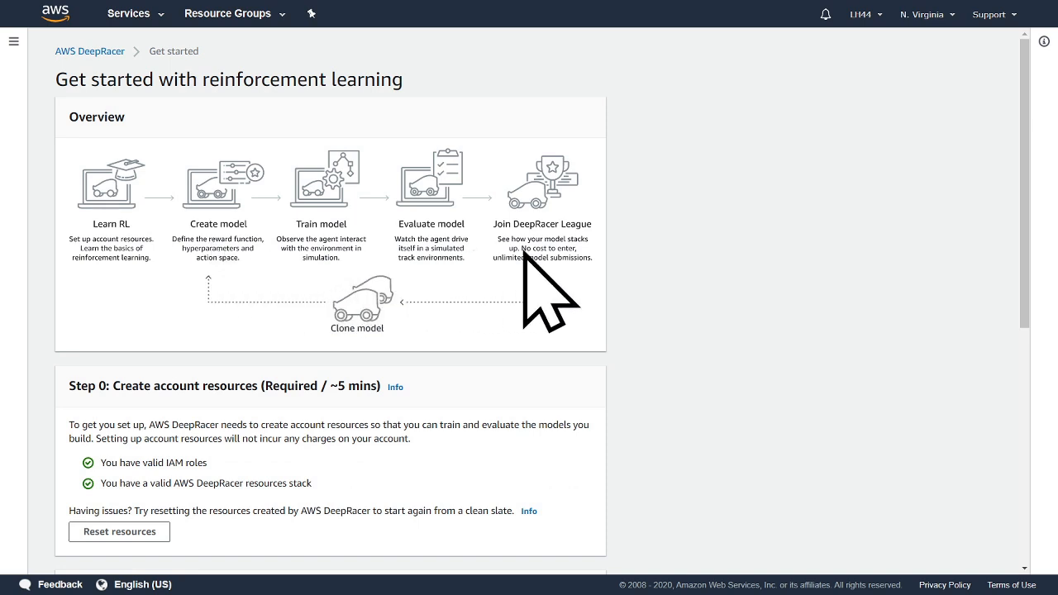
{"action": "mouse_move", "coordinate": [579, 339]}
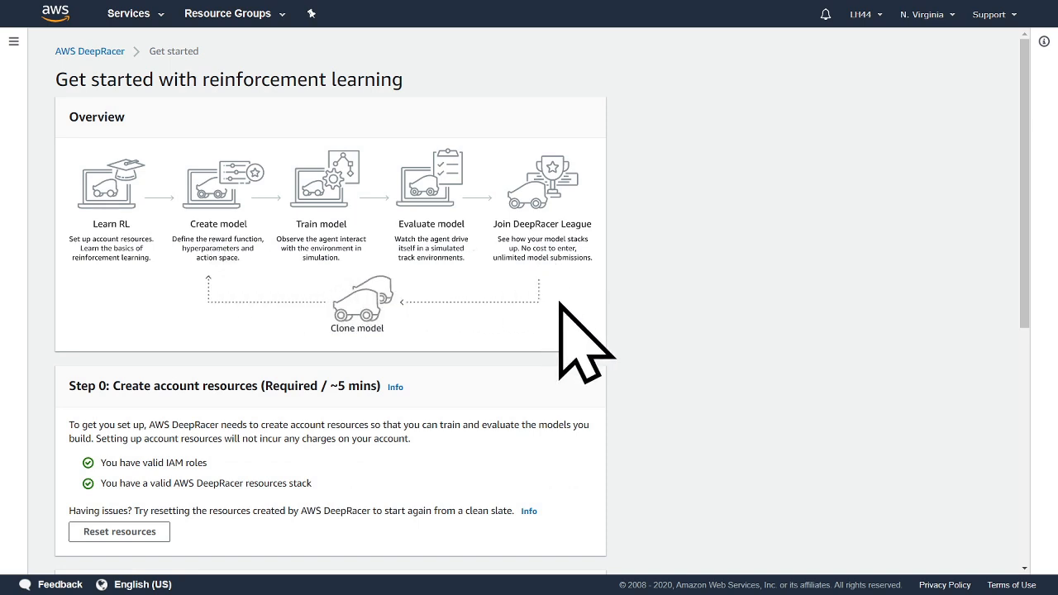
{"action": "scroll", "scroll_direction": "down", "scroll_amount": 3}
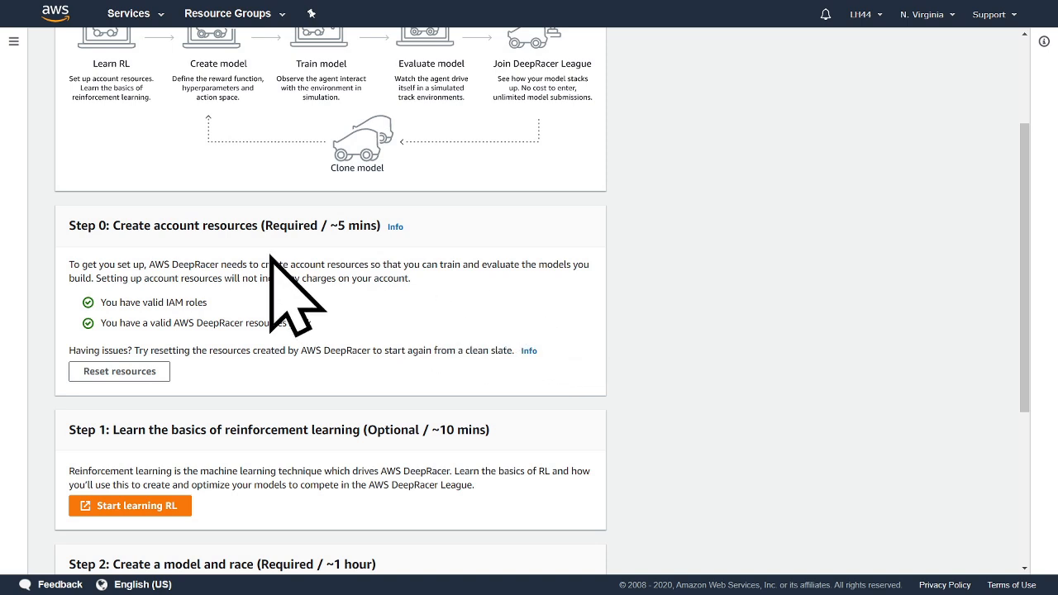
{"action": "mouse_move", "coordinate": [367, 231]}
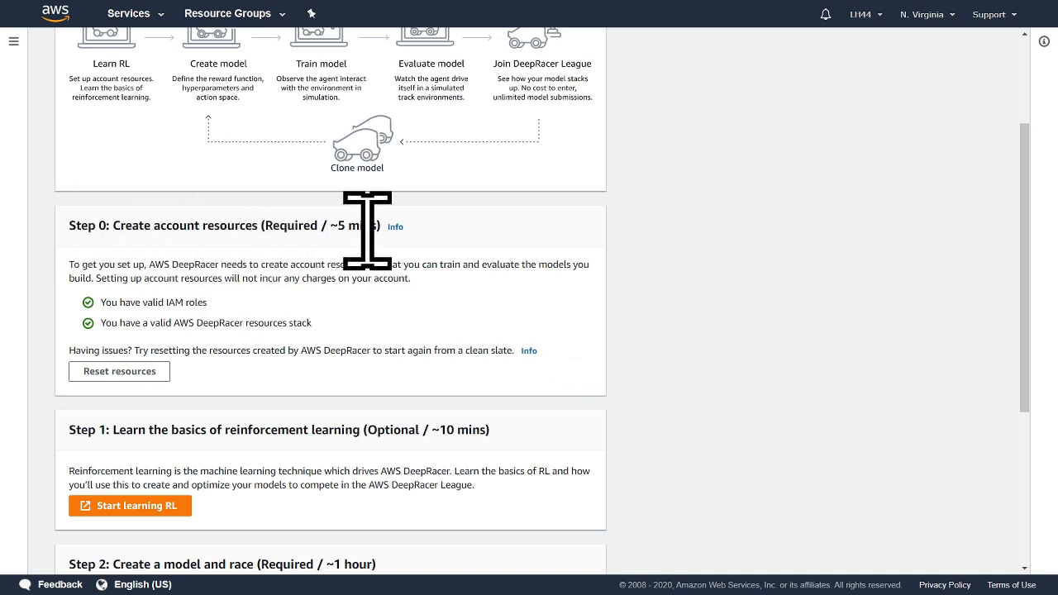
{"action": "mouse_move", "coordinate": [536, 405]}
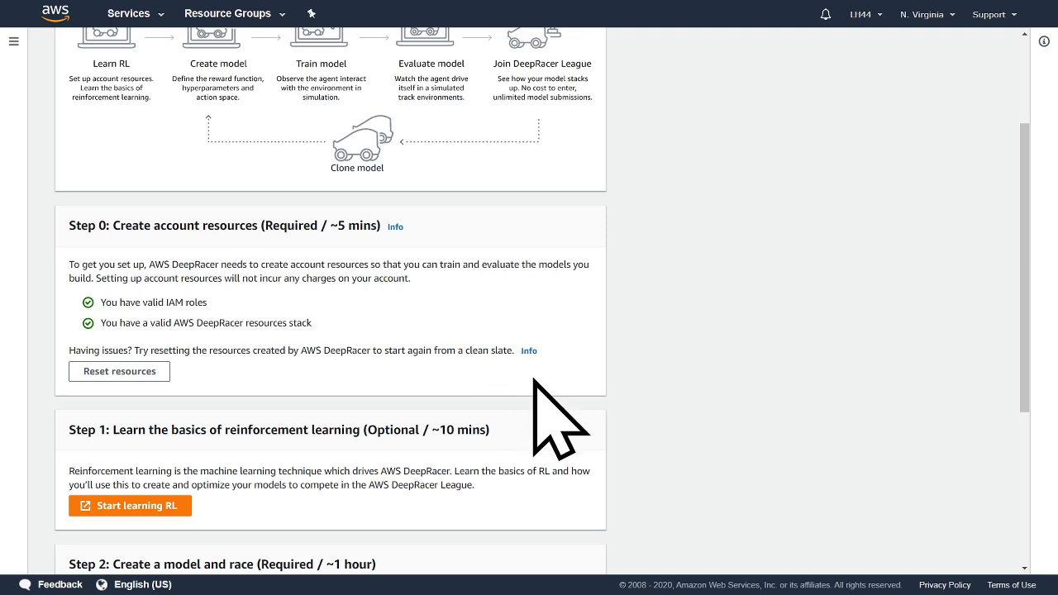
{"action": "mouse_move", "coordinate": [542, 429]}
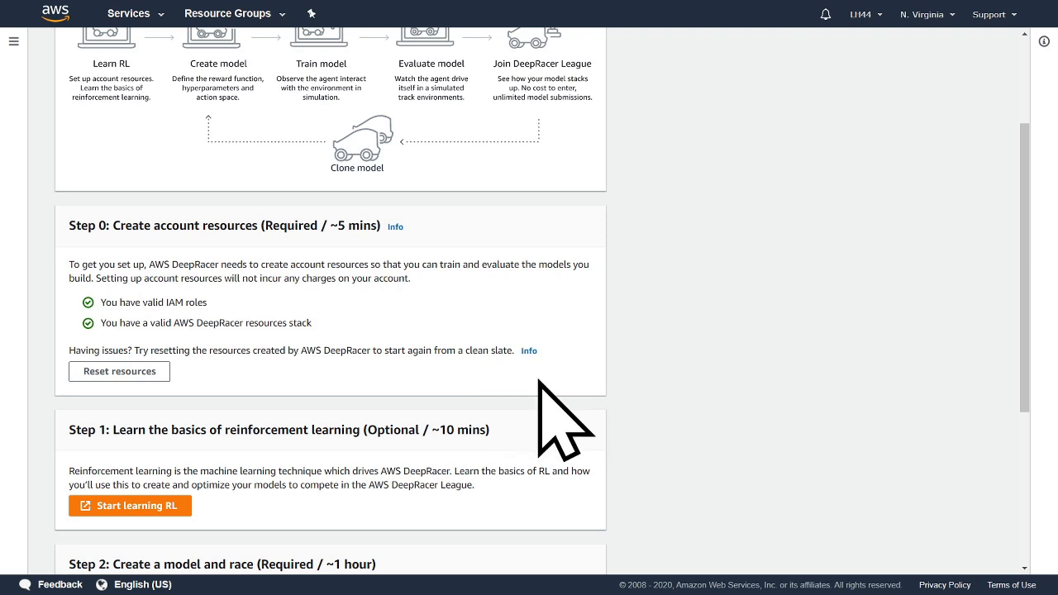
{"action": "mouse_move", "coordinate": [525, 405]}
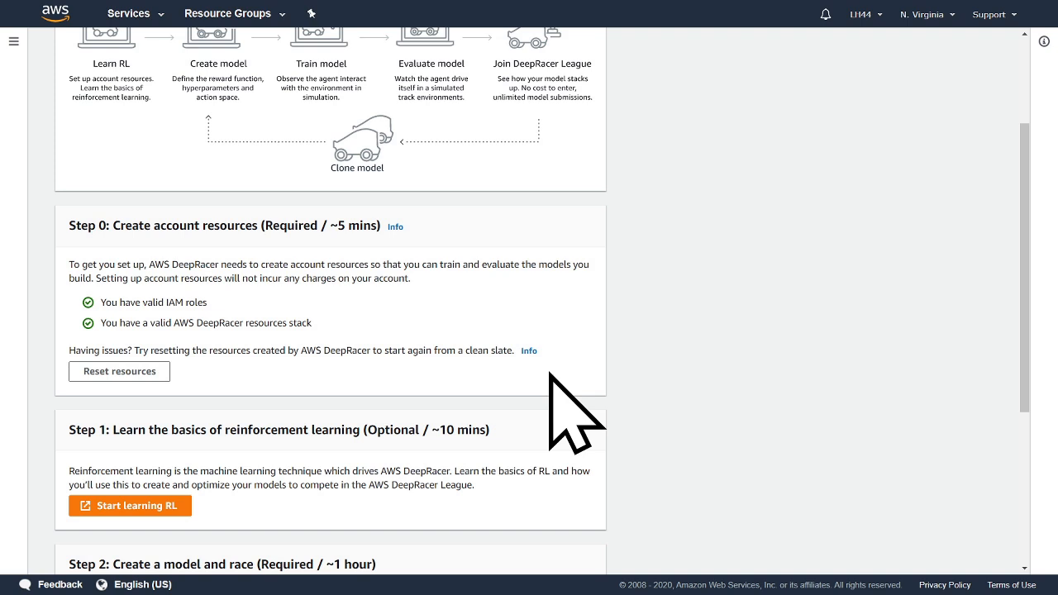
{"action": "mouse_move", "coordinate": [101, 329]}
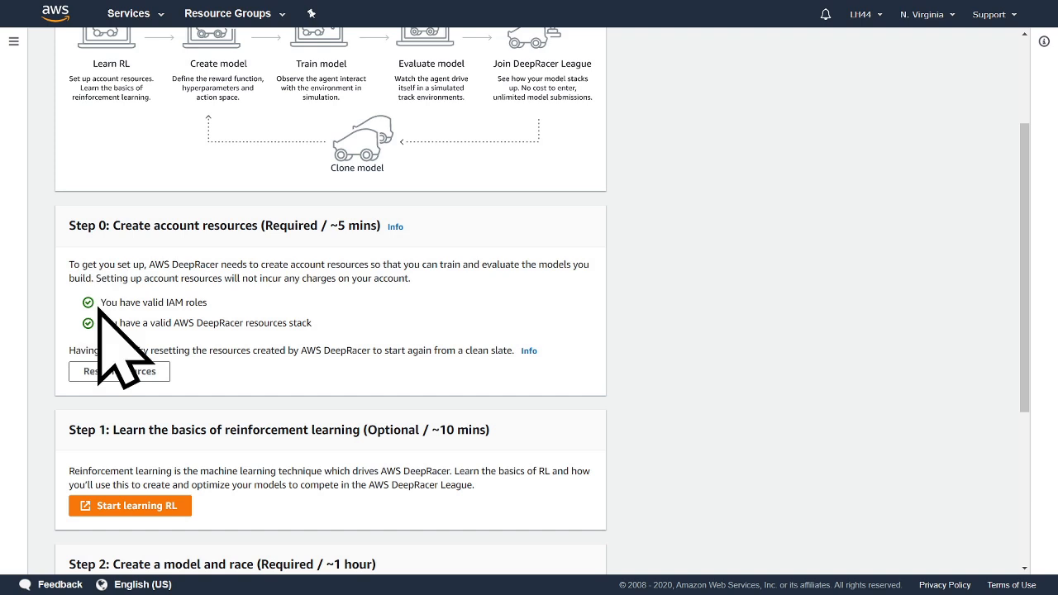
{"action": "mouse_move", "coordinate": [230, 325]}
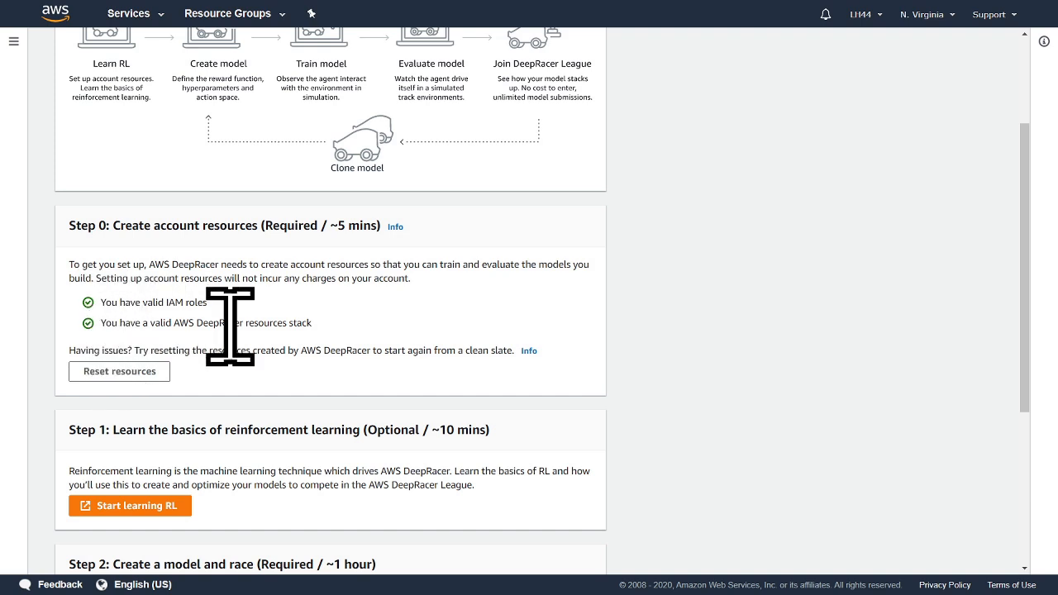
{"action": "mouse_move", "coordinate": [544, 396]}
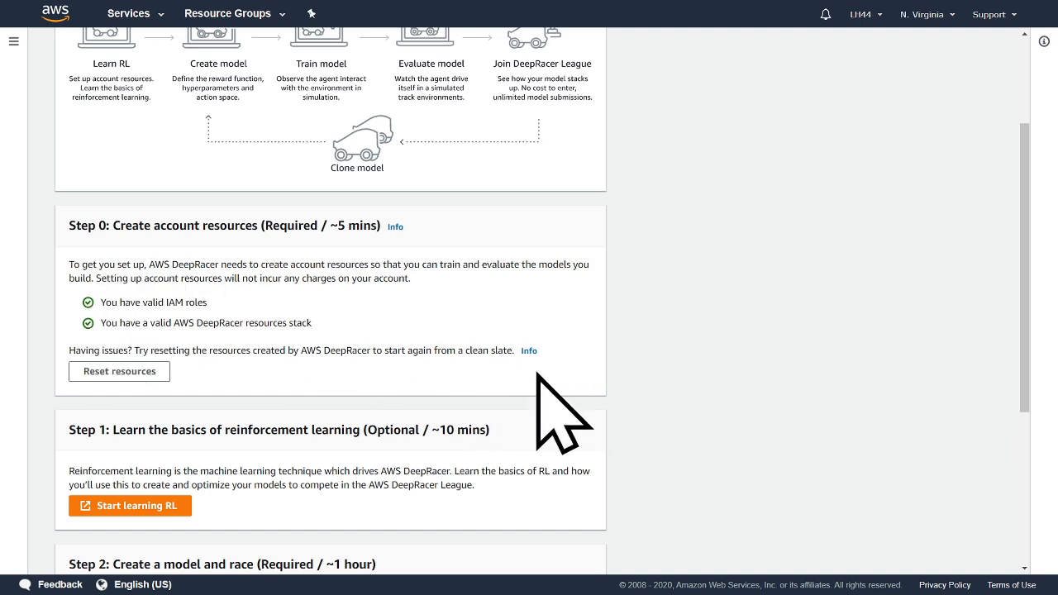
{"action": "mouse_move", "coordinate": [575, 396]}
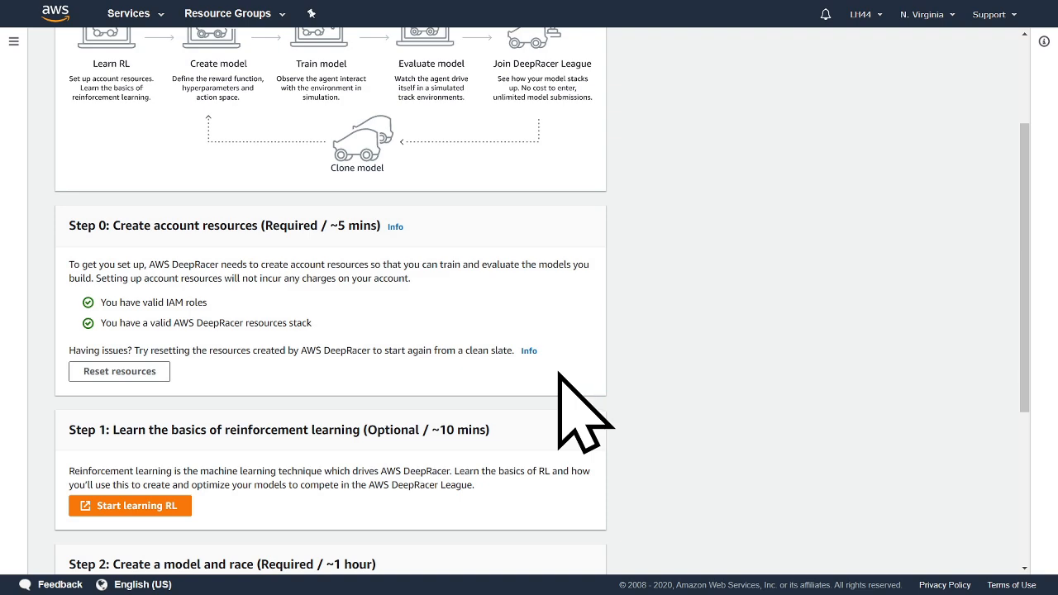
{"action": "scroll", "scroll_direction": "down", "scroll_amount": 3}
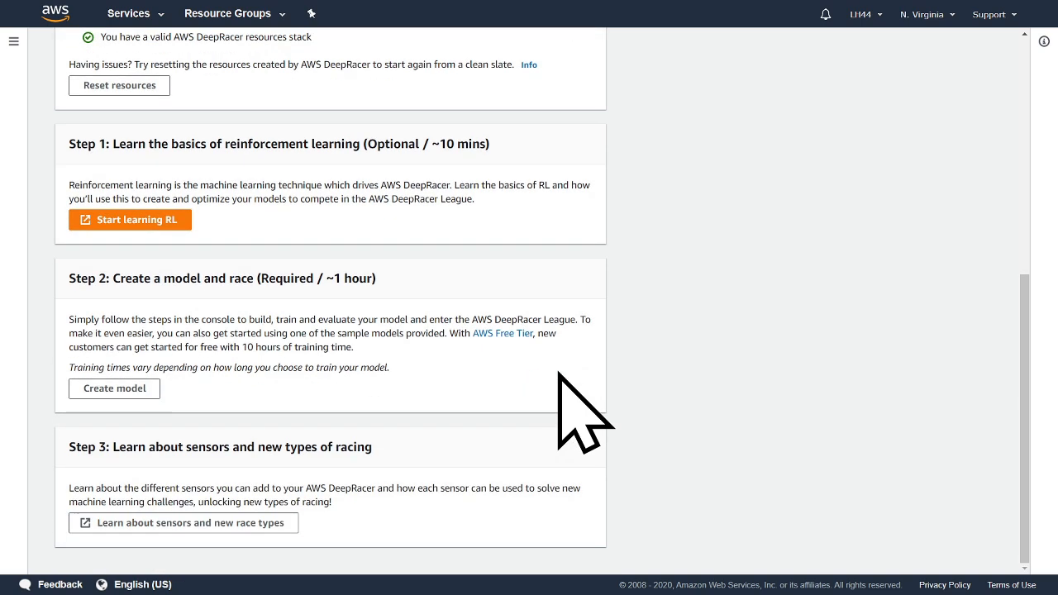
{"action": "mouse_move", "coordinate": [224, 410]}
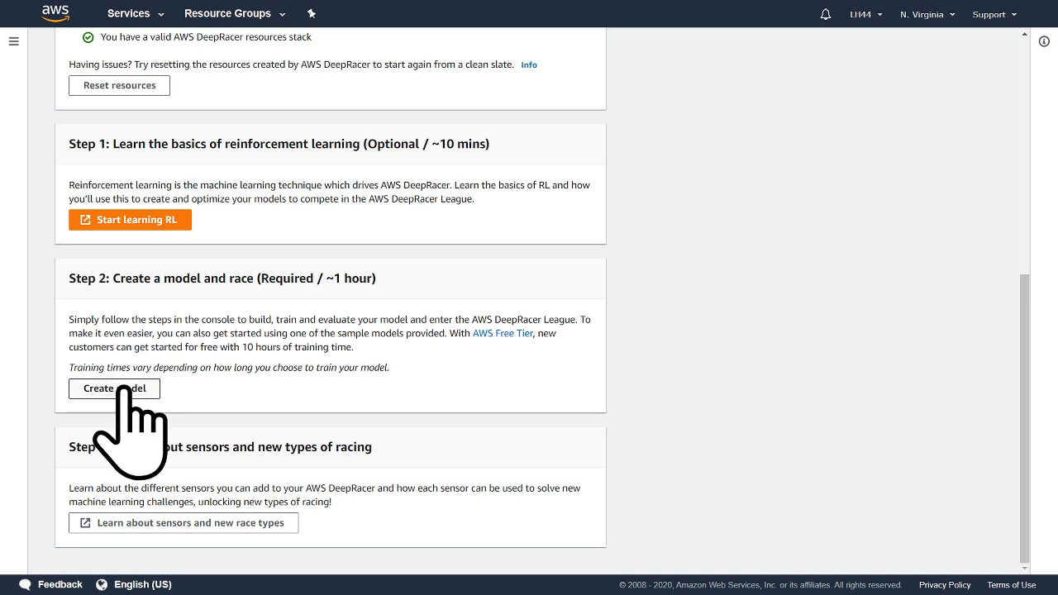
Start a new model and enter Testmodel1 as the model name.
{"action": "left_click", "coordinate": [114, 389]}
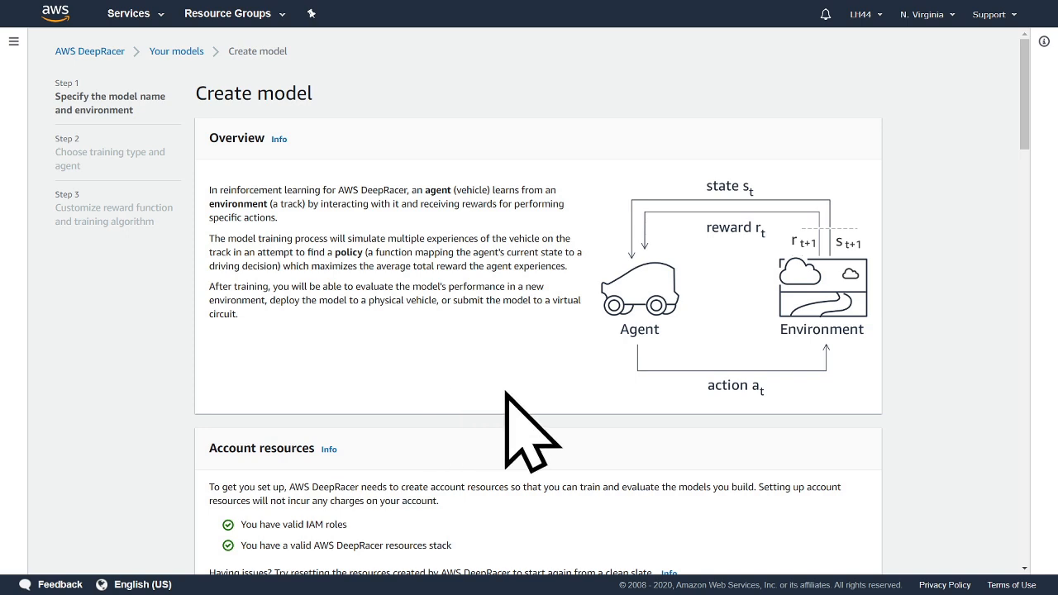
{"action": "mouse_move", "coordinate": [914, 405]}
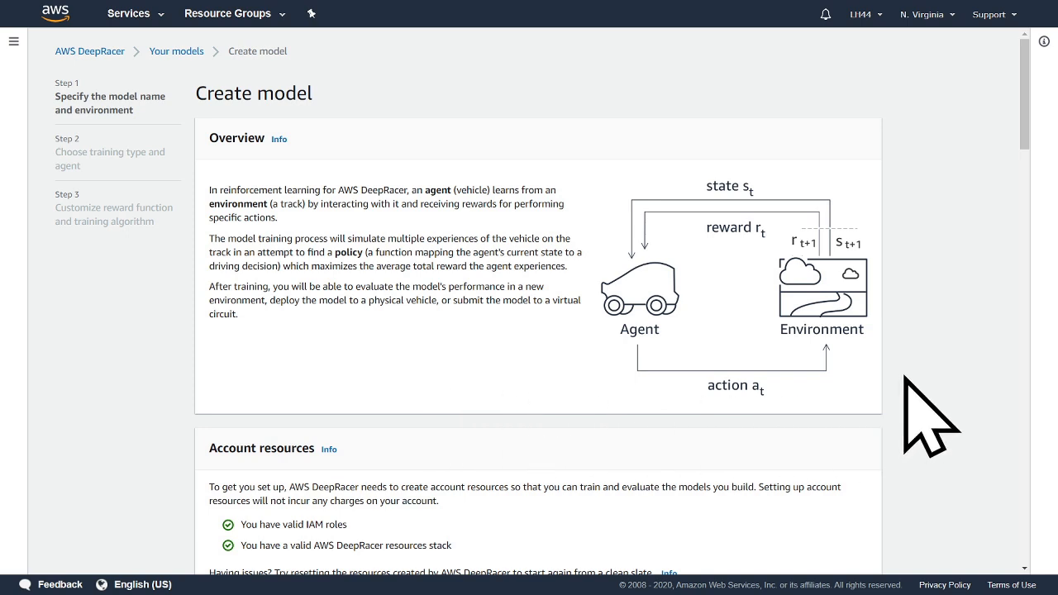
{"action": "scroll", "scroll_direction": "down", "scroll_amount": 3}
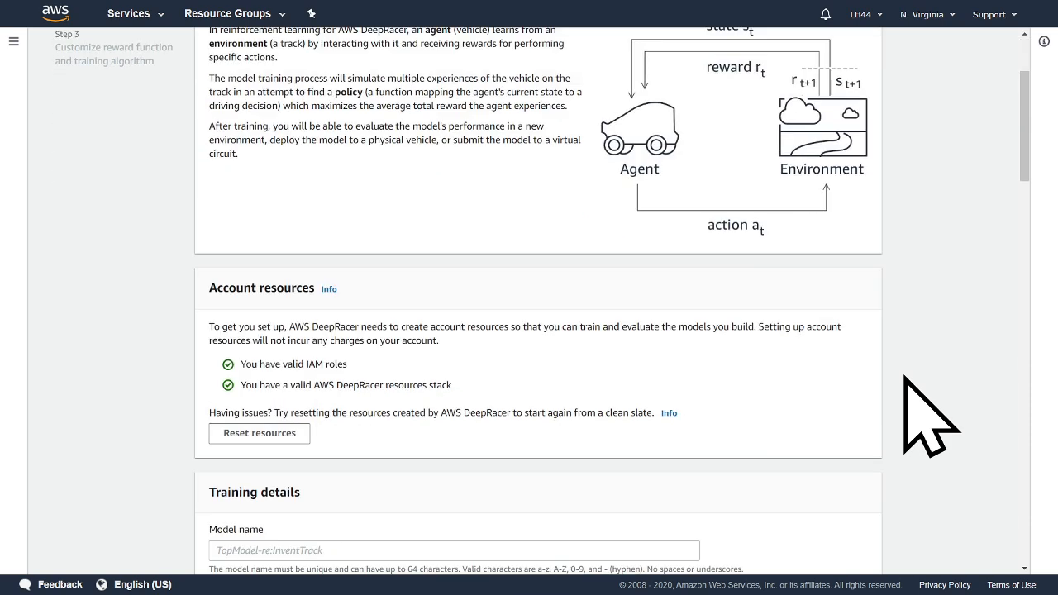
{"action": "scroll", "scroll_direction": "down", "scroll_amount": 3}
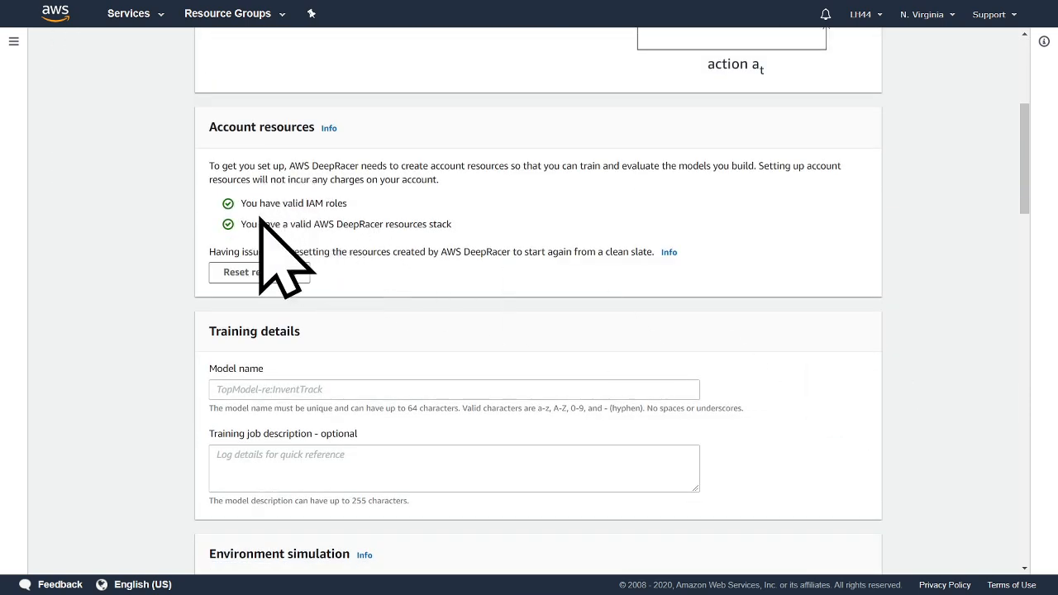
{"action": "mouse_move", "coordinate": [236, 248]}
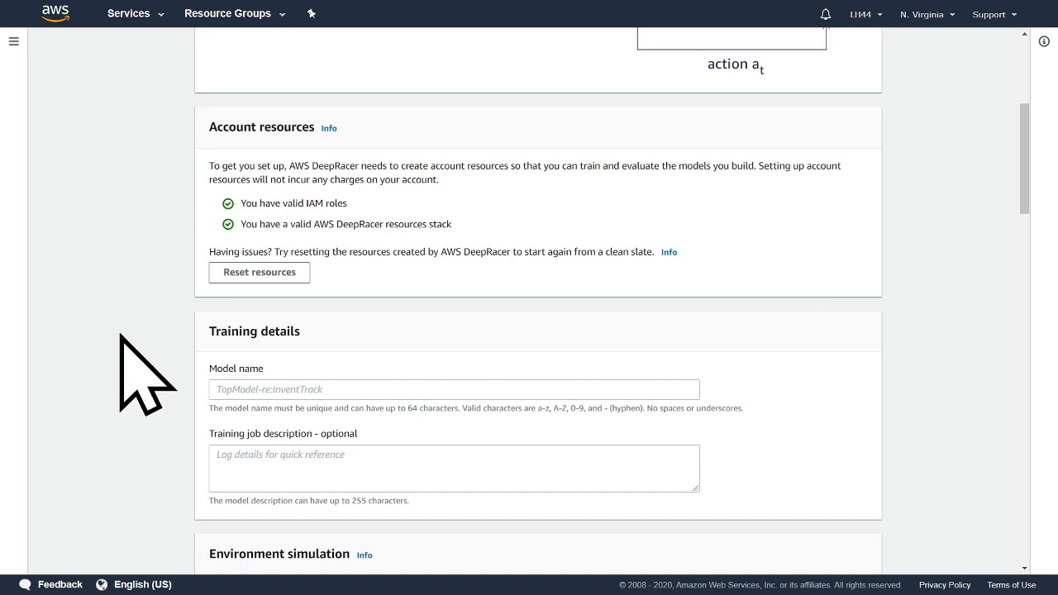
{"action": "mouse_move", "coordinate": [221, 388]}
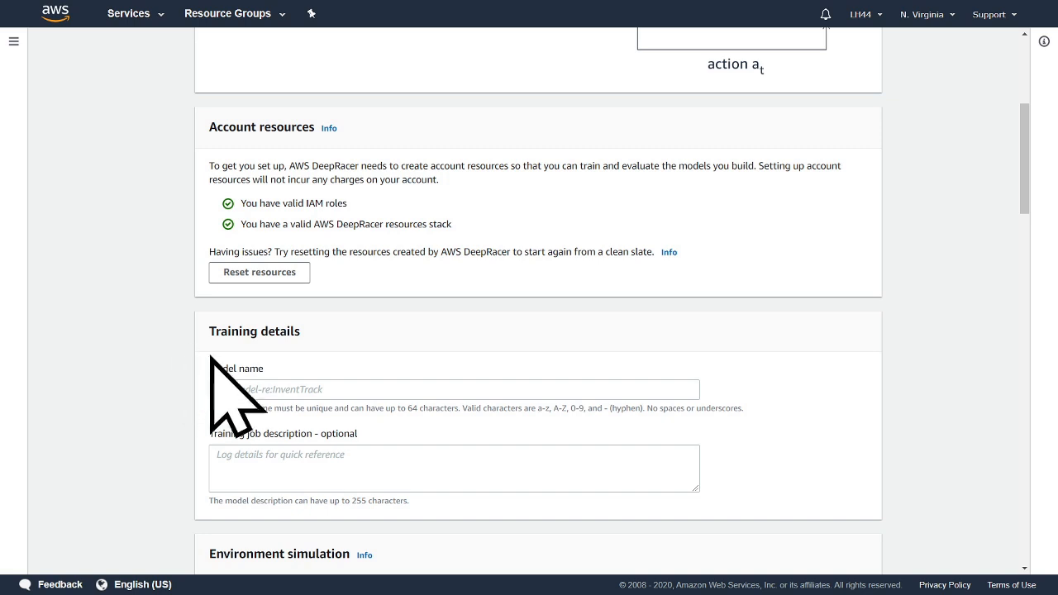
{"action": "scroll", "scroll_direction": "down", "scroll_amount": 3}
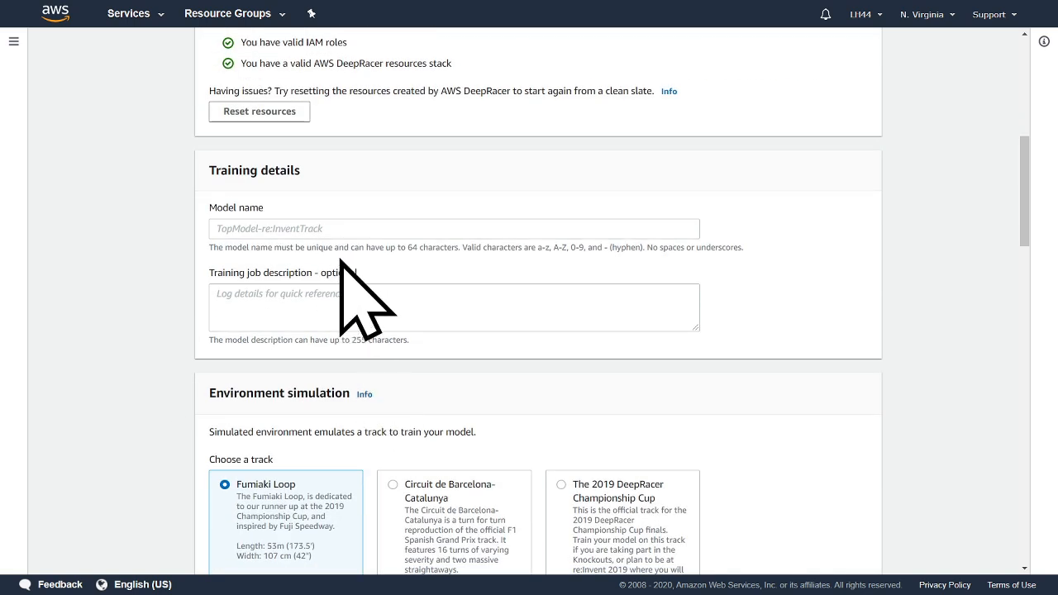
{"action": "left_click", "coordinate": [453, 229]}
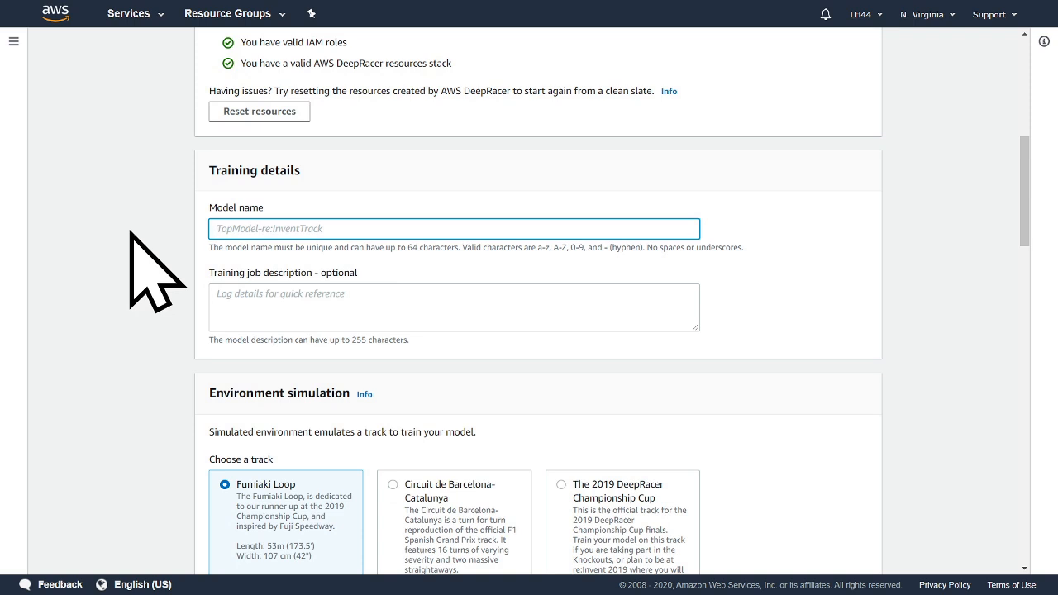
{"action": "type", "text": "Test"}
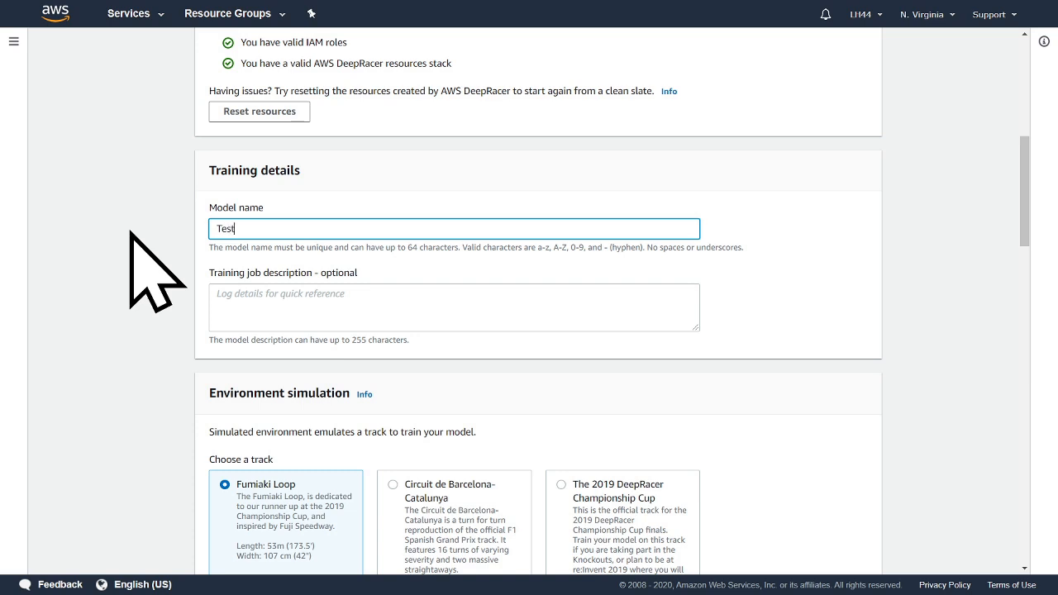
{"action": "type", "text": "model1"}
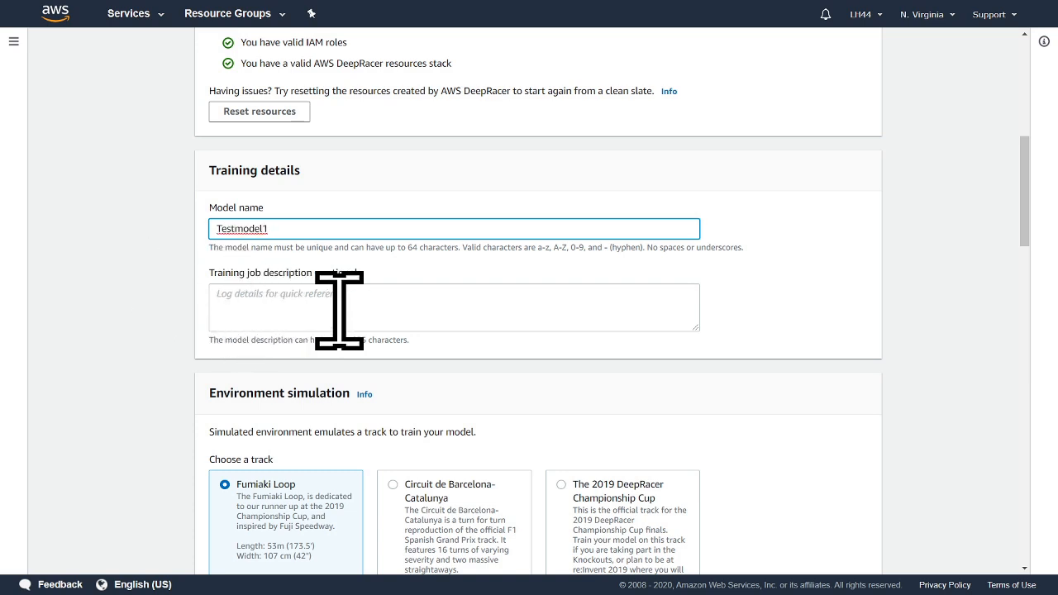
Enter the training description 'This is our first AWS Deepracer model'.
{"action": "left_click", "coordinate": [453, 309]}
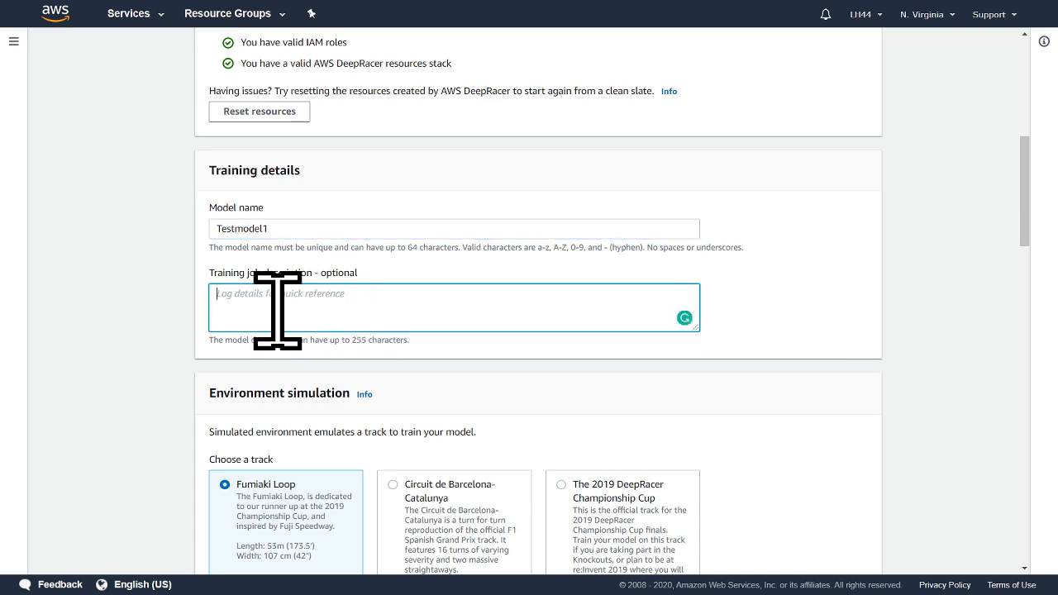
{"action": "scroll", "scroll_direction": "down", "scroll_amount": 3}
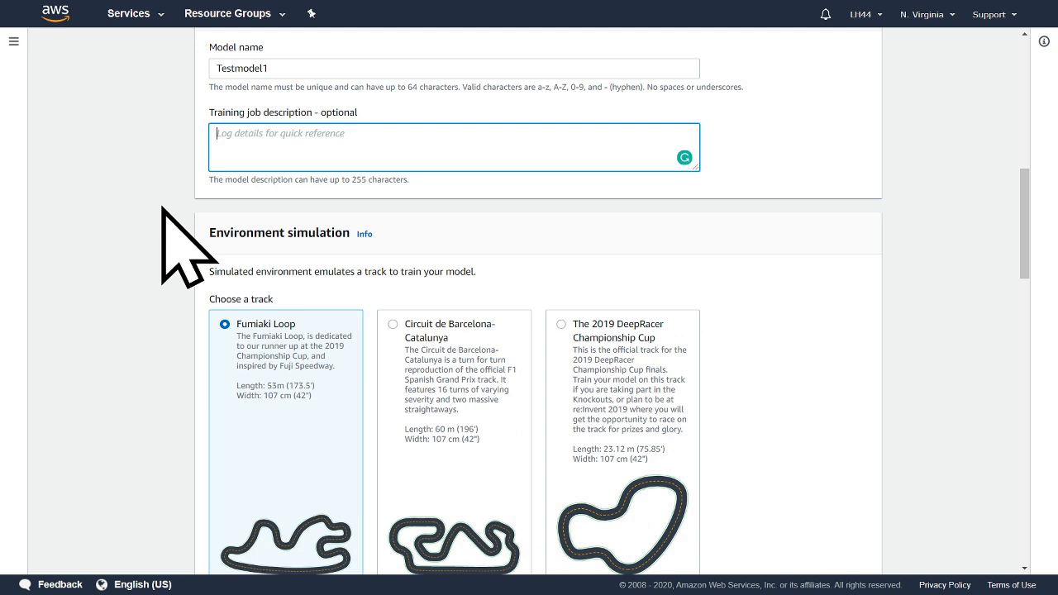
{"action": "type", "text": "T"}
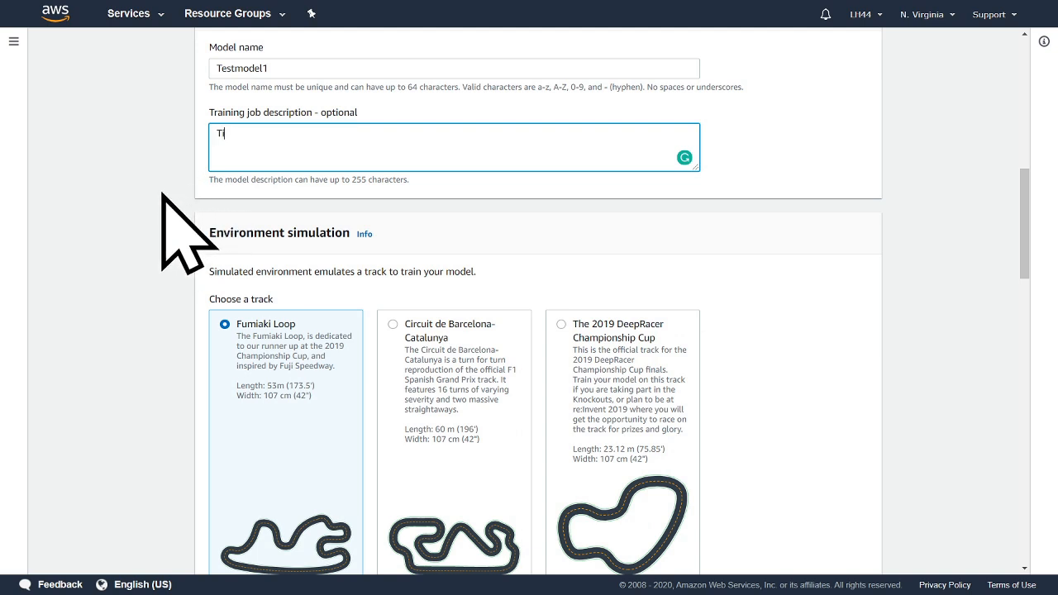
{"action": "type", "text": "his is"}
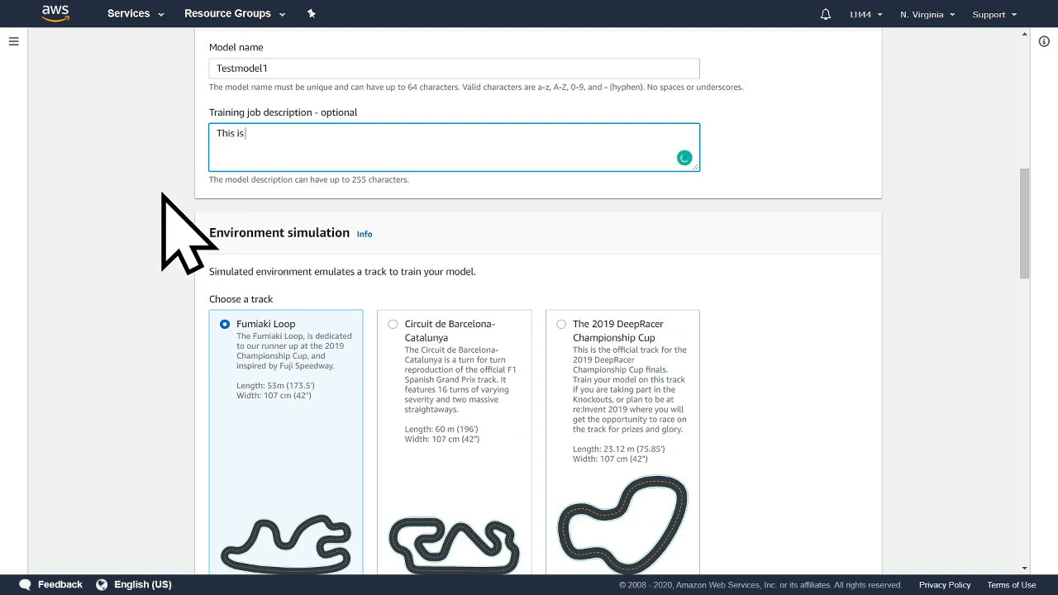
{"action": "type", "text": "our first A"}
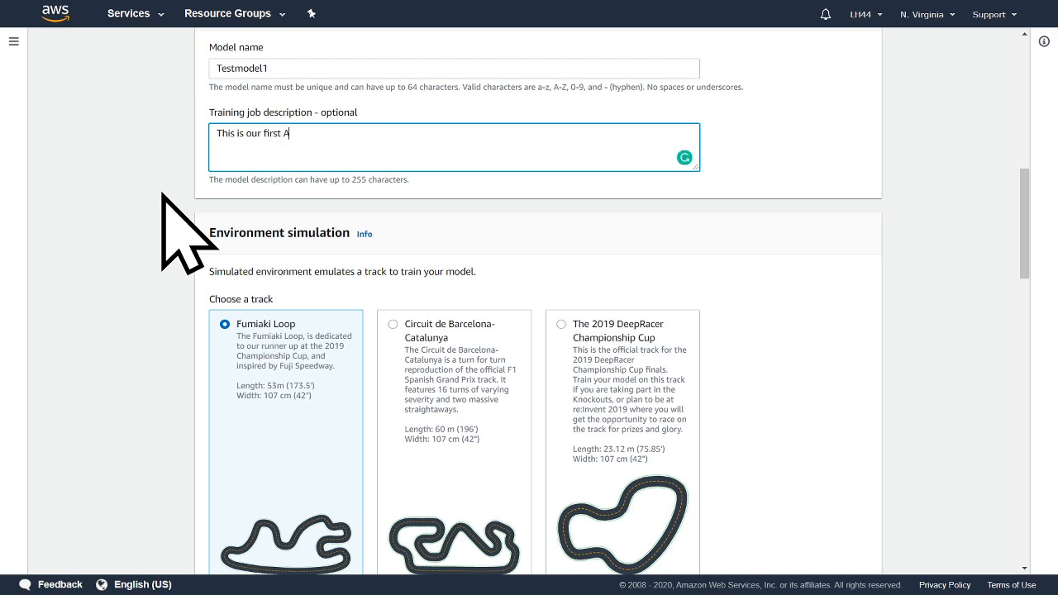
{"action": "type", "text": "WS Deepracer model"}
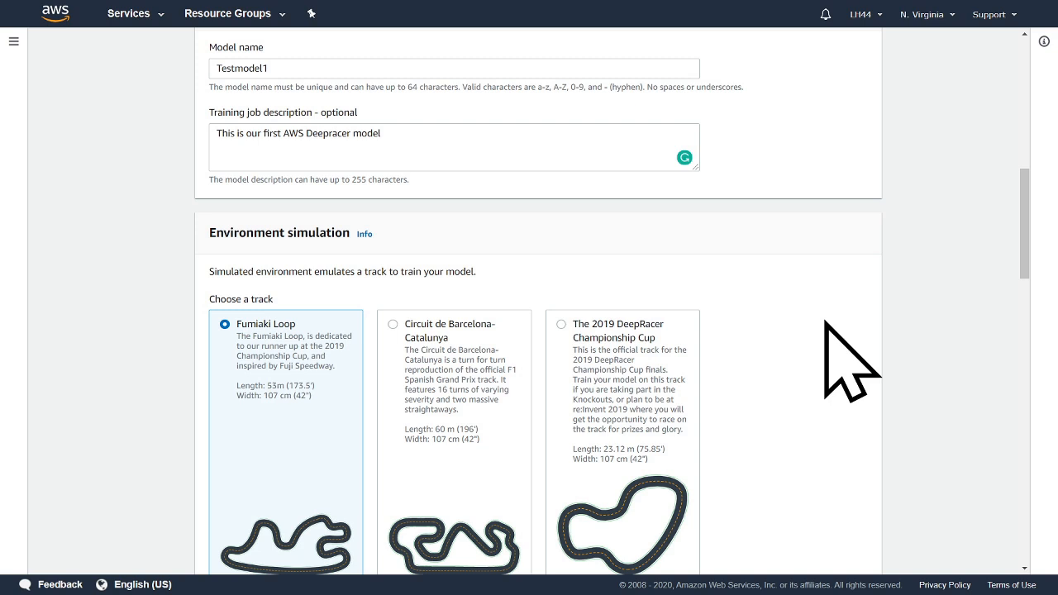
Choose re:Invent 2018 as the training track and proceed to race type and agent.
{"action": "scroll", "scroll_direction": "down", "scroll_amount": 3}
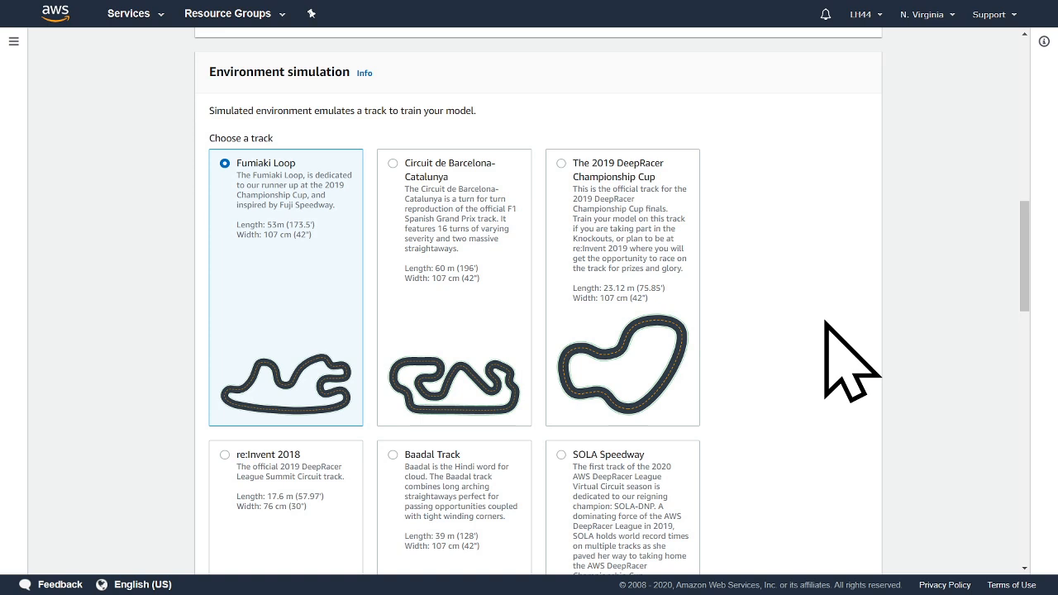
{"action": "scroll", "scroll_direction": "down", "scroll_amount": 3}
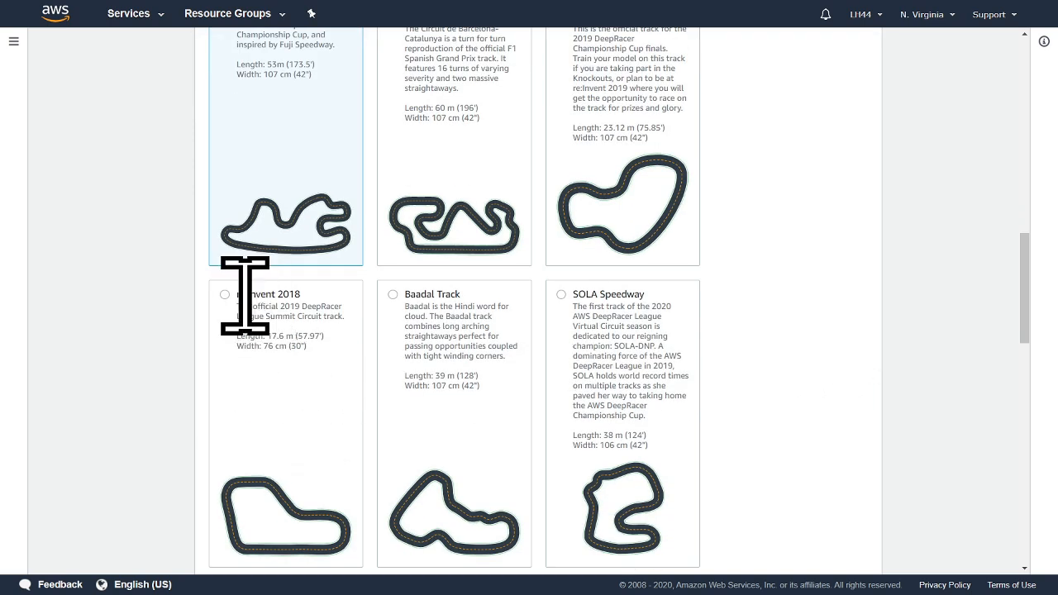
{"action": "left_click", "coordinate": [224, 294]}
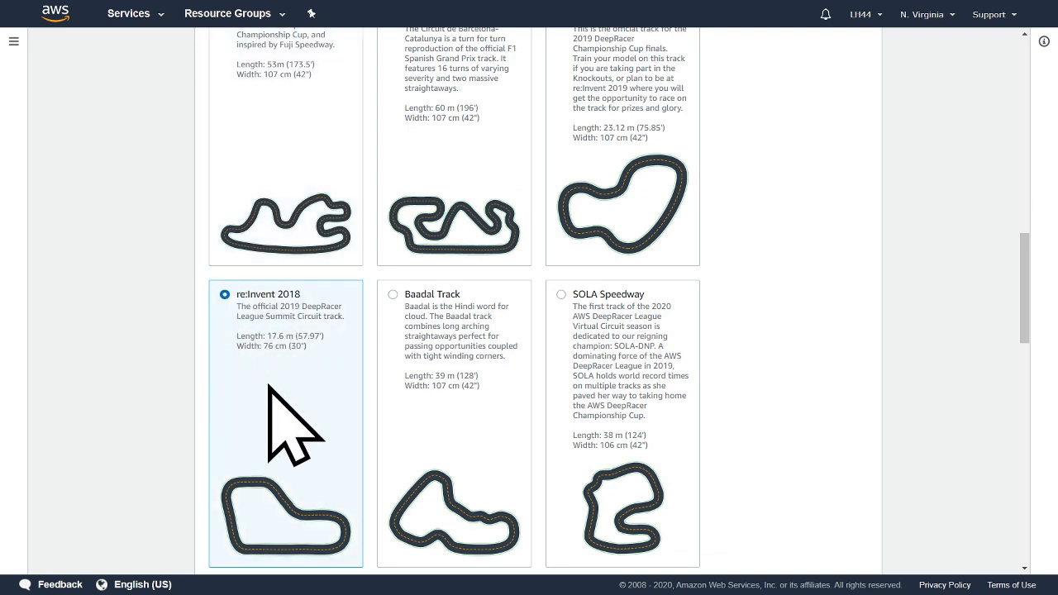
{"action": "scroll", "scroll_direction": "down", "scroll_amount": 3}
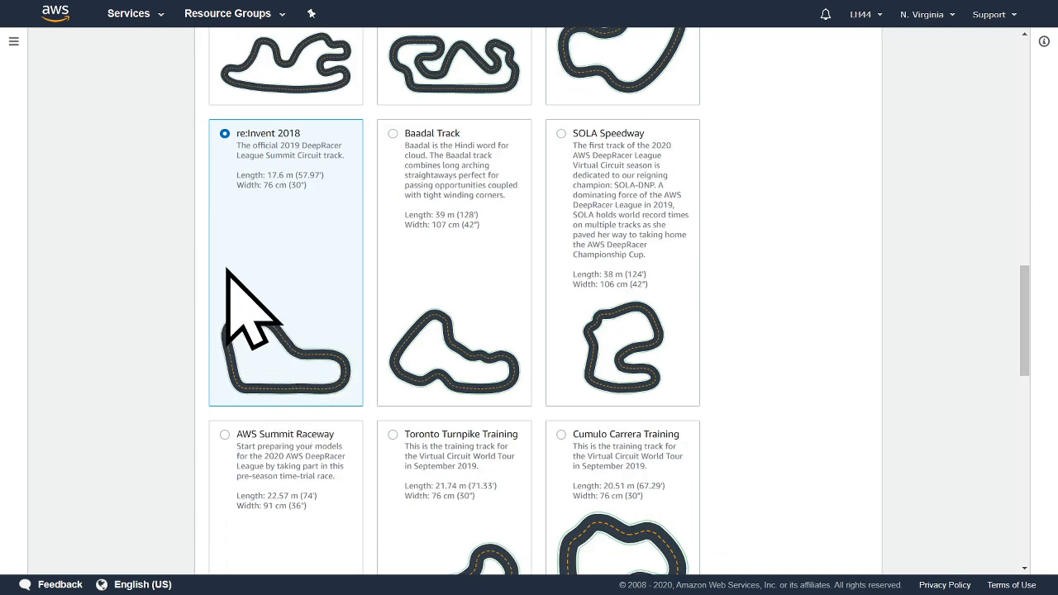
{"action": "mouse_move", "coordinate": [827, 363]}
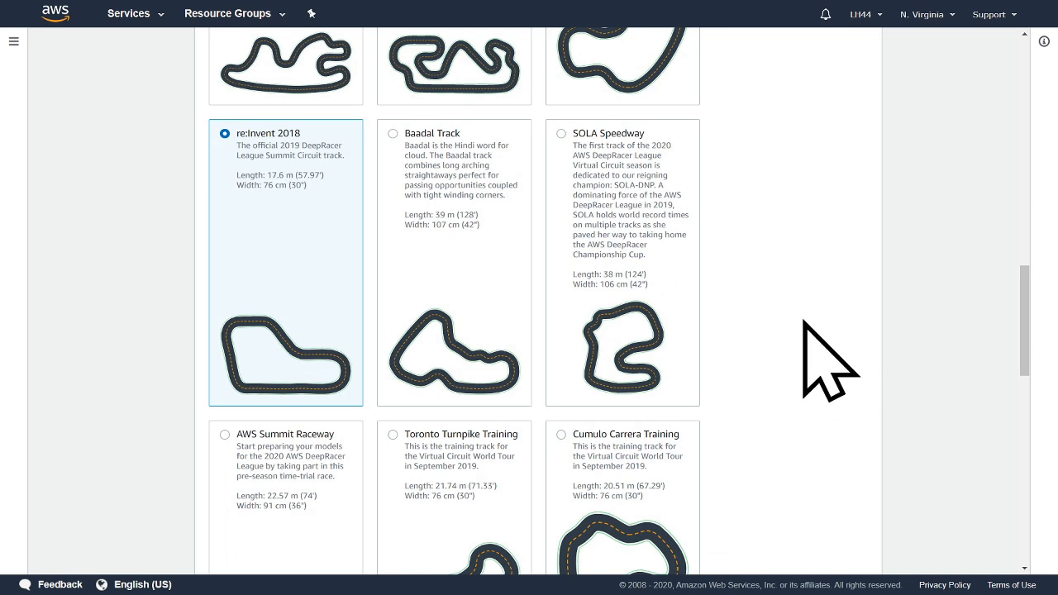
{"action": "scroll", "scroll_direction": "down", "scroll_amount": 3}
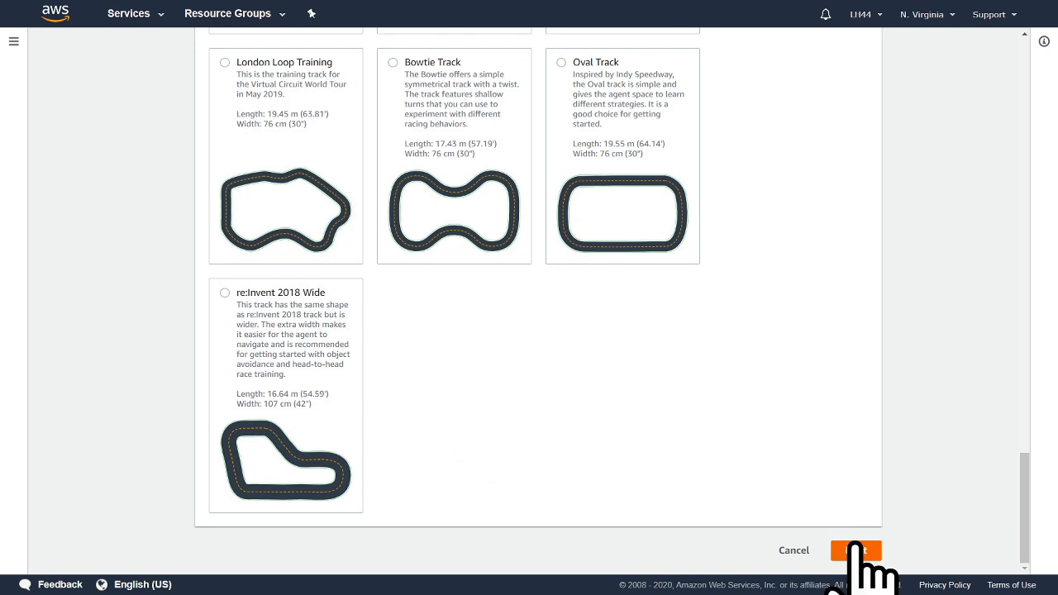
{"action": "left_click", "coordinate": [856, 550]}
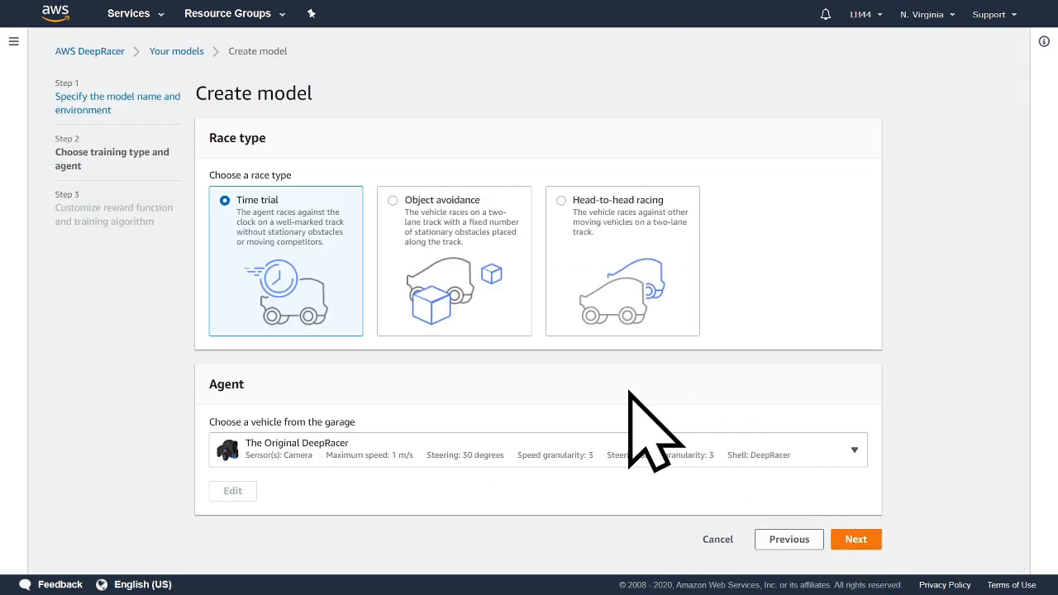
{"action": "mouse_move", "coordinate": [649, 426]}
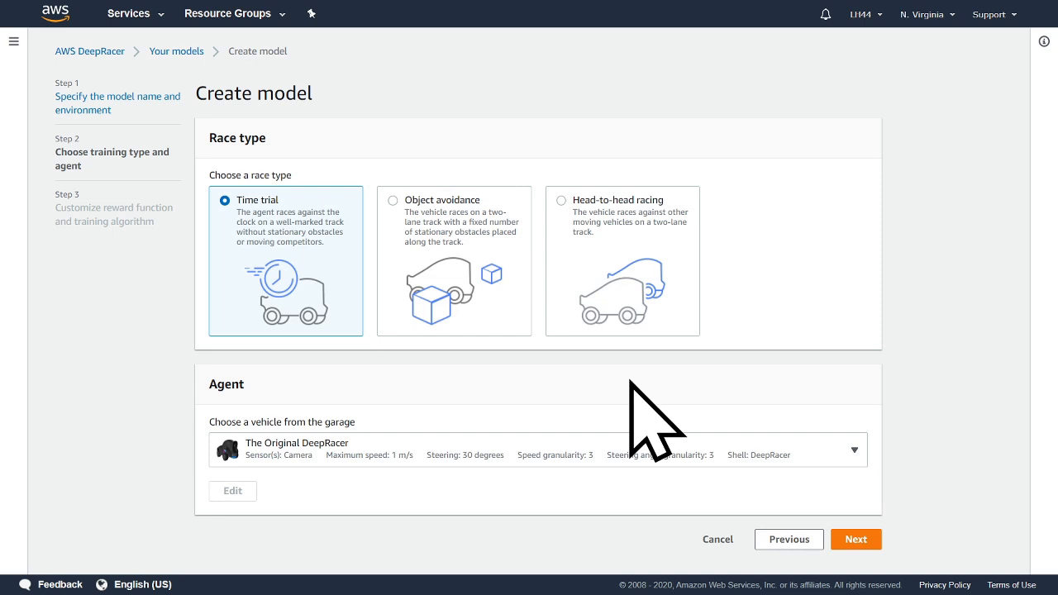
{"action": "mouse_move", "coordinate": [661, 463]}
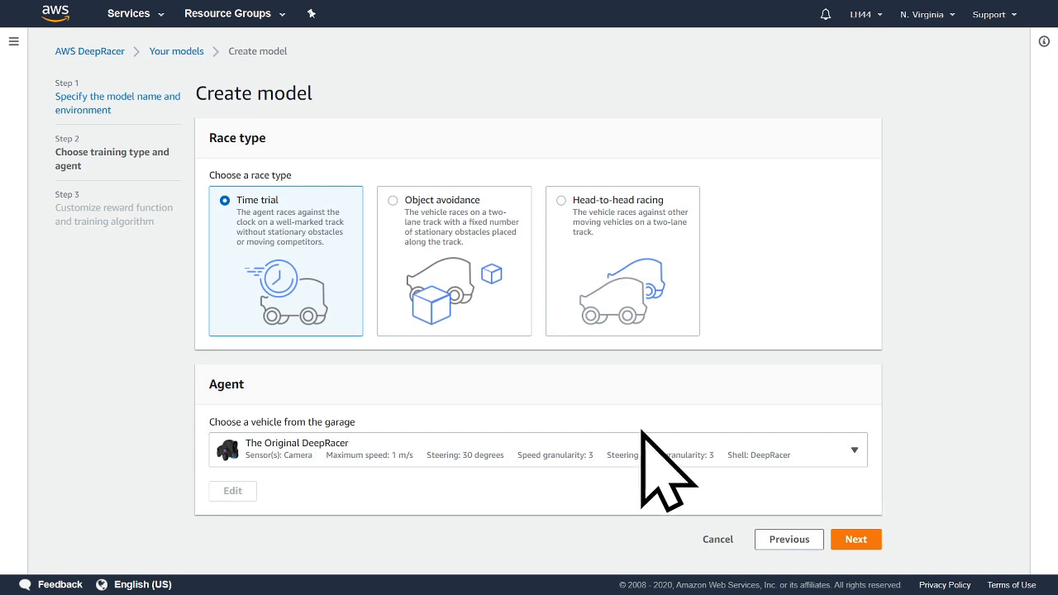
Keep Time trial with The Original DeepRacer agent and proceed to the reward function.
{"action": "left_click", "coordinate": [854, 450]}
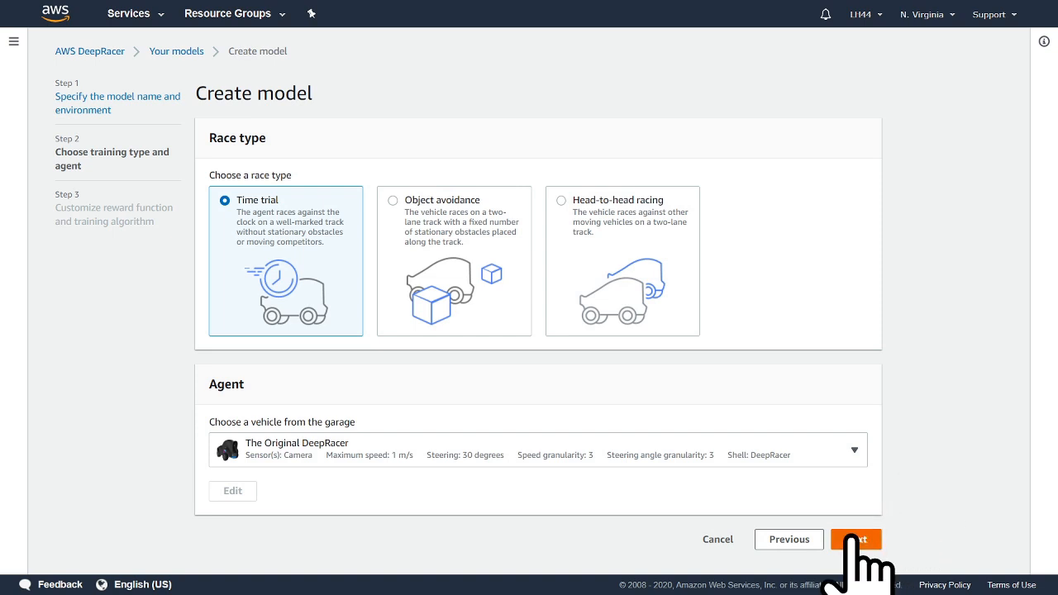
{"action": "left_click", "coordinate": [855, 539]}
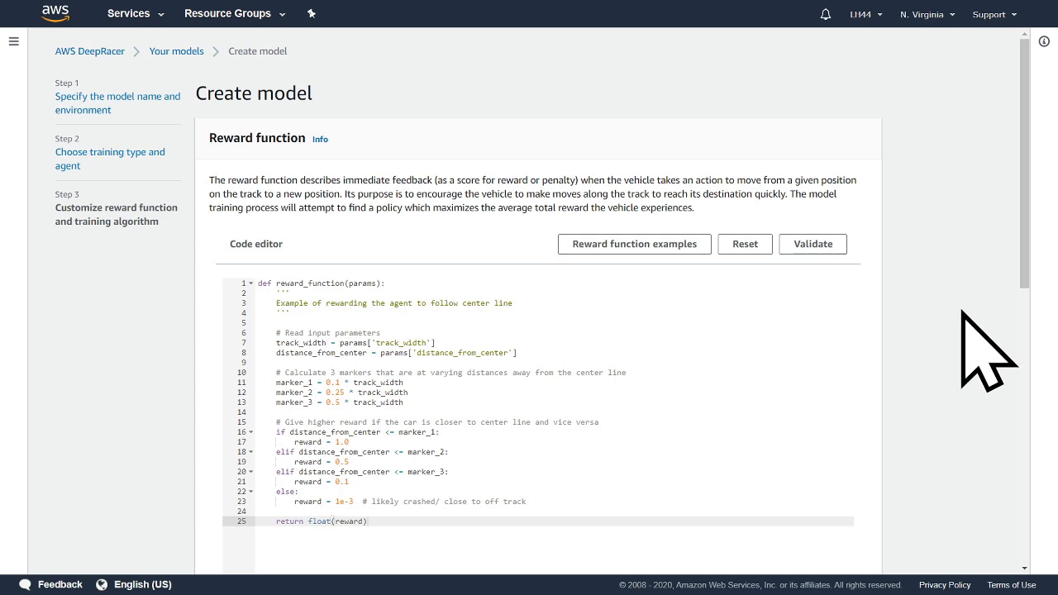
{"action": "mouse_move", "coordinate": [959, 326]}
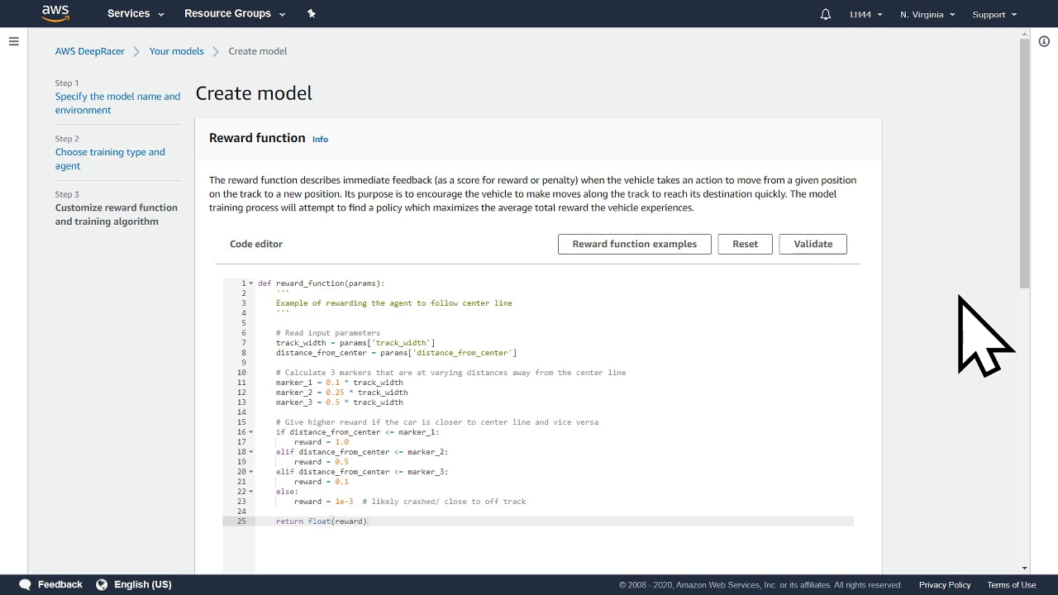
{"action": "mouse_move", "coordinate": [944, 356]}
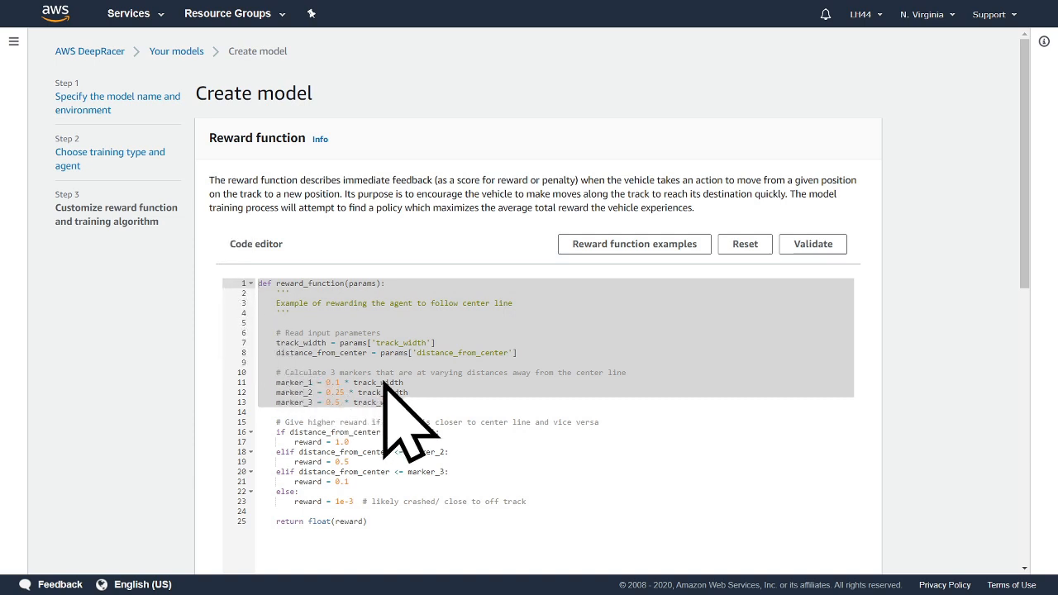
Review the default center-line reward function code and validate it.
{"action": "scroll", "scroll_direction": "down", "scroll_amount": 3}
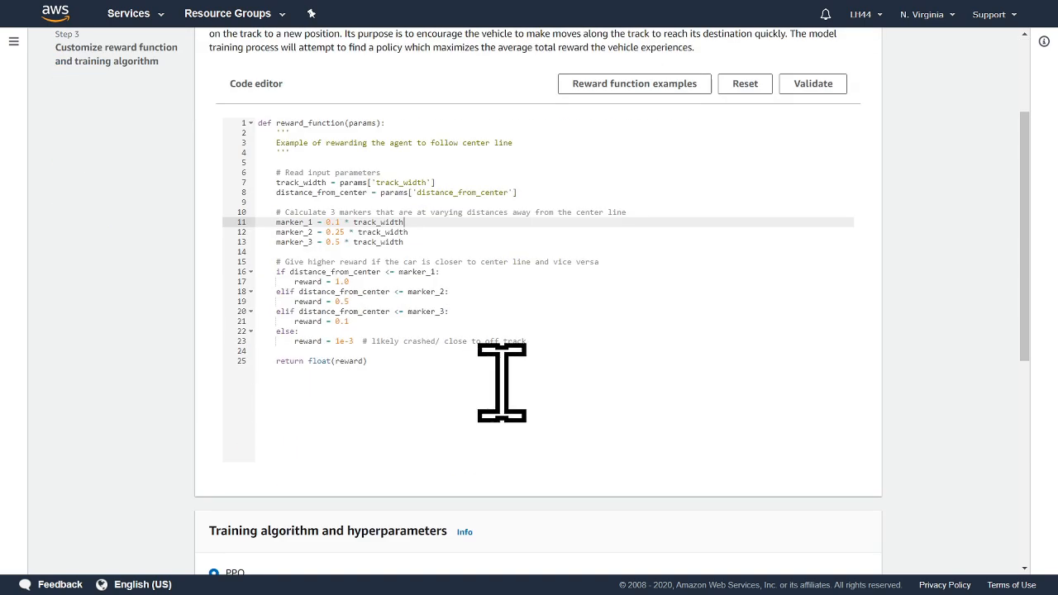
{"action": "mouse_move", "coordinate": [598, 320]}
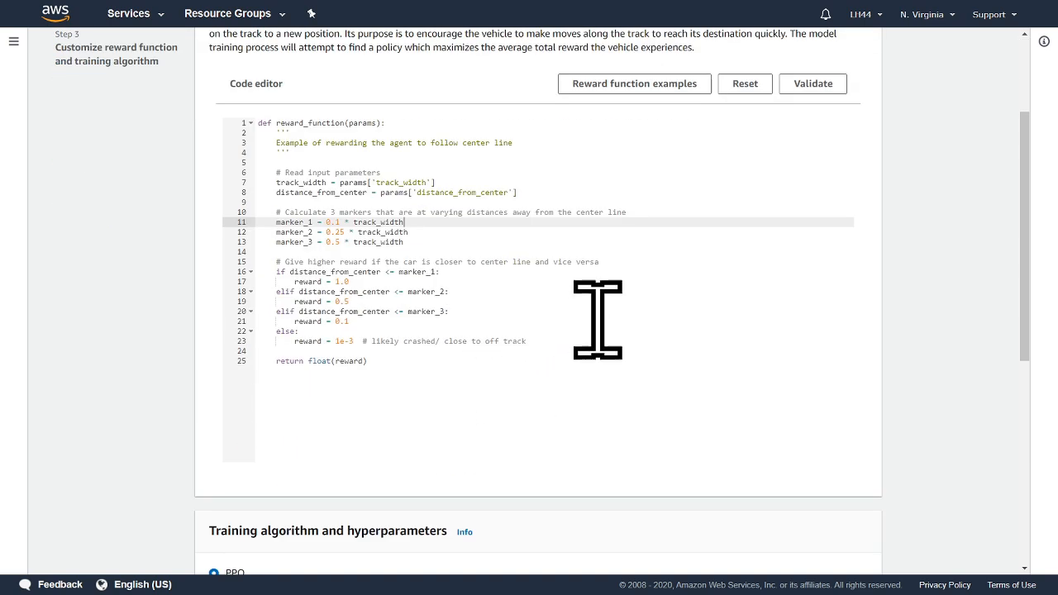
{"action": "mouse_move", "coordinate": [601, 99]}
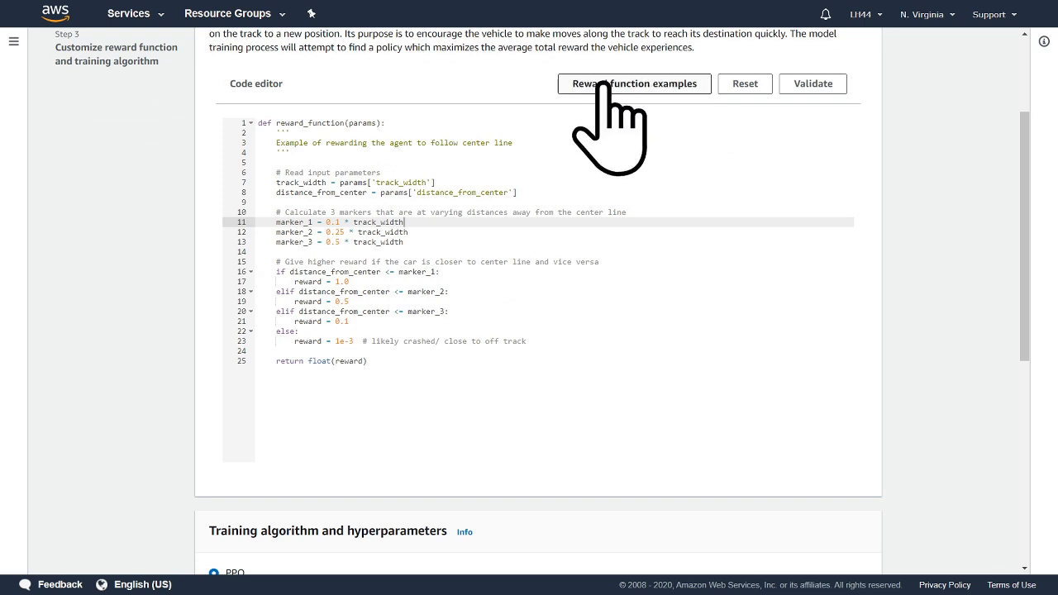
{"action": "left_click", "coordinate": [634, 83]}
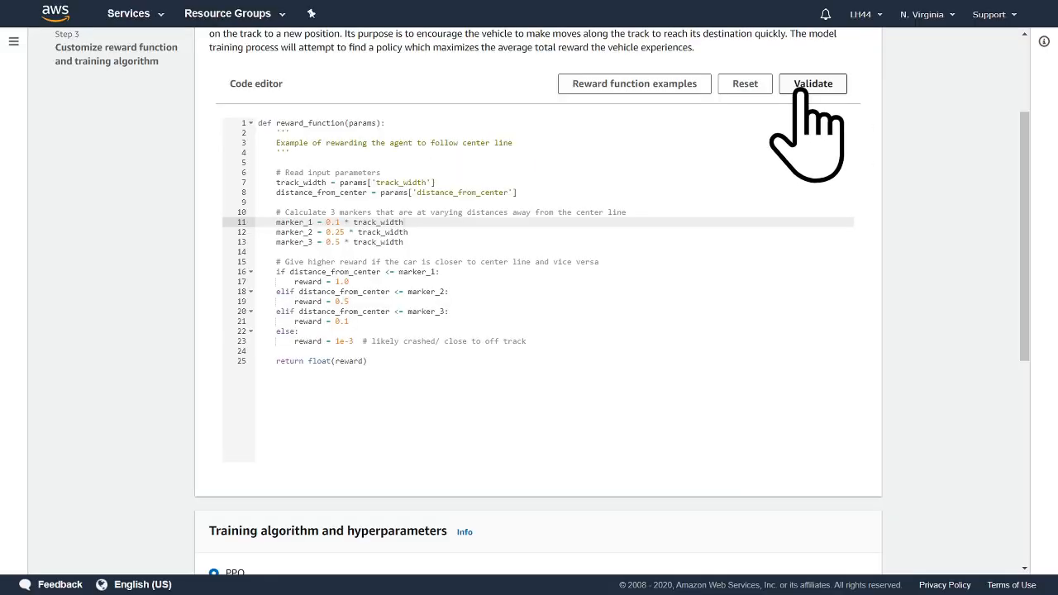
{"action": "left_click", "coordinate": [813, 83]}
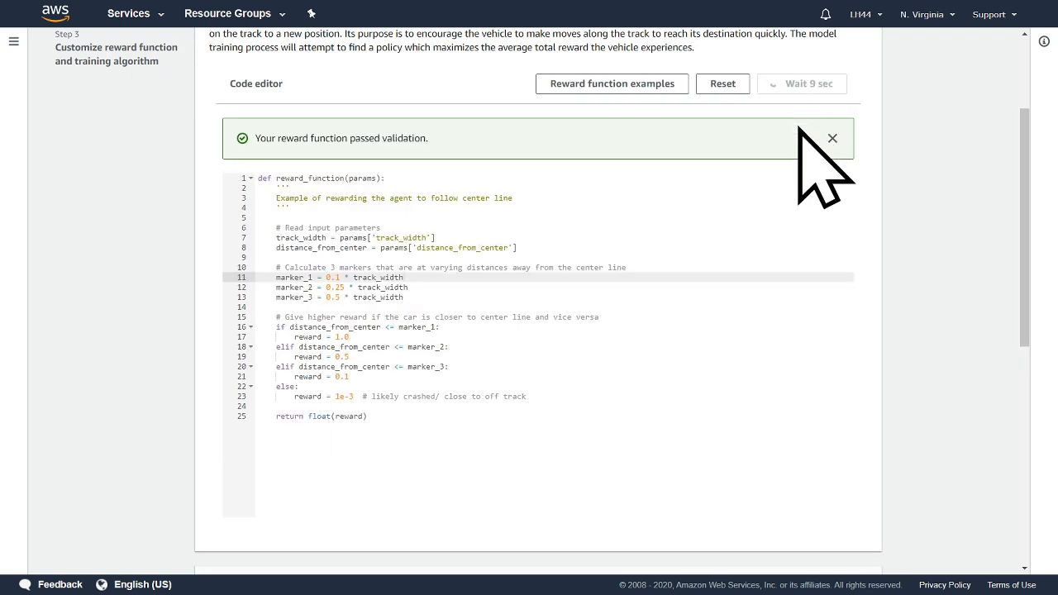
{"action": "mouse_move", "coordinate": [450, 178]}
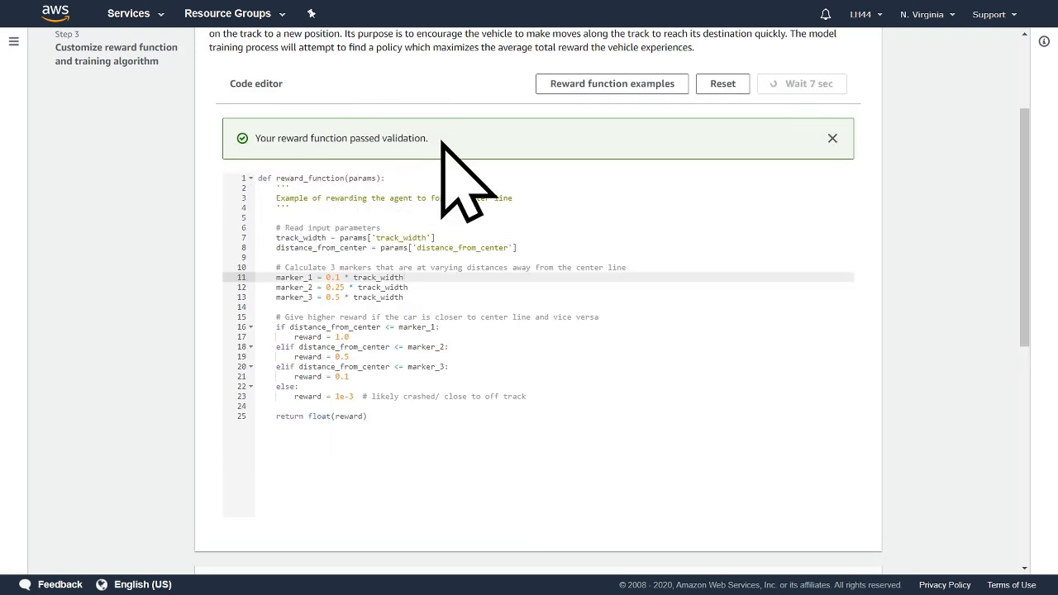
Review default PPO hyperparameters (batch 64, 10 epochs, 0.0003 learning rate, Huber loss).
{"action": "scroll", "scroll_direction": "down", "scroll_amount": 3}
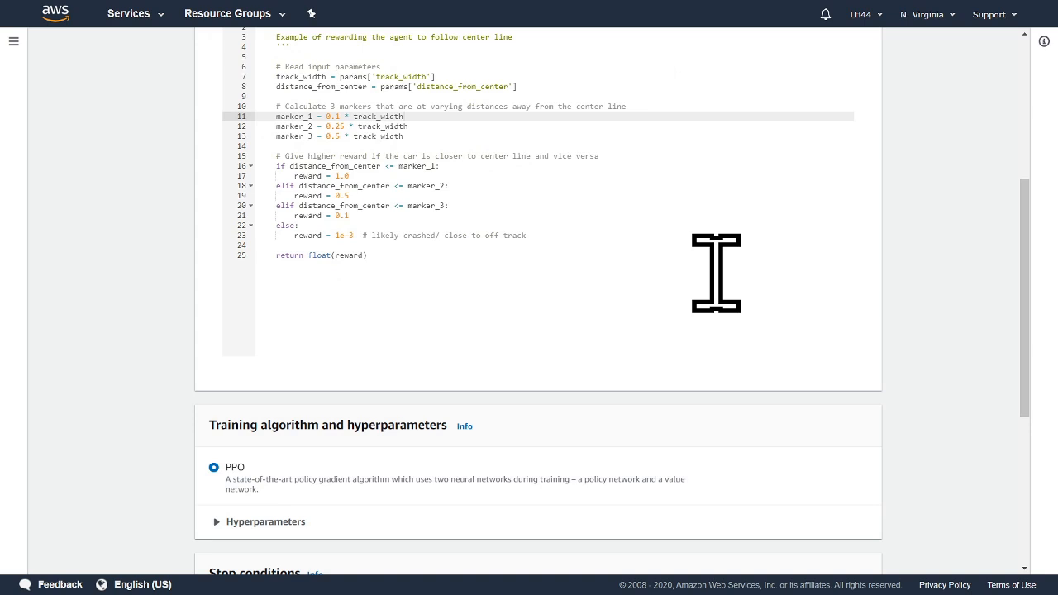
{"action": "scroll", "scroll_direction": "down", "scroll_amount": 3}
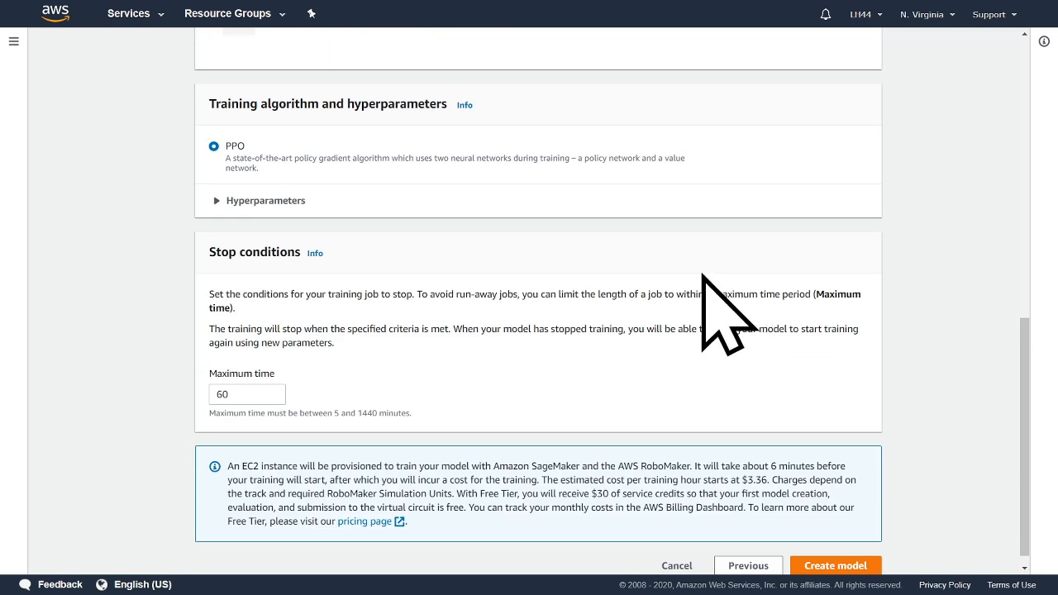
{"action": "mouse_move", "coordinate": [210, 104]}
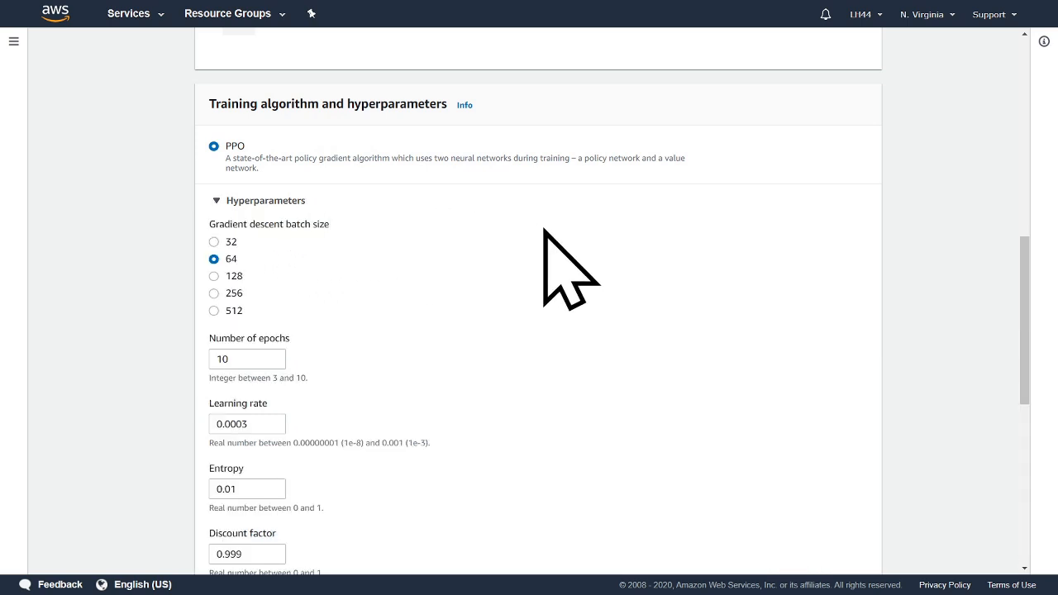
{"action": "scroll", "scroll_direction": "down", "scroll_amount": 3}
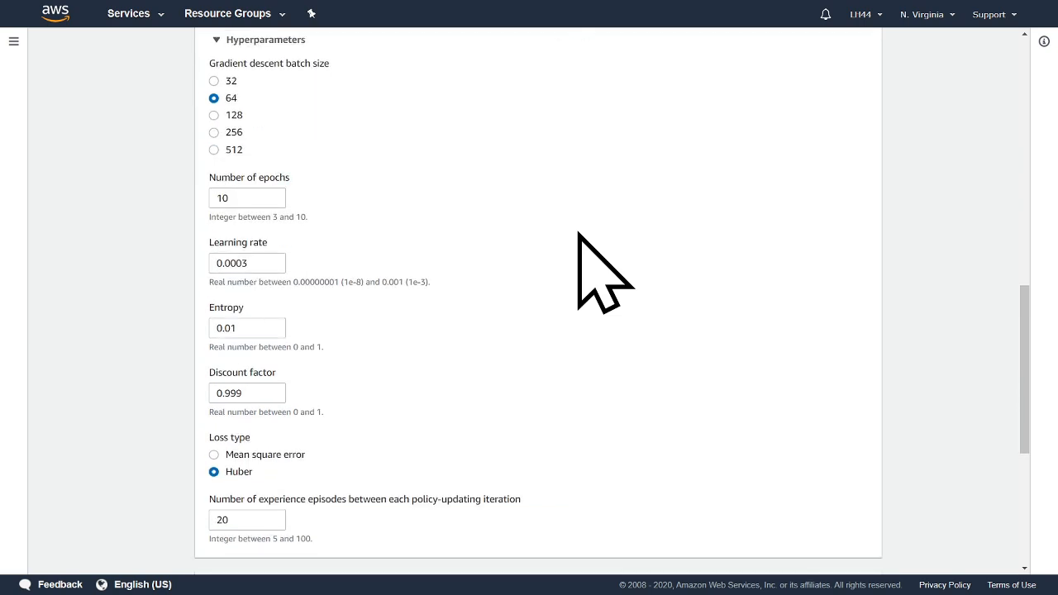
{"action": "scroll", "scroll_direction": "down", "scroll_amount": 3}
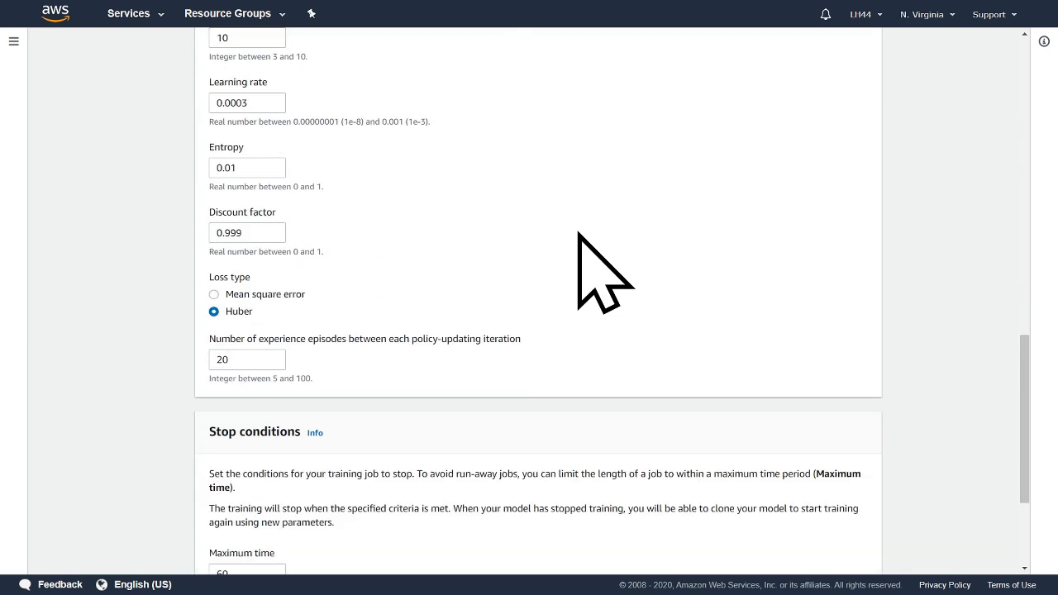
{"action": "scroll", "scroll_direction": "down", "scroll_amount": 3}
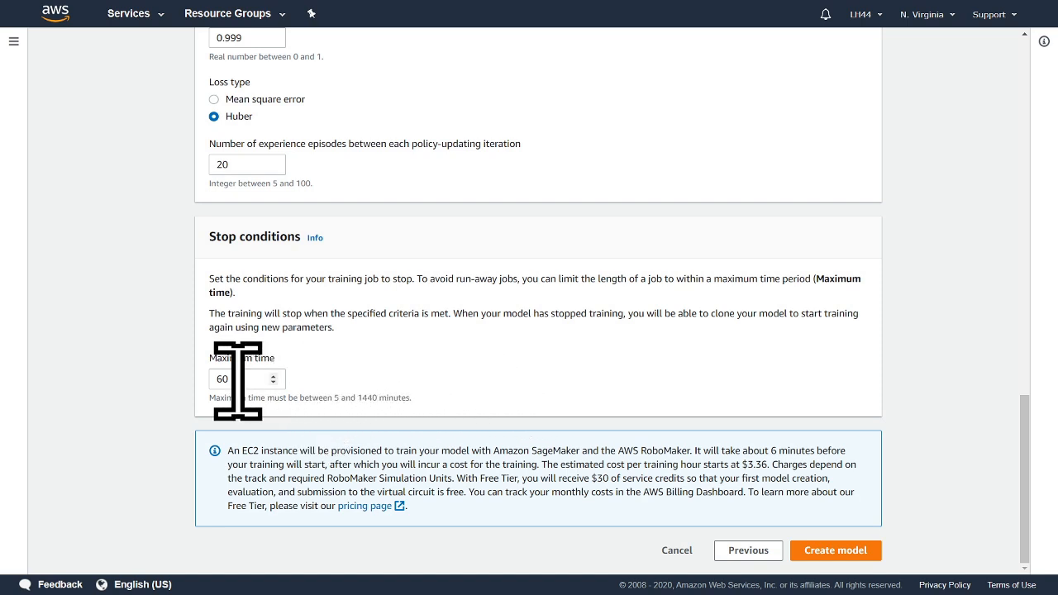
Set the maximum training time to 5 minutes and create Testmodel1.
{"action": "left_click", "coordinate": [239, 379]}
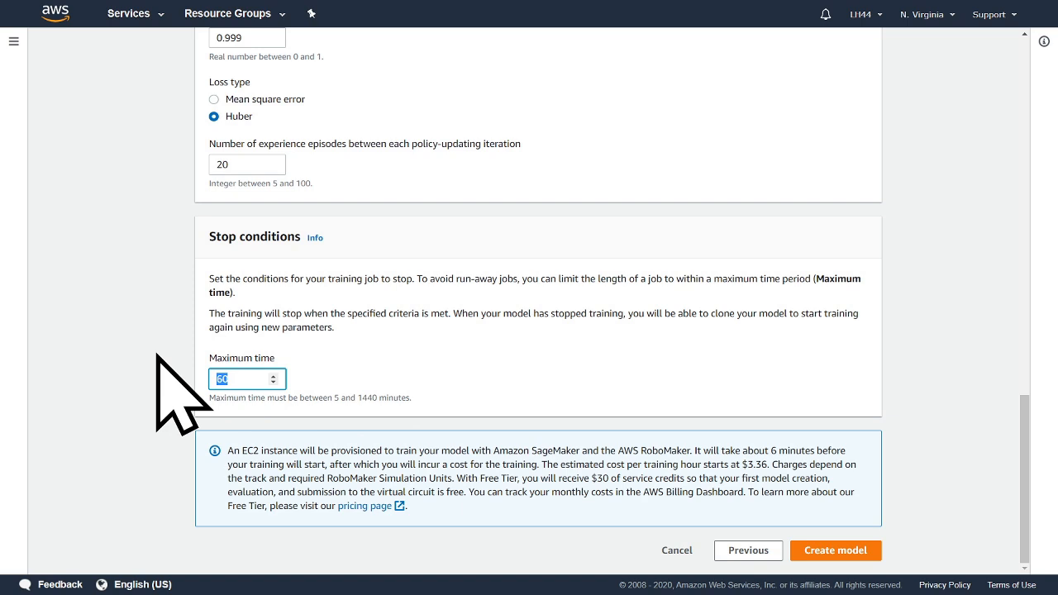
{"action": "type", "text": "5"}
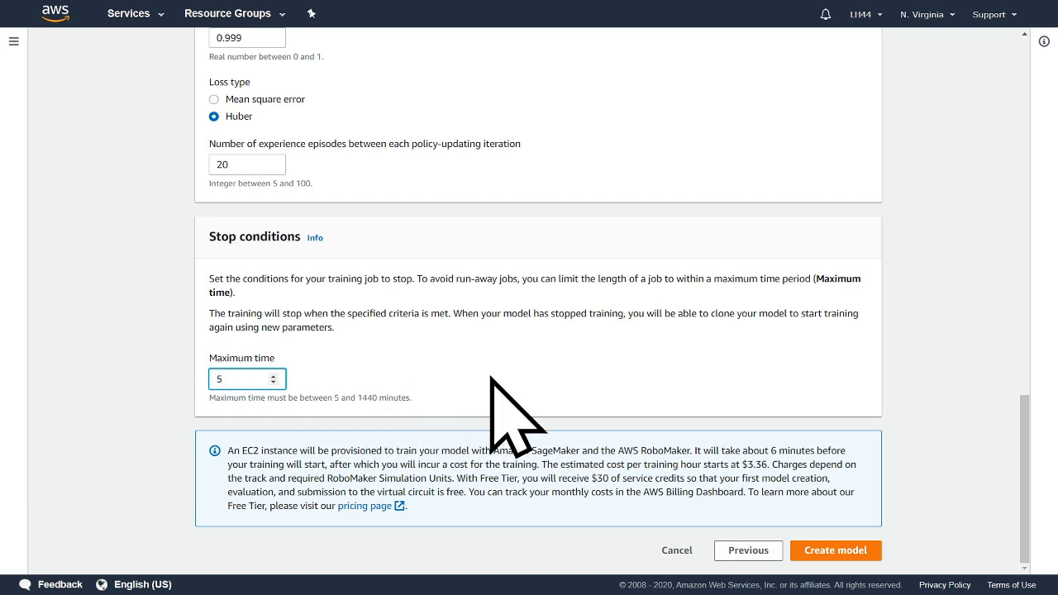
{"action": "mouse_move", "coordinate": [834, 550]}
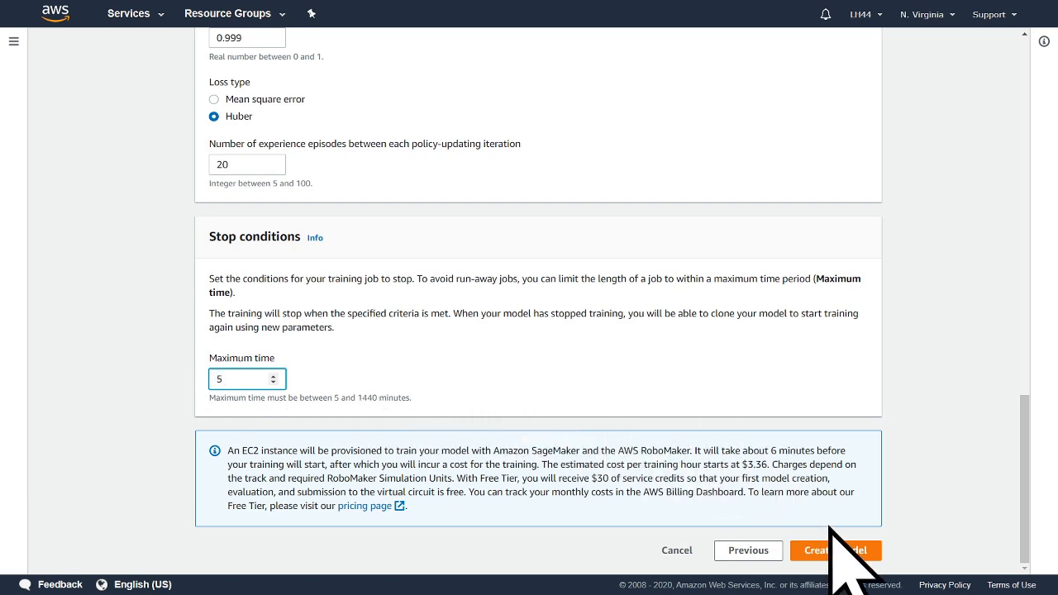
{"action": "left_click", "coordinate": [836, 551]}
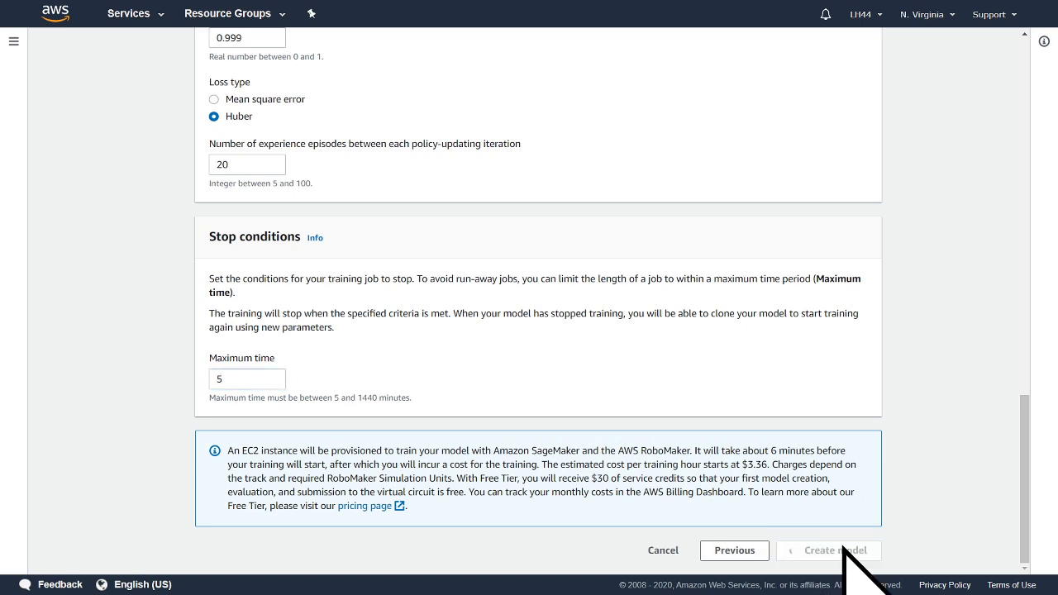
{"action": "left_click", "coordinate": [829, 550]}
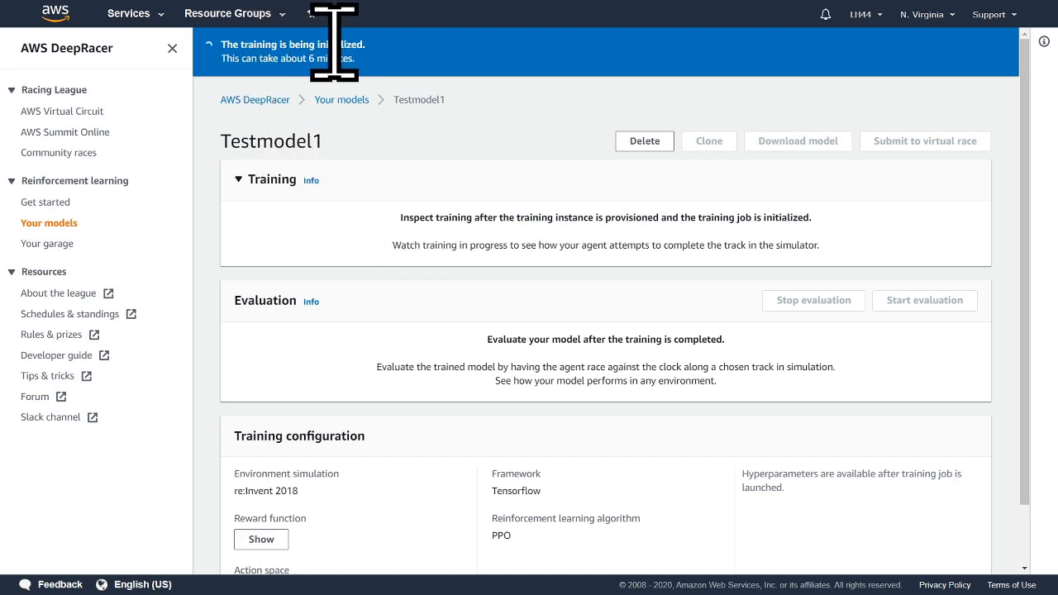
{"action": "mouse_move", "coordinate": [461, 217]}
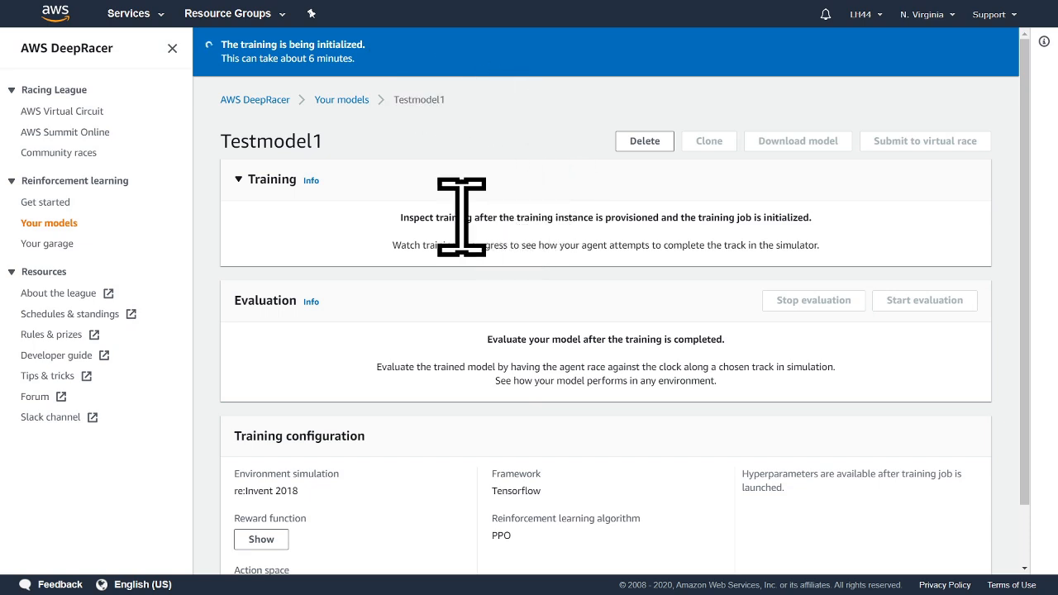
{"action": "mouse_move", "coordinate": [228, 289]}
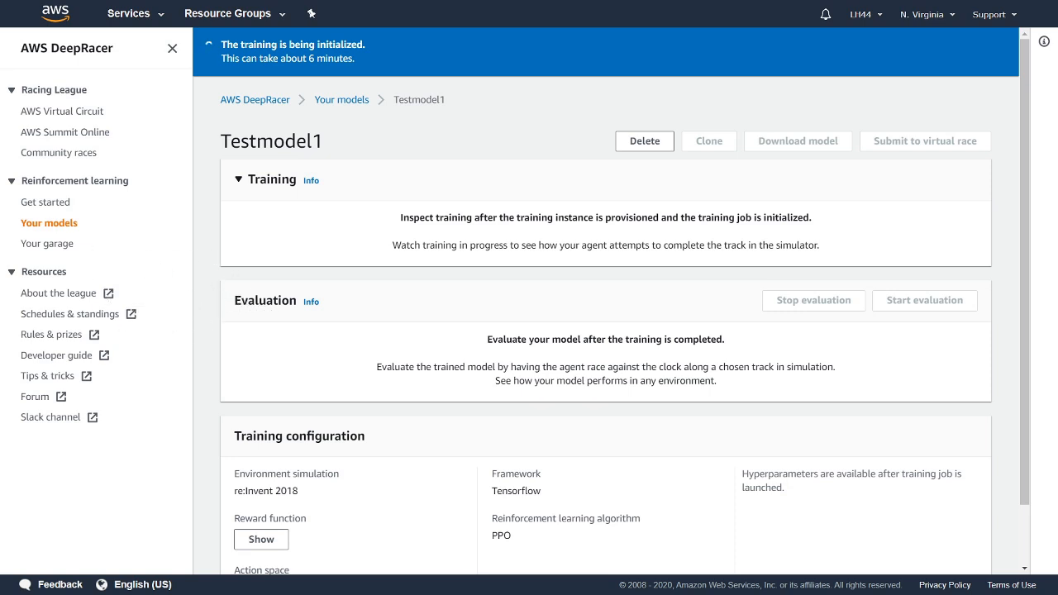
Scroll through Testmodel1's reward graph, simulation stream and stop condition at 00:05:00.
{"action": "scroll", "scroll_direction": "down", "scroll_amount": 3}
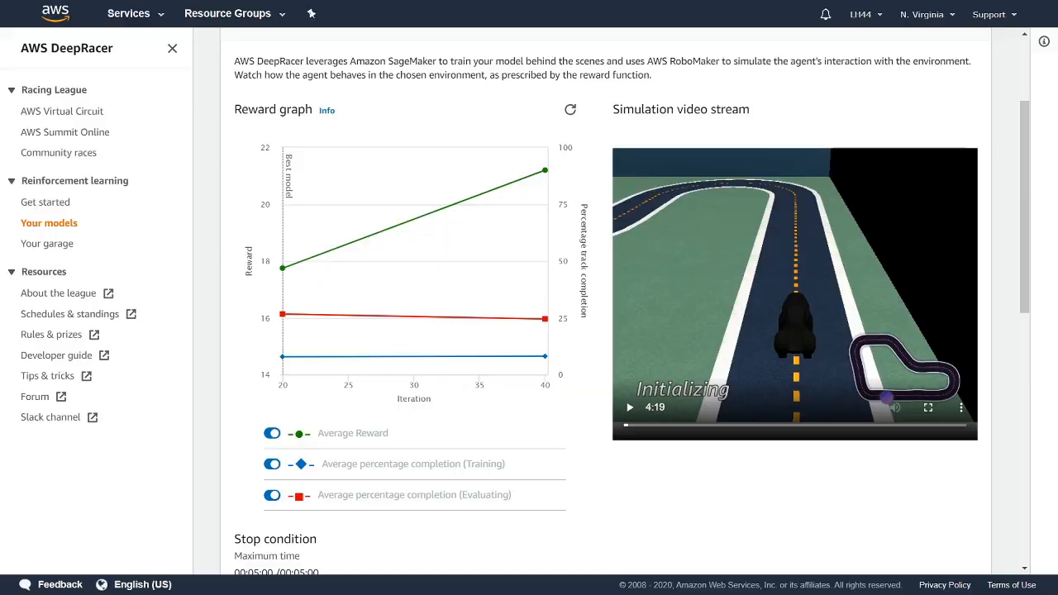
{"action": "mouse_move", "coordinate": [283, 267]}
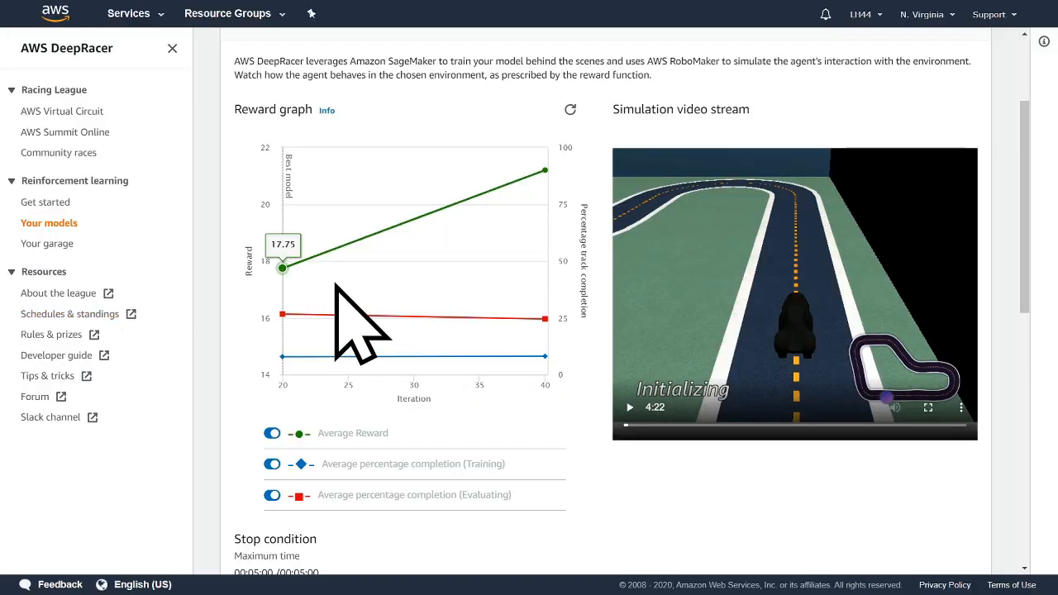
{"action": "mouse_move", "coordinate": [444, 334]}
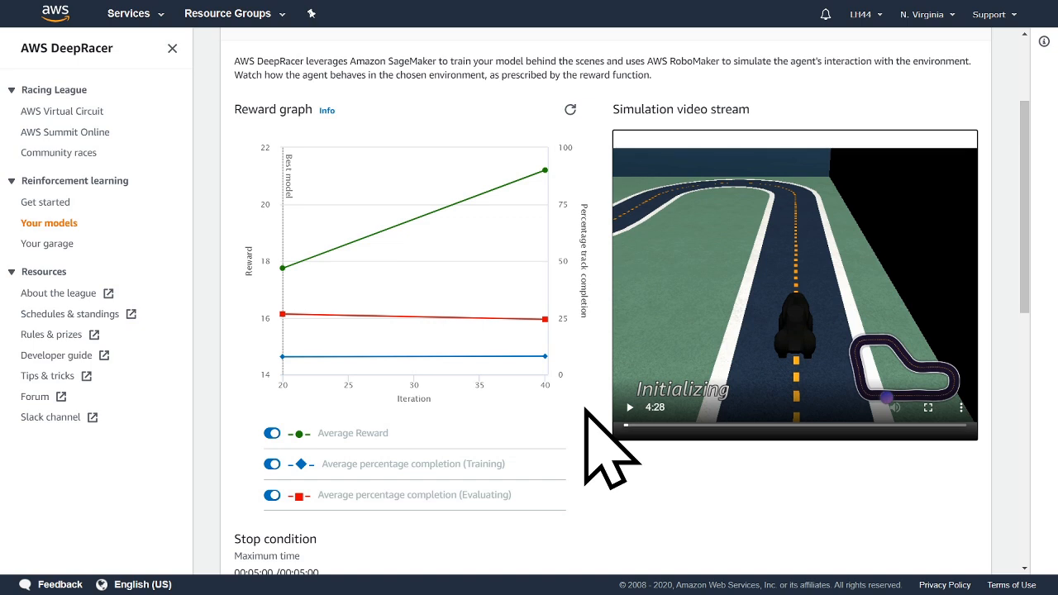
{"action": "scroll", "scroll_direction": "down", "scroll_amount": 3}
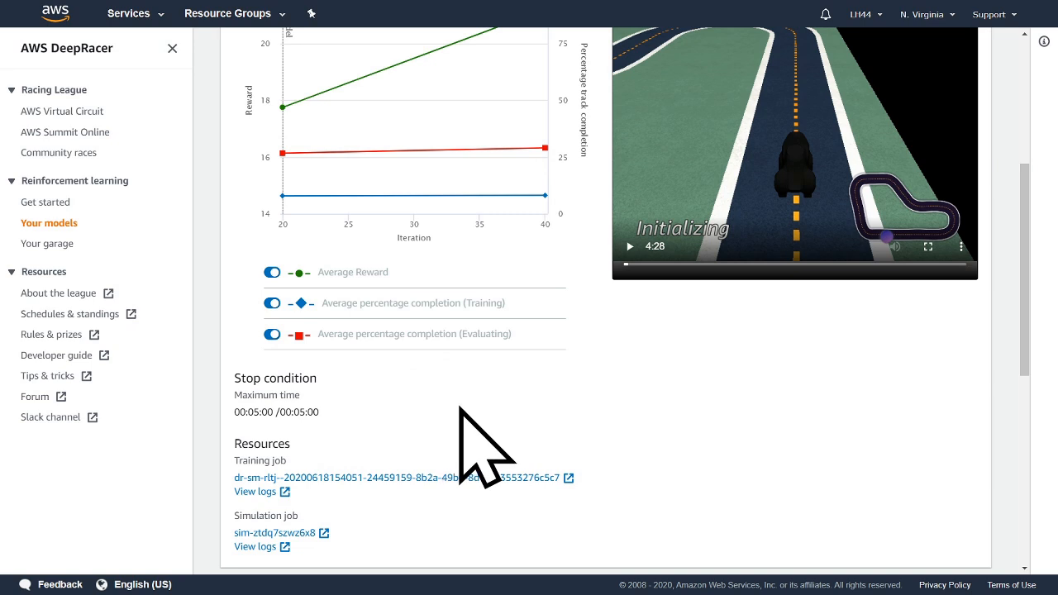
{"action": "scroll", "scroll_direction": "up", "scroll_amount": 3}
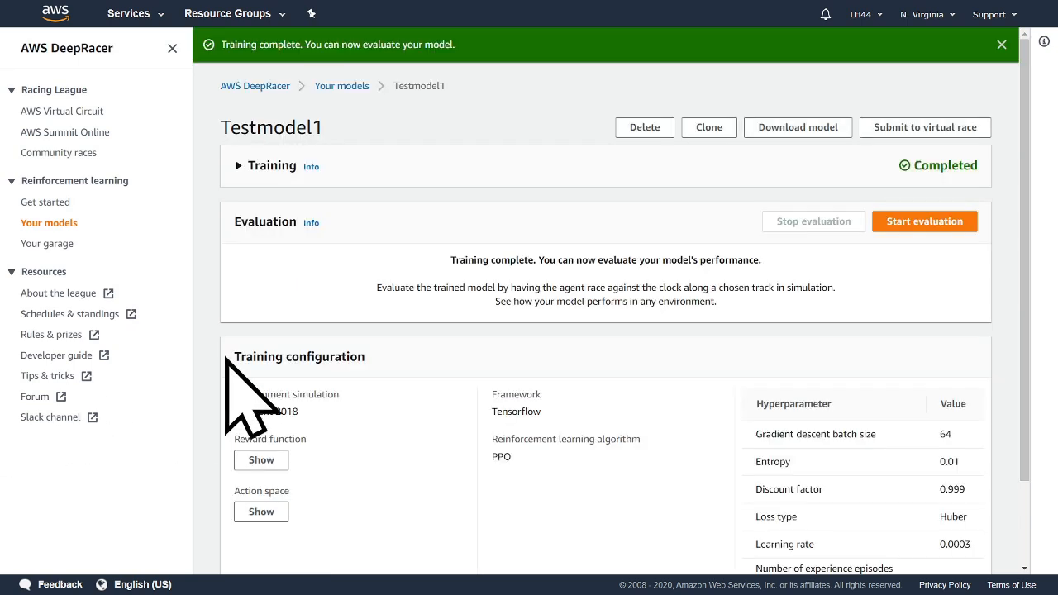
{"action": "mouse_move", "coordinate": [314, 396]}
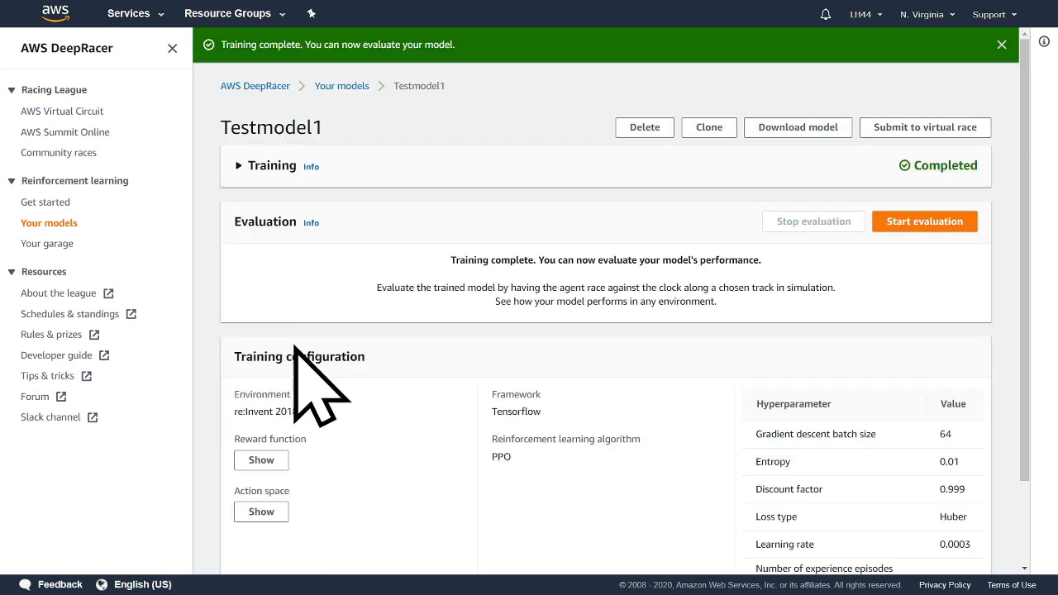
{"action": "mouse_move", "coordinate": [496, 368]}
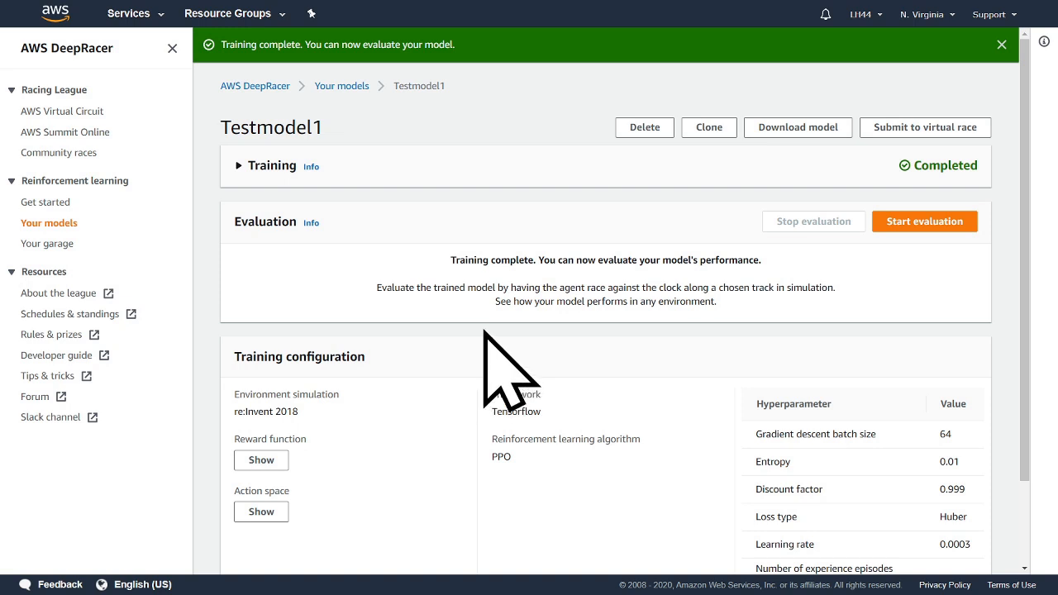
{"action": "mouse_move", "coordinate": [827, 372]}
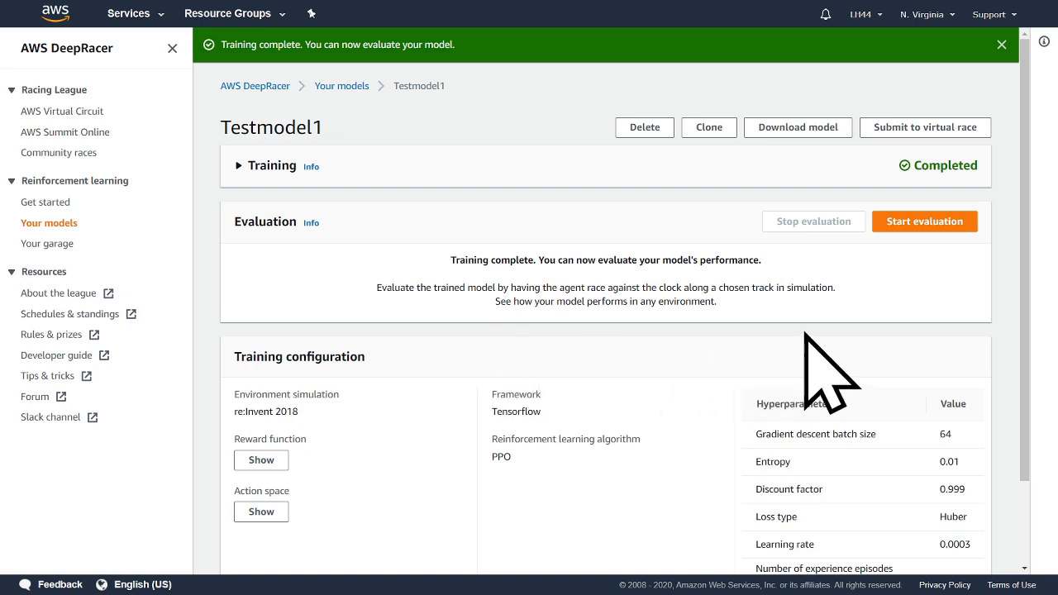
{"action": "mouse_move", "coordinate": [925, 221]}
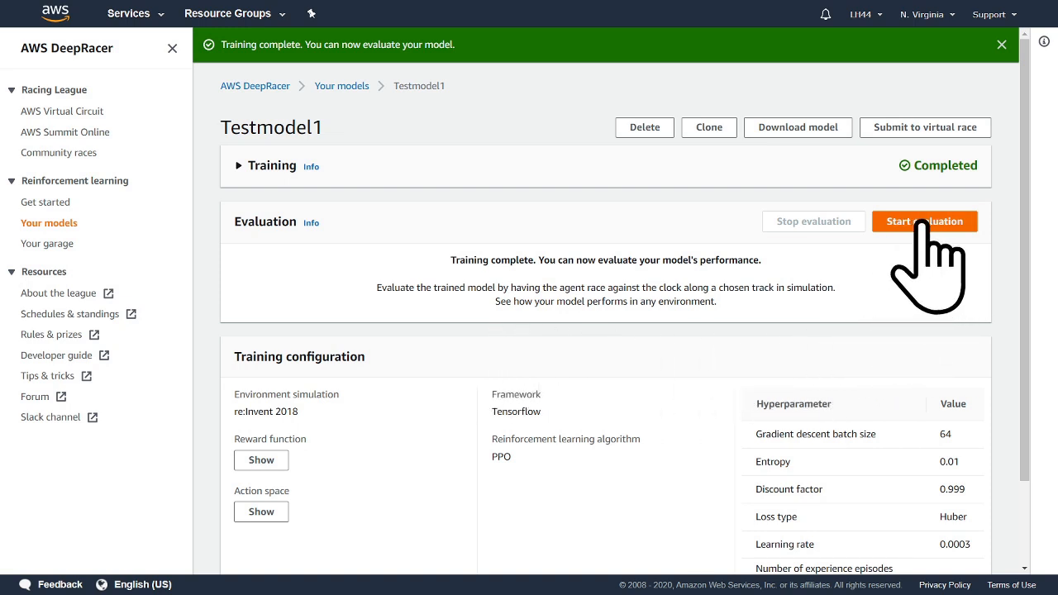
Start an evaluation on the re:Invent 2018 track, keeping 3 trials and Time trial.
{"action": "left_click", "coordinate": [927, 220]}
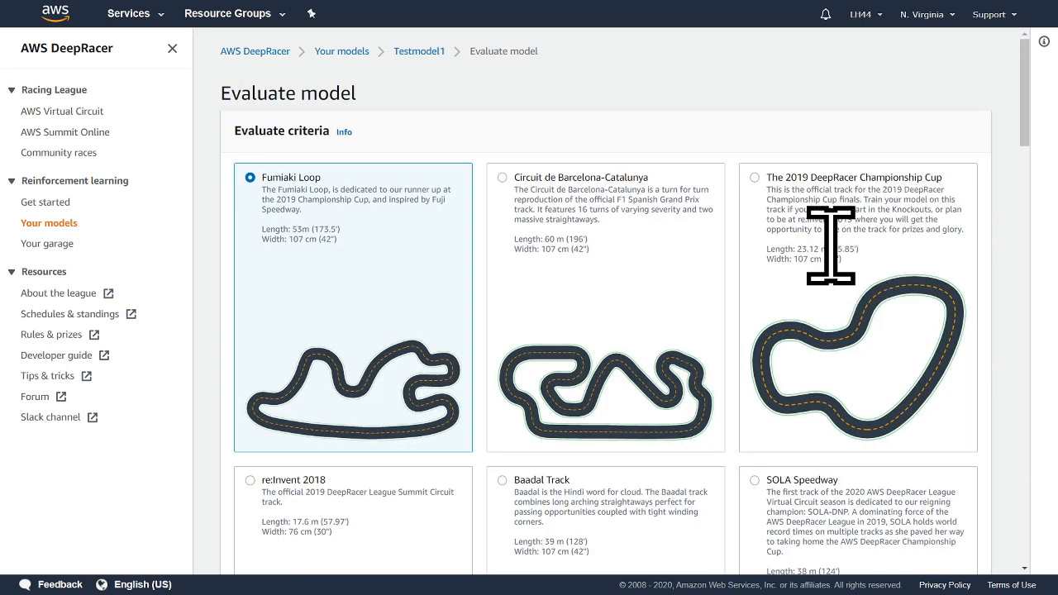
{"action": "mouse_move", "coordinate": [745, 356]}
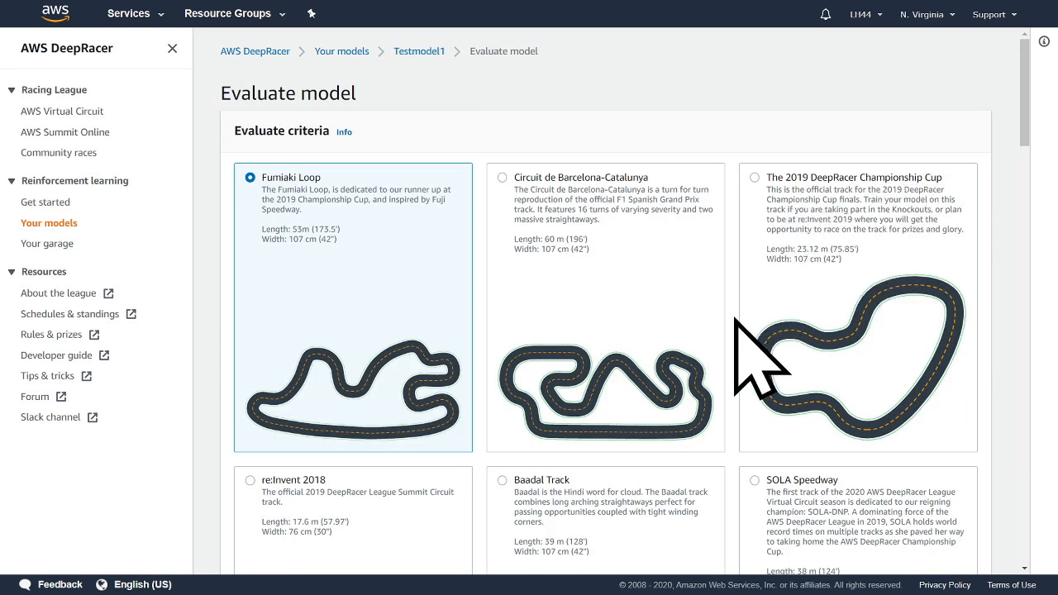
{"action": "scroll", "scroll_direction": "down", "scroll_amount": 3}
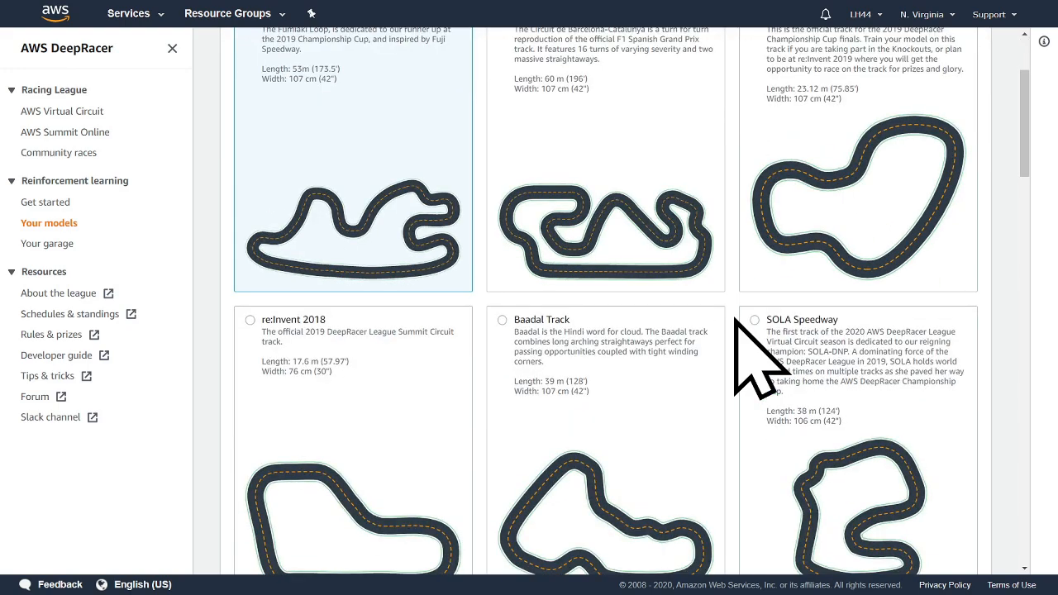
{"action": "scroll", "scroll_direction": "down", "scroll_amount": 3}
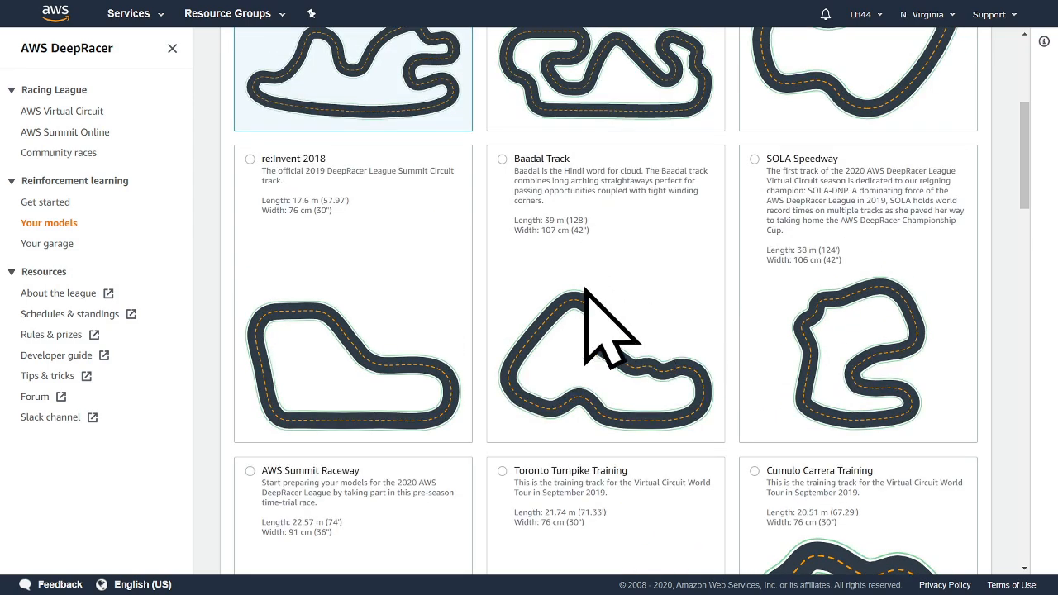
{"action": "mouse_move", "coordinate": [409, 273]}
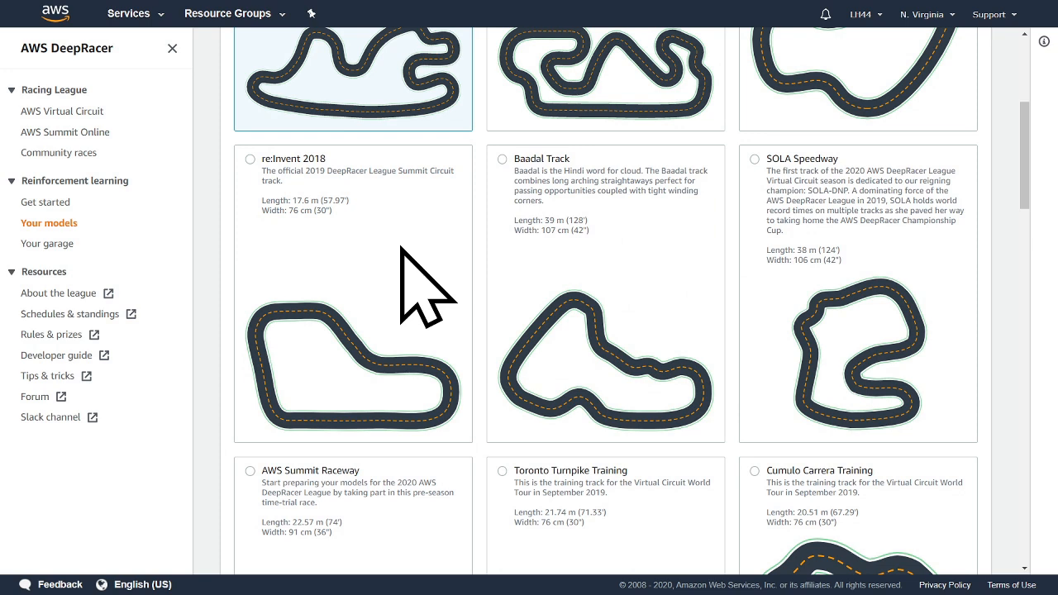
{"action": "left_click", "coordinate": [250, 159]}
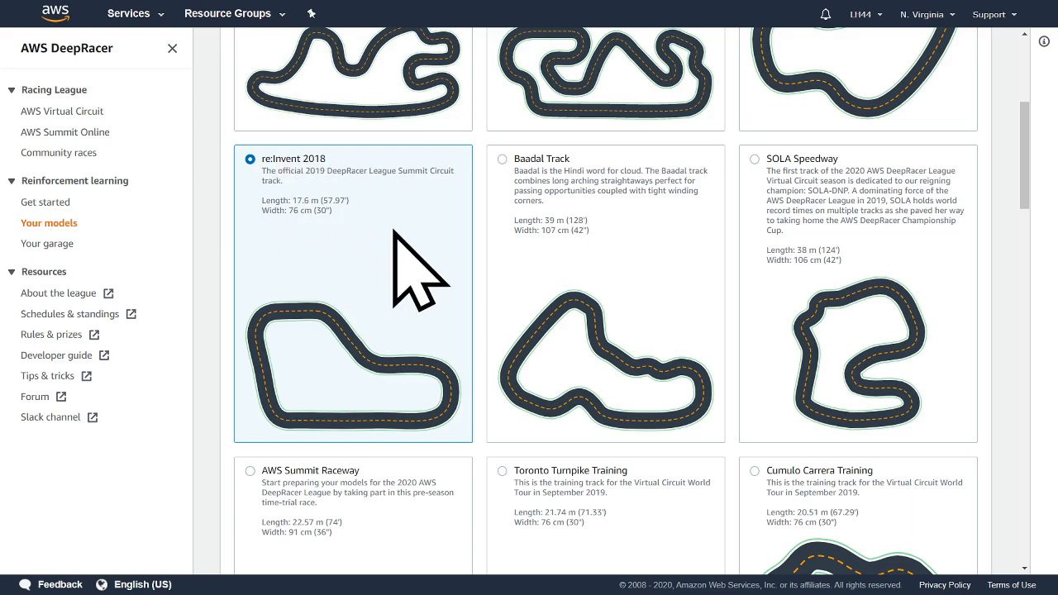
{"action": "scroll", "scroll_direction": "down", "scroll_amount": 3}
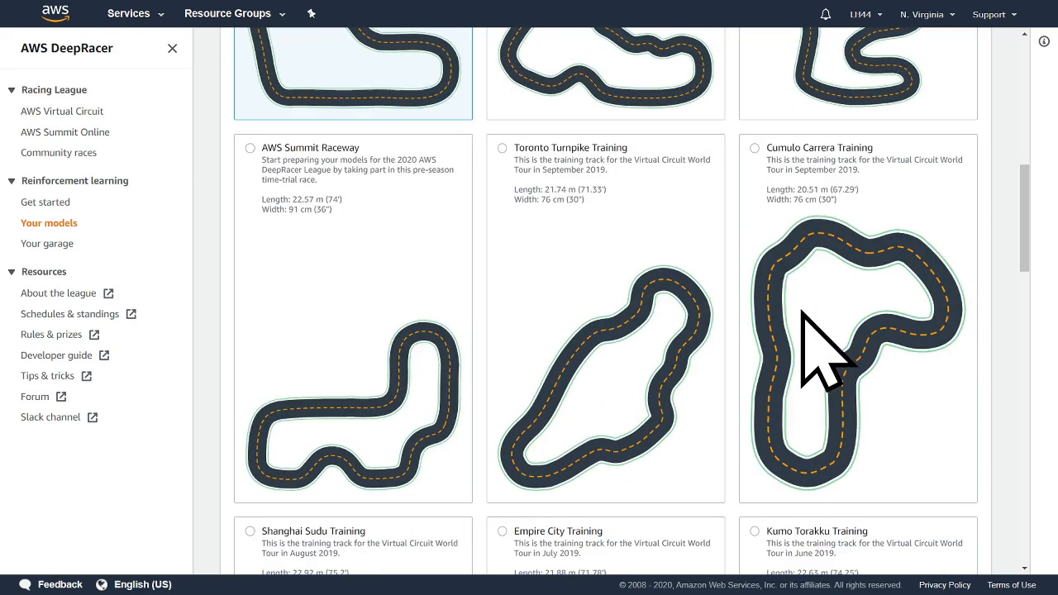
{"action": "scroll", "scroll_direction": "down", "scroll_amount": 3}
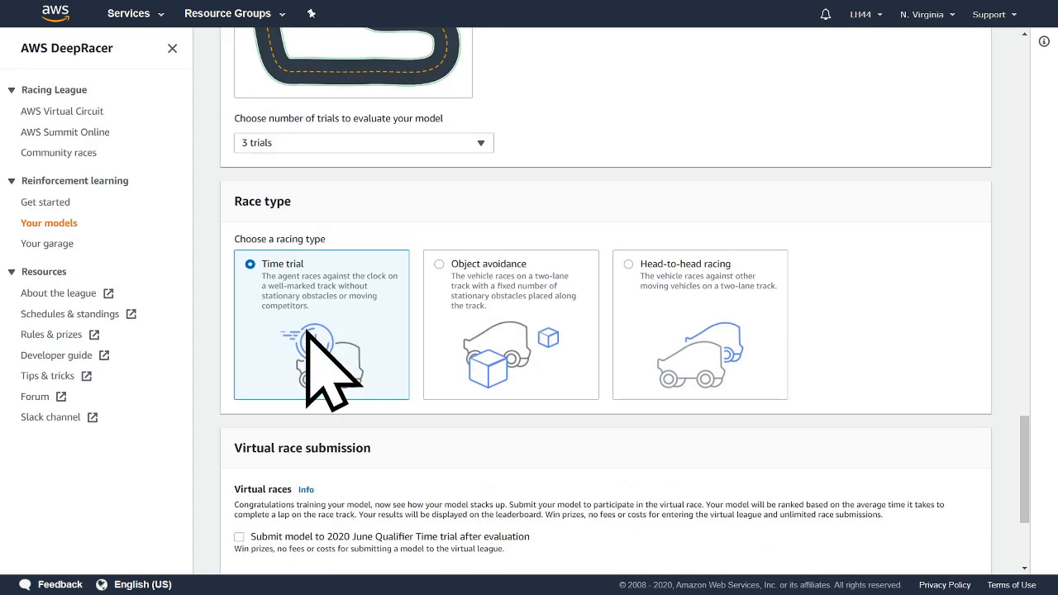
{"action": "mouse_move", "coordinate": [310, 351]}
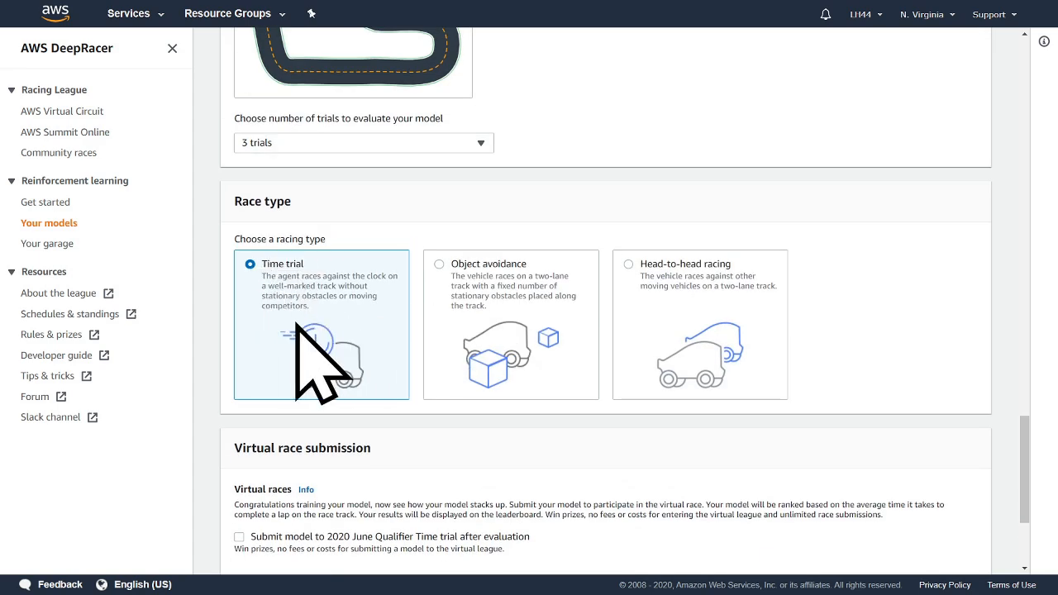
{"action": "scroll", "scroll_direction": "down", "scroll_amount": 3}
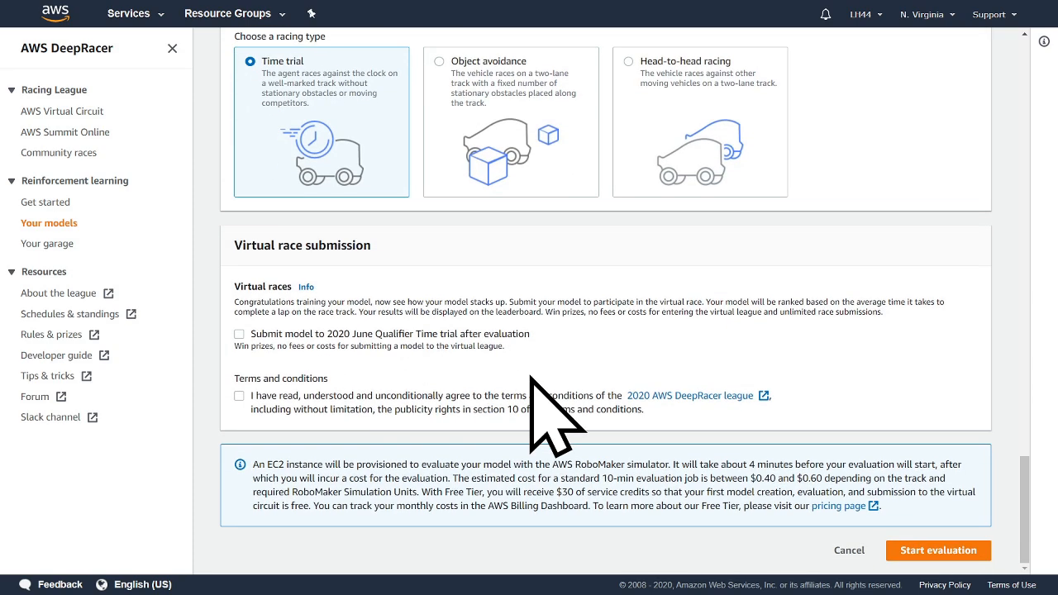
{"action": "mouse_move", "coordinate": [603, 438]}
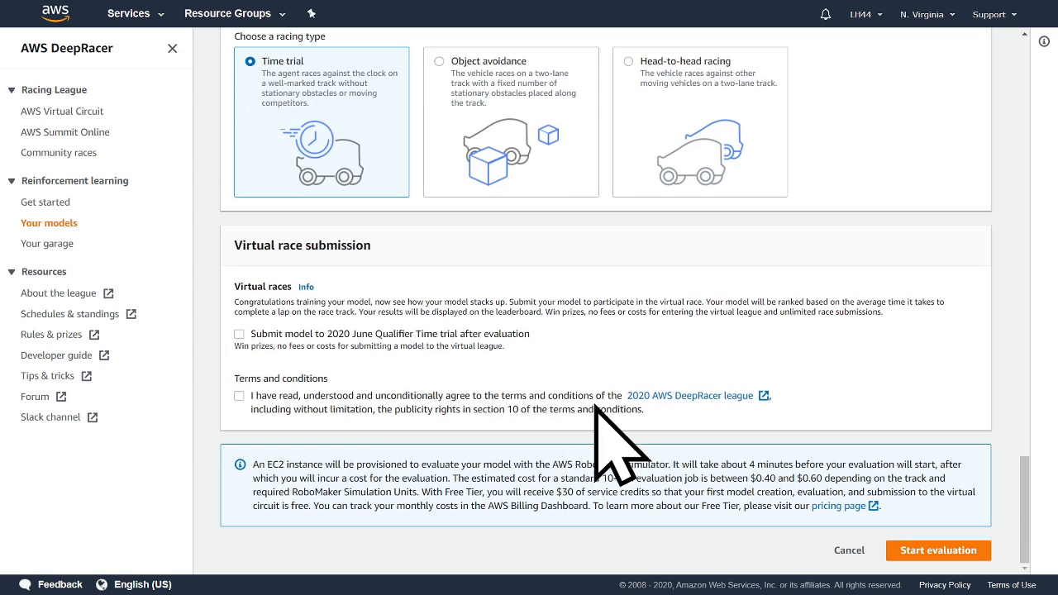
{"action": "mouse_move", "coordinate": [929, 467]}
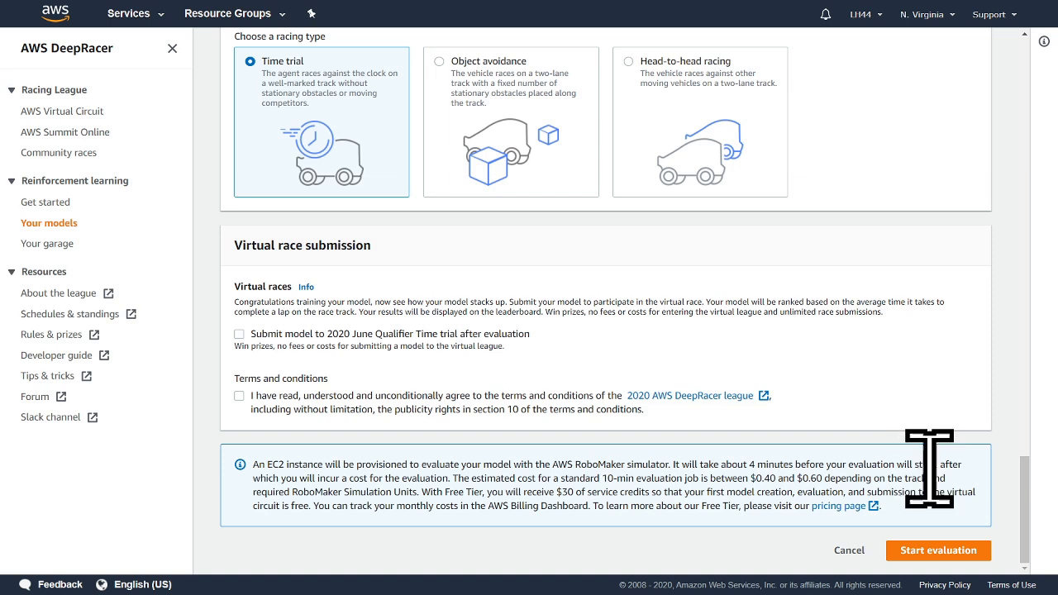
{"action": "mouse_move", "coordinate": [951, 554]}
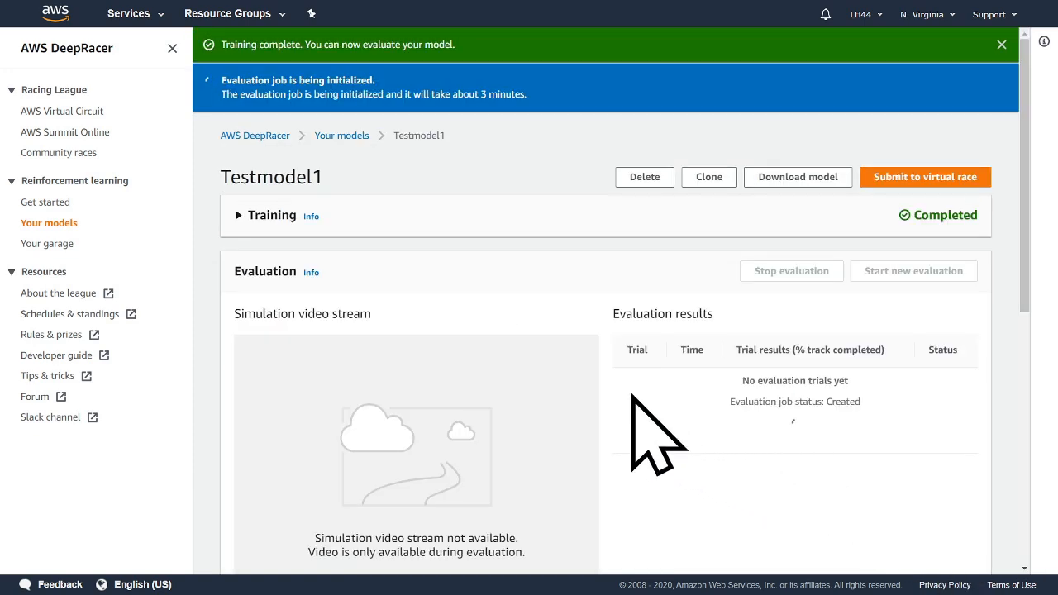
{"action": "mouse_move", "coordinate": [604, 434]}
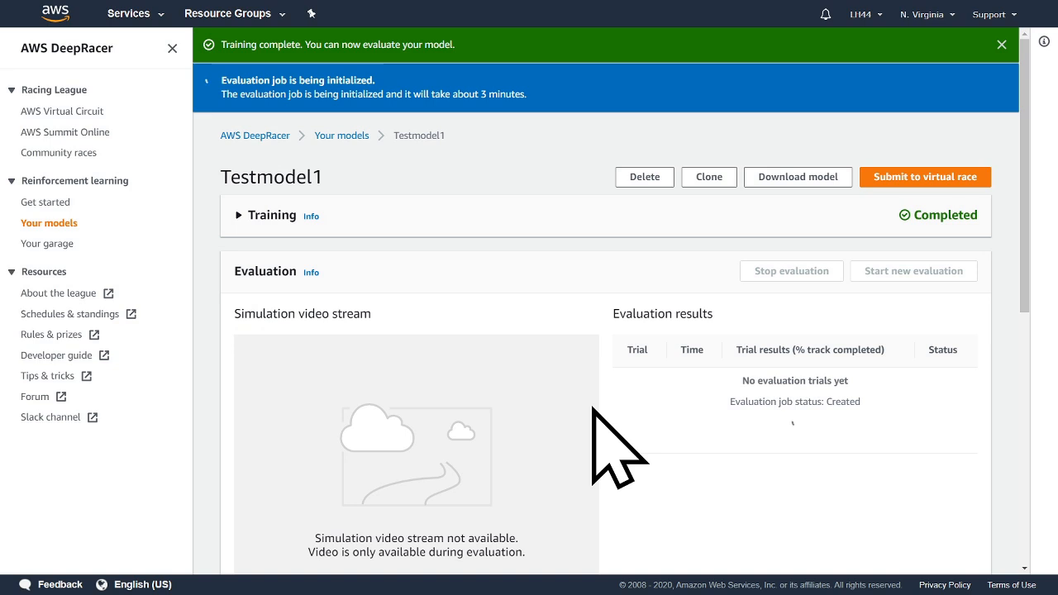
Scroll the model page while Testmodel1's evaluation job initializes.
{"action": "scroll", "scroll_direction": "down", "scroll_amount": 3}
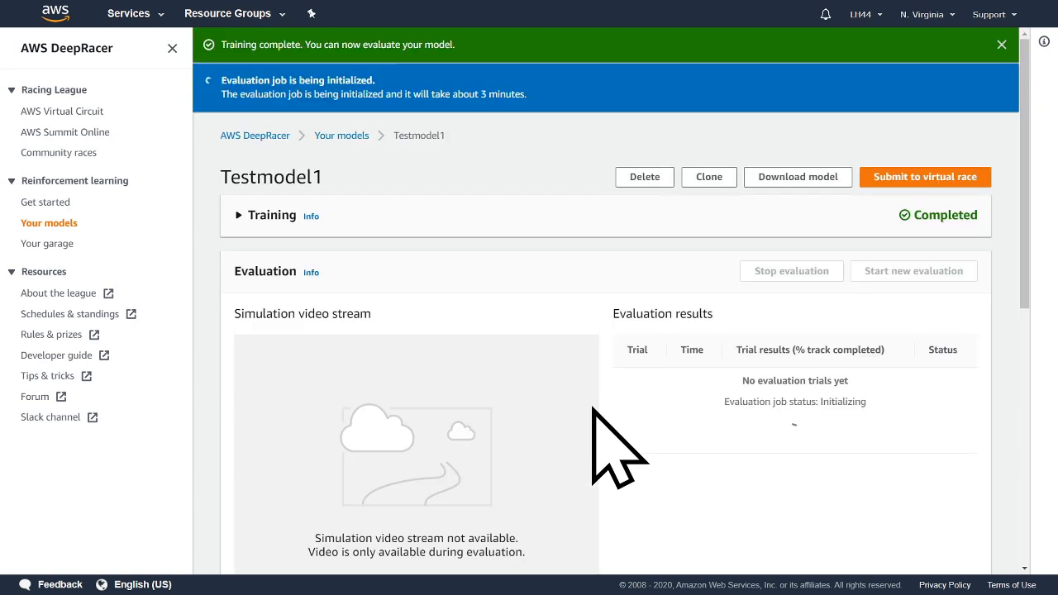
{"action": "mouse_move", "coordinate": [231, 93]}
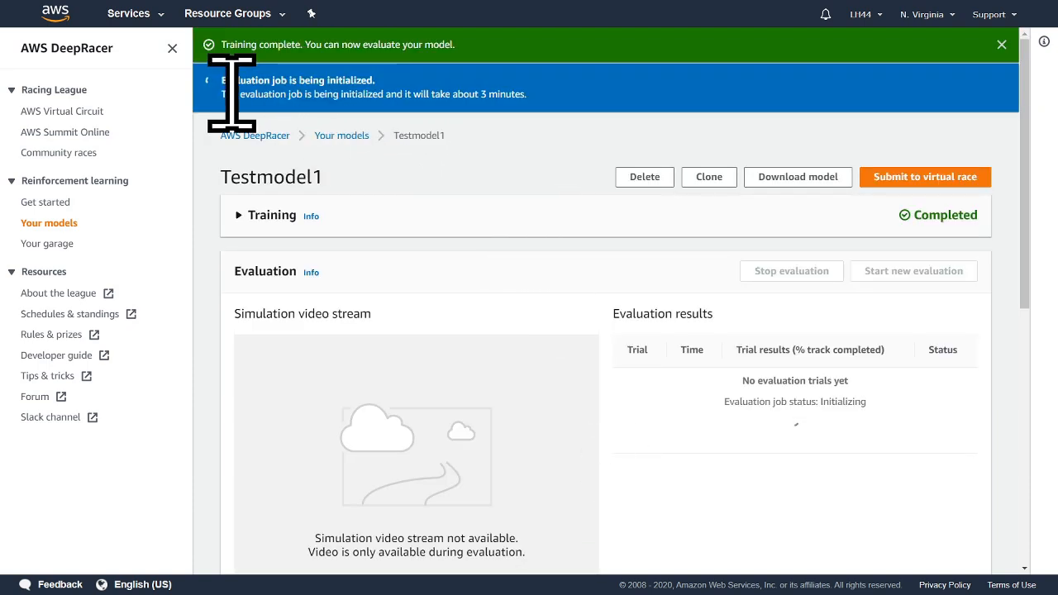
{"action": "scroll", "scroll_direction": "down", "scroll_amount": 3}
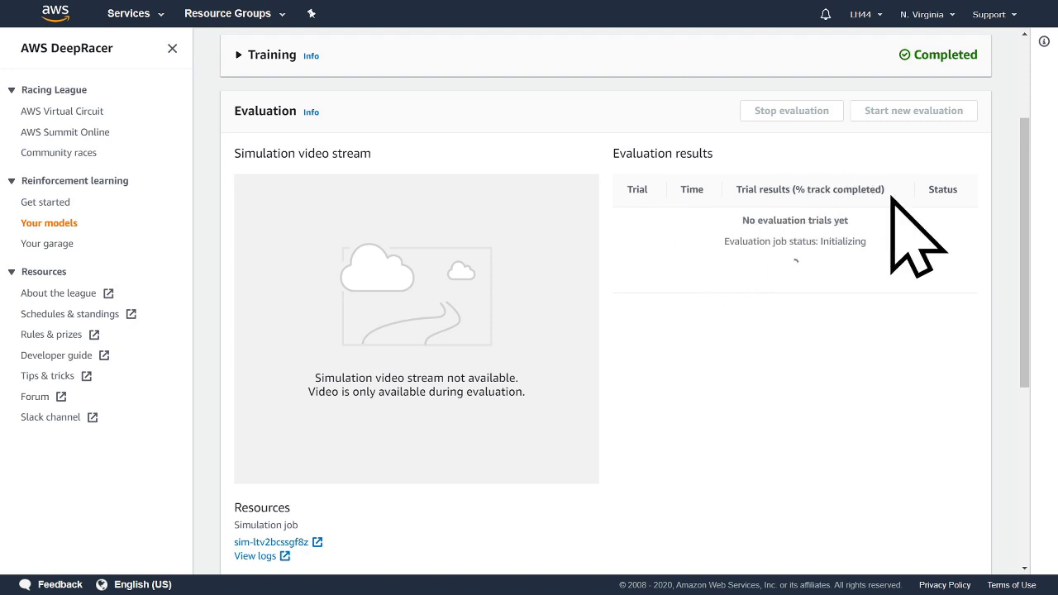
{"action": "mouse_move", "coordinate": [618, 356]}
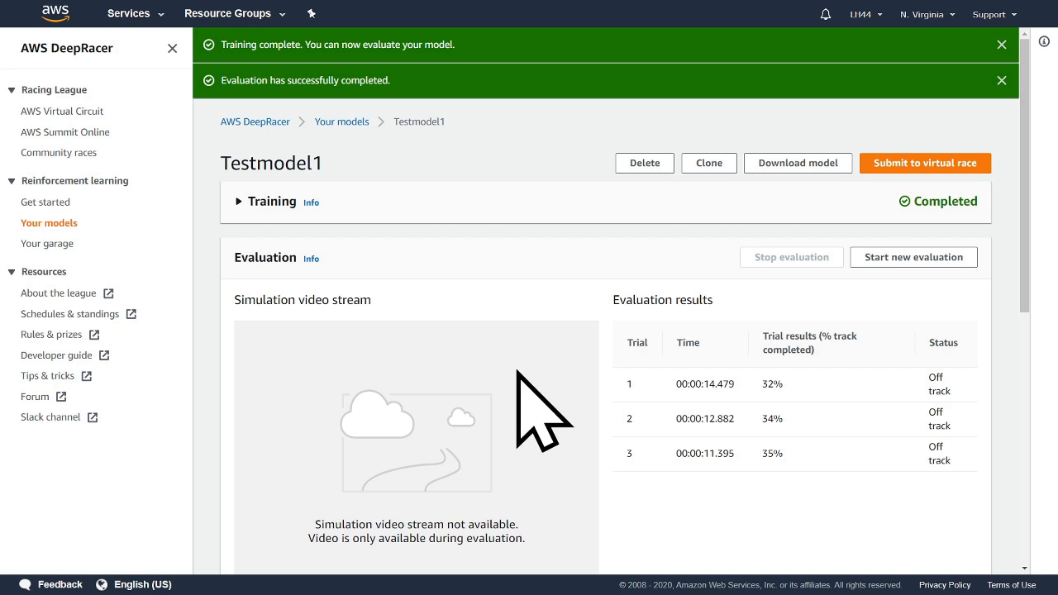
{"action": "mouse_move", "coordinate": [529, 405]}
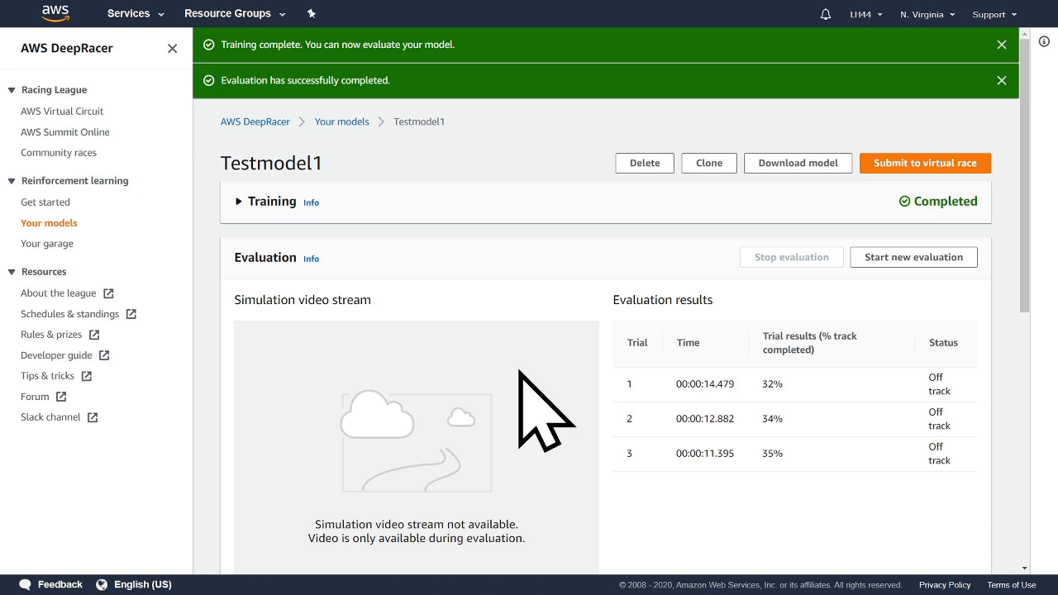
Review the three off-track evaluation trials at 32%, 34% and 35% completed.
{"action": "scroll", "scroll_direction": "down", "scroll_amount": 3}
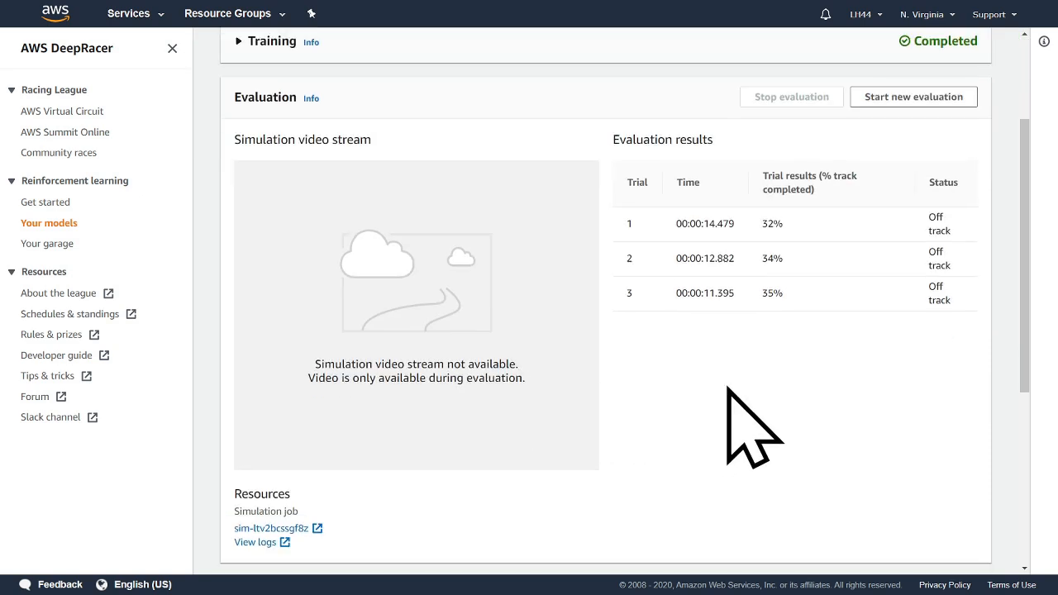
{"action": "mouse_move", "coordinate": [736, 397]}
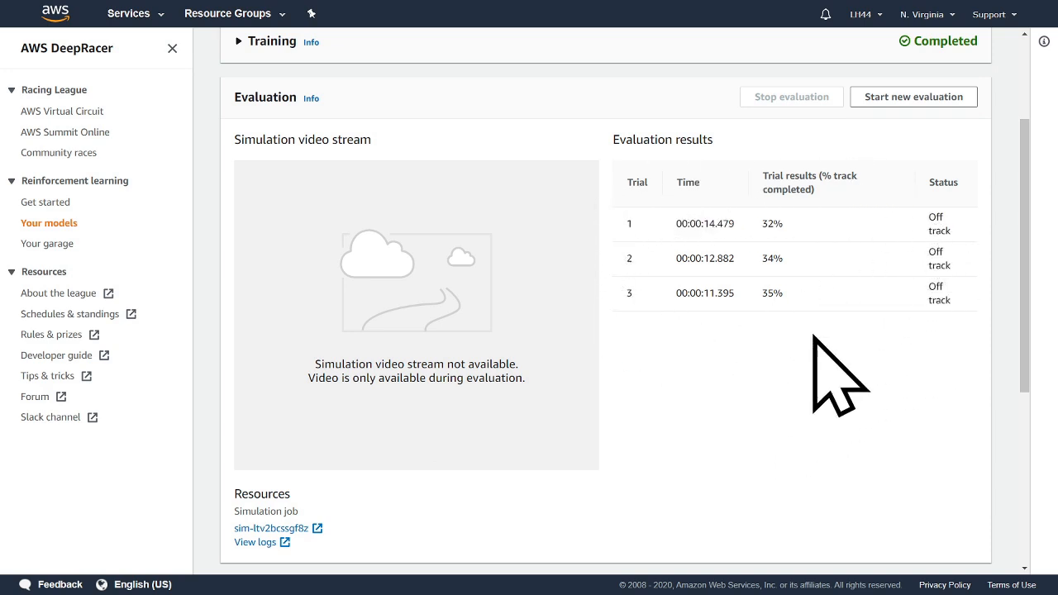
{"action": "mouse_move", "coordinate": [682, 398]}
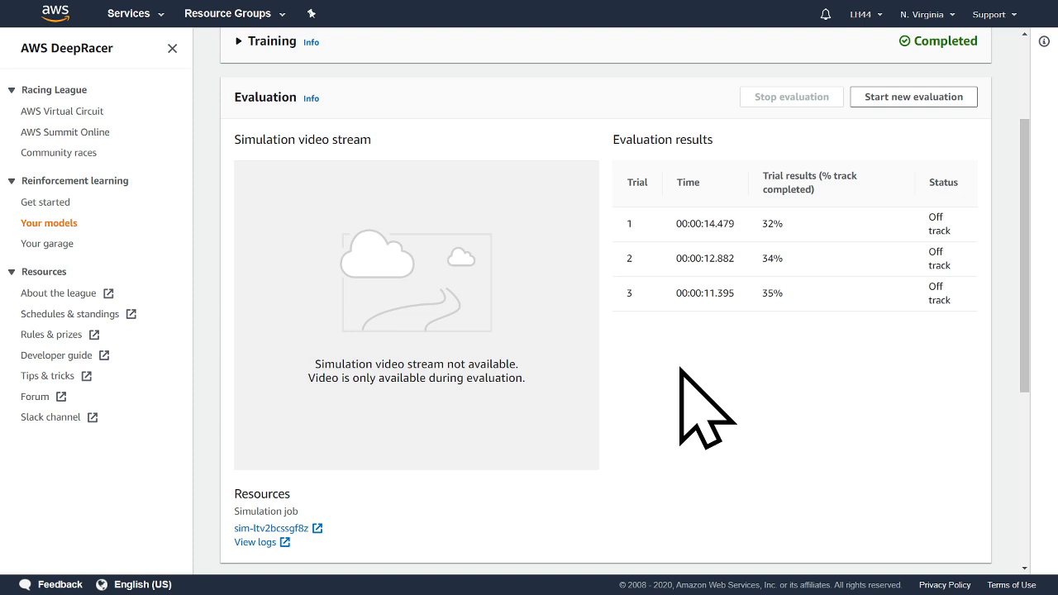
{"action": "scroll", "scroll_direction": "down", "scroll_amount": 3}
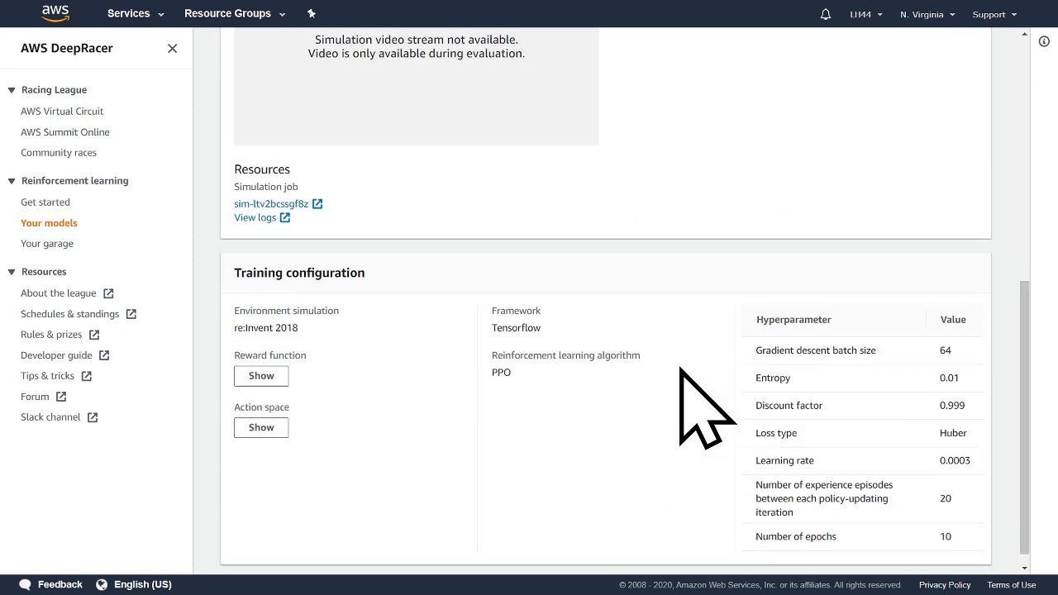
{"action": "scroll", "scroll_direction": "down", "scroll_amount": 3}
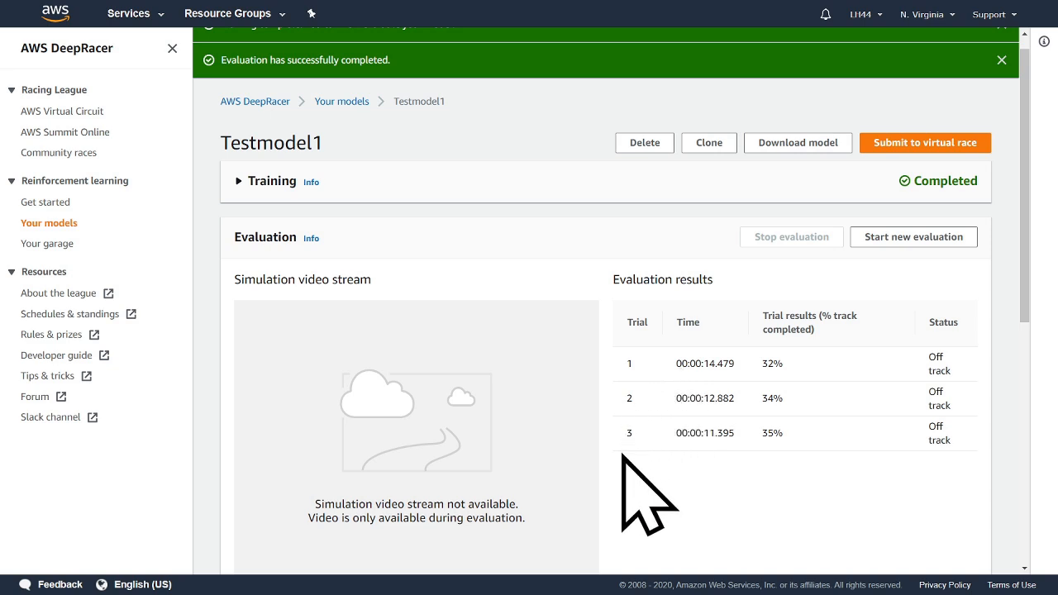
{"action": "mouse_move", "coordinate": [628, 490]}
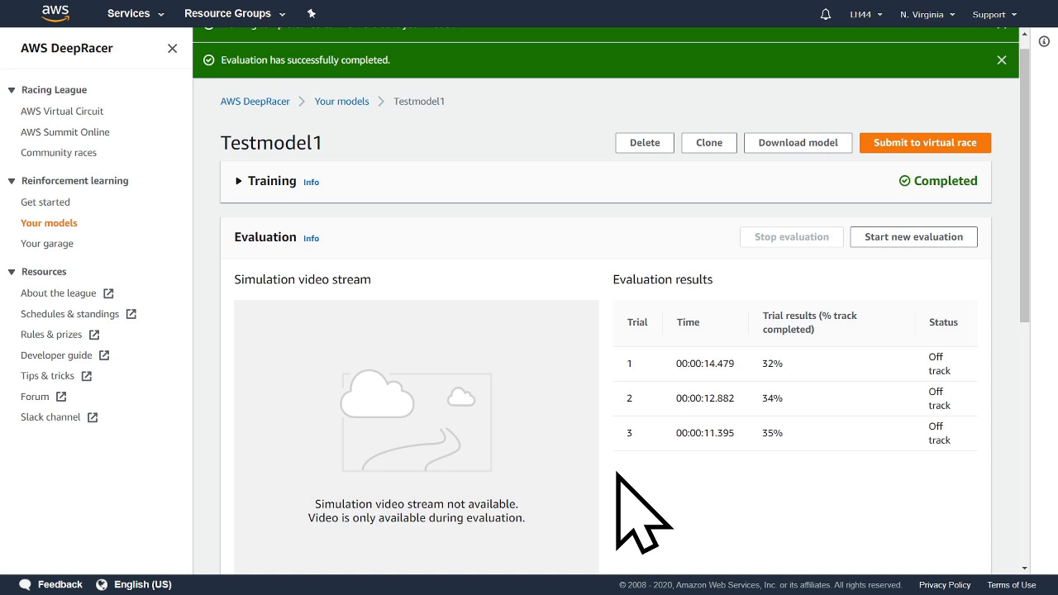
{"action": "mouse_move", "coordinate": [529, 500]}
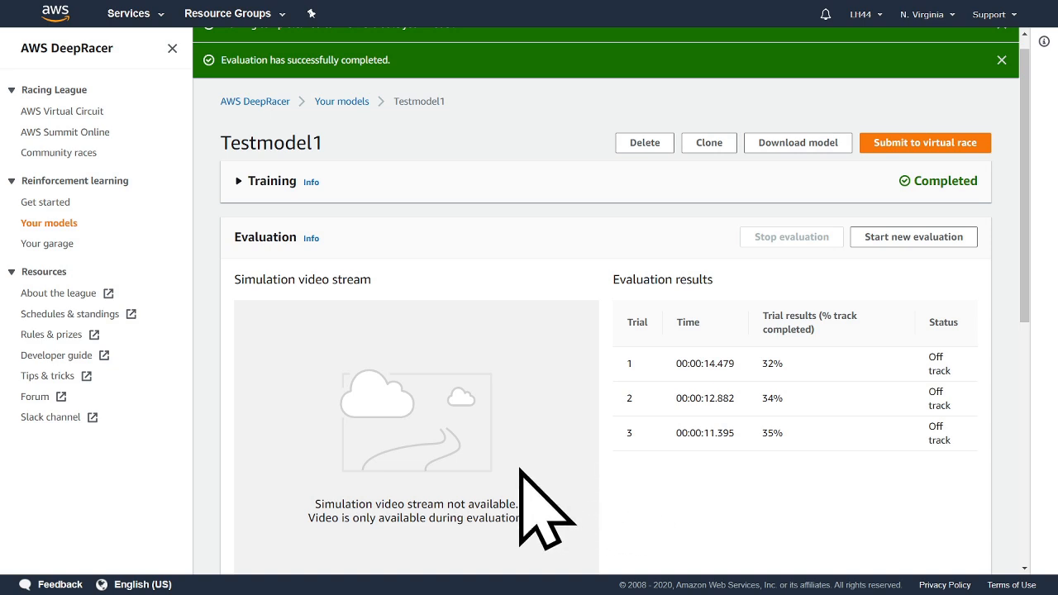